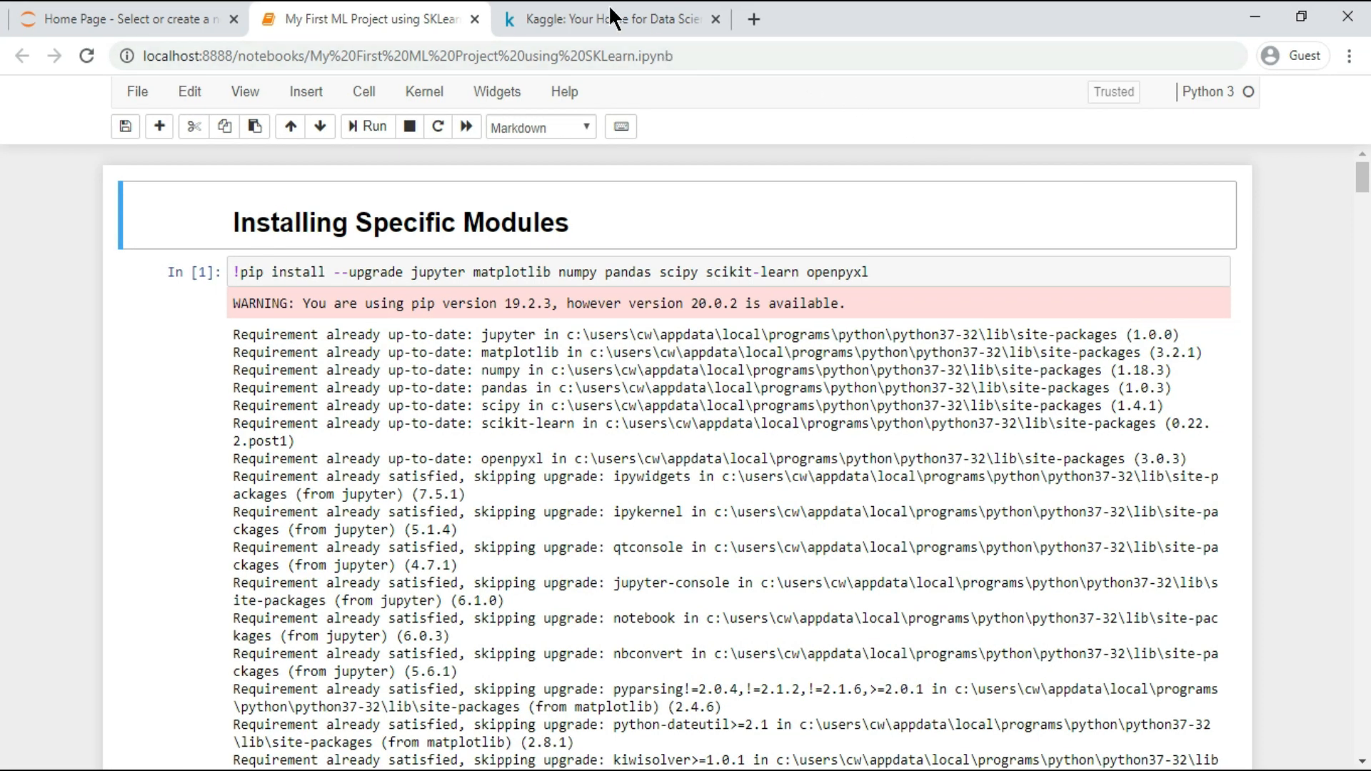
- Switch to the Kaggle tab and bring up the Compete competitions list
click(608, 18)
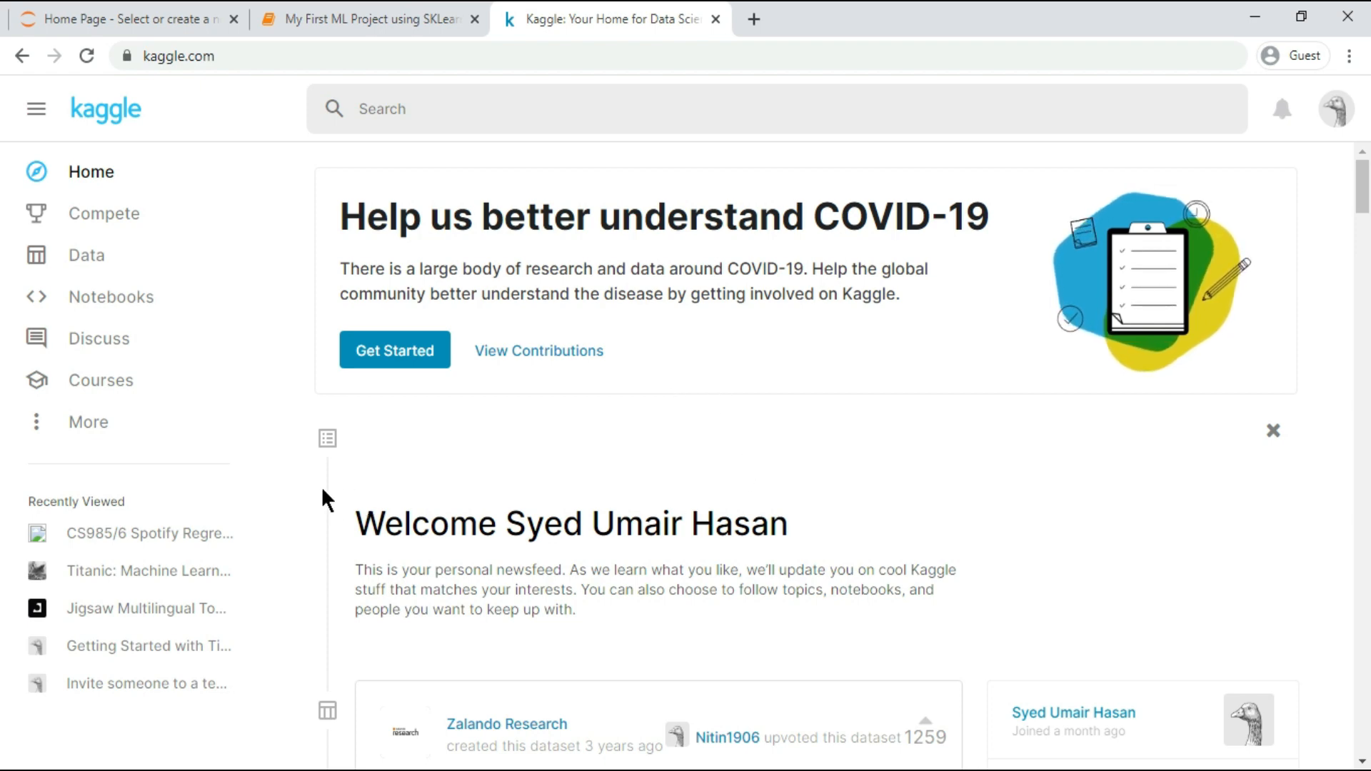
mouse_move(103, 214)
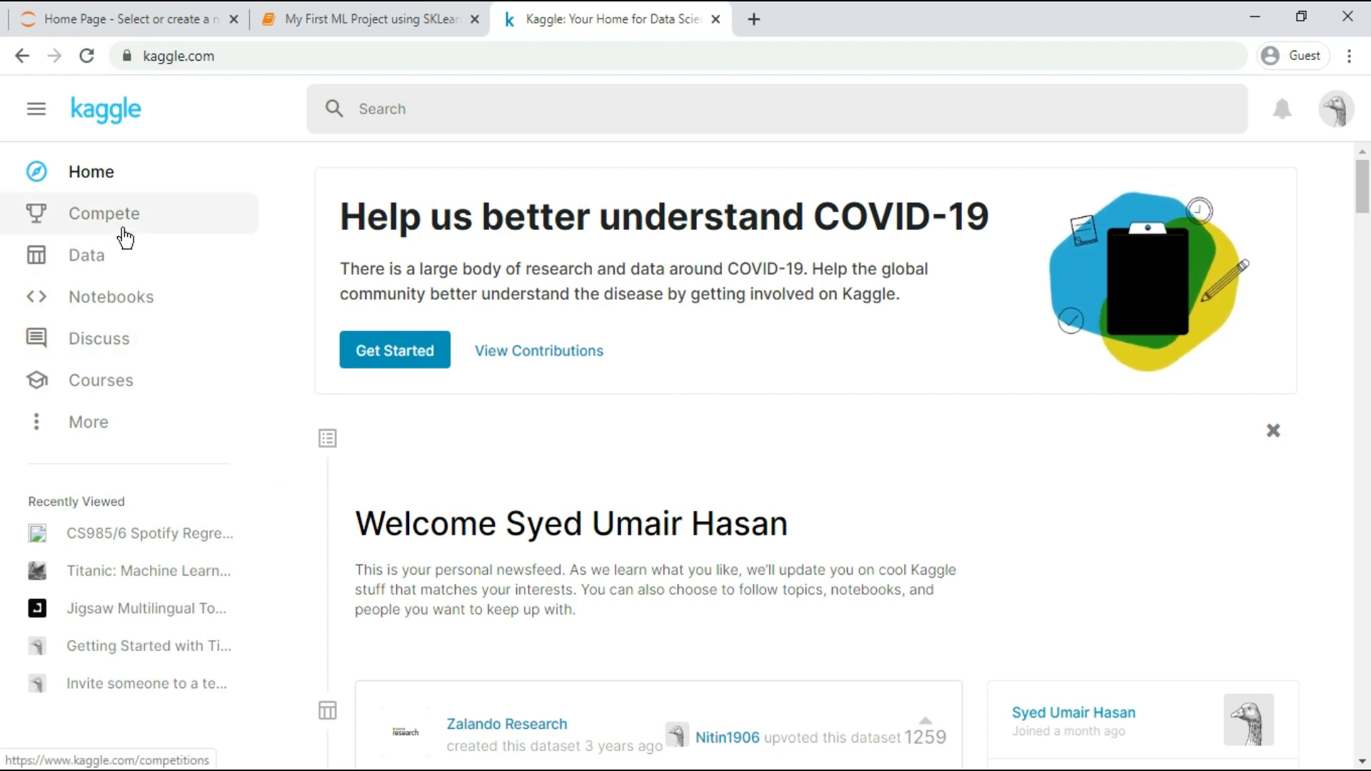
click(104, 214)
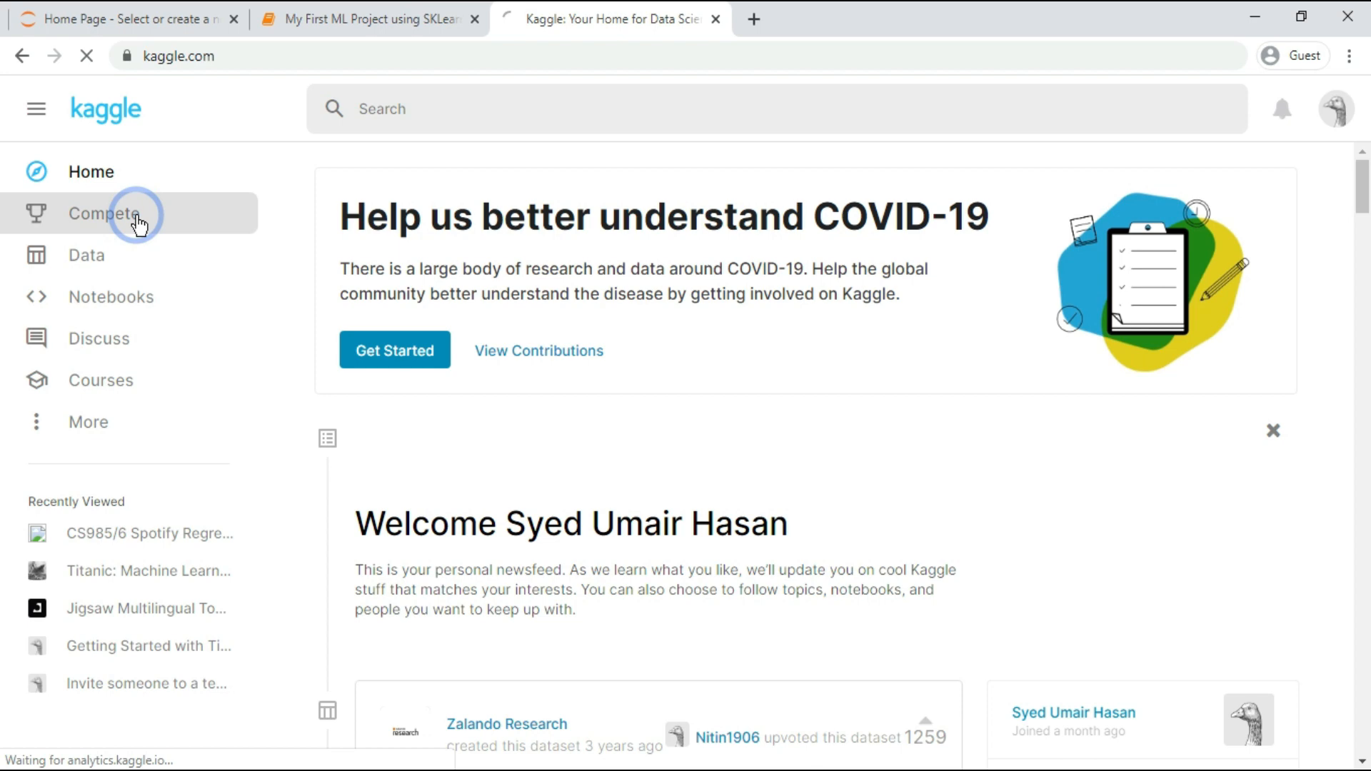
click(103, 214)
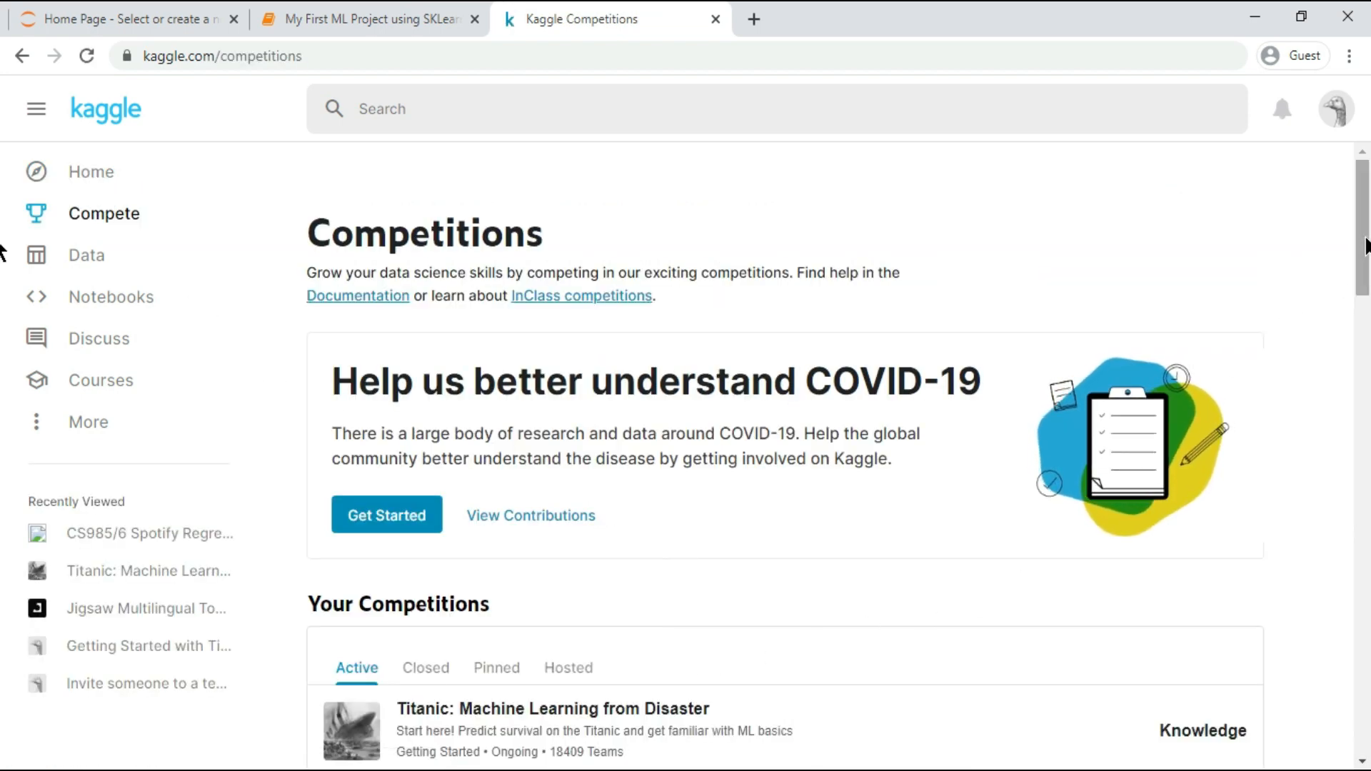
scroll(down, 3)
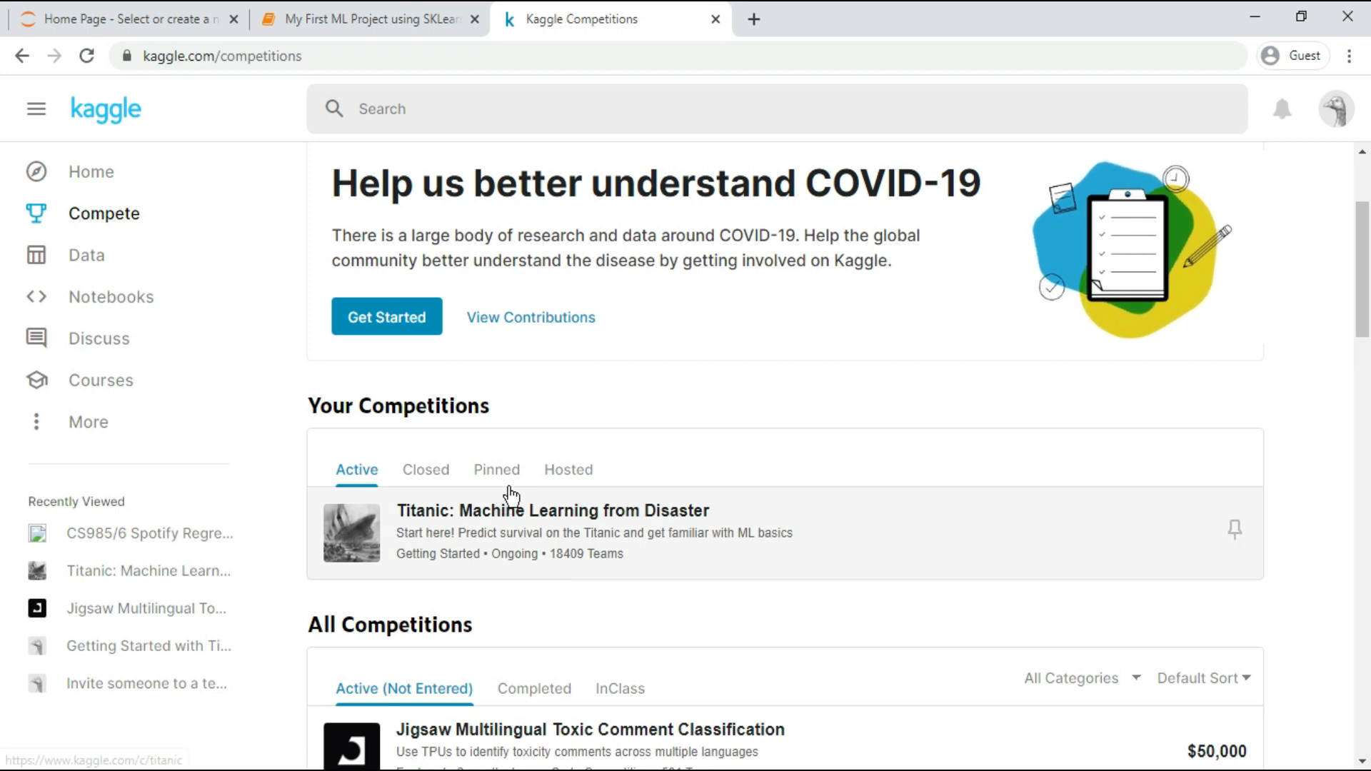
- Open CS985/6 Spotify Regression Problem from Your Competitions' Closed list and skim its overview
click(426, 470)
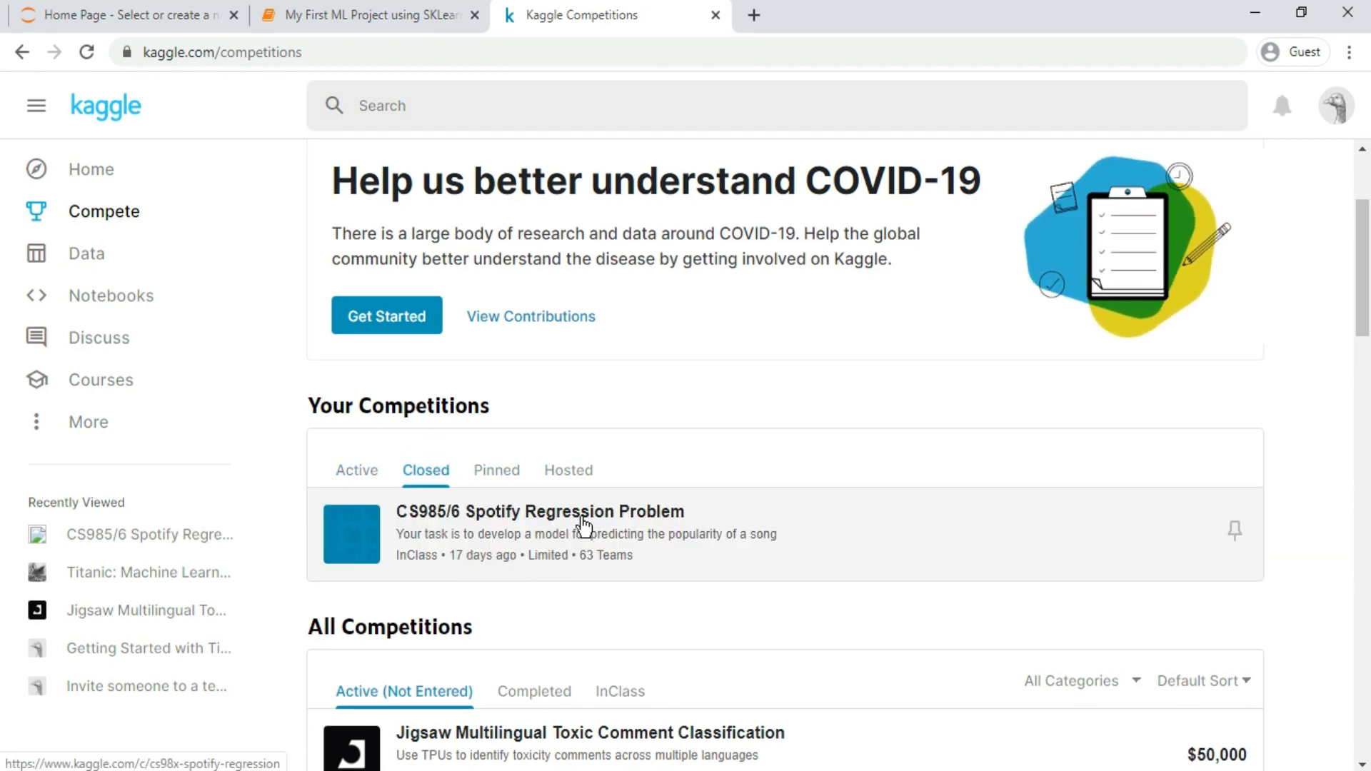
click(540, 512)
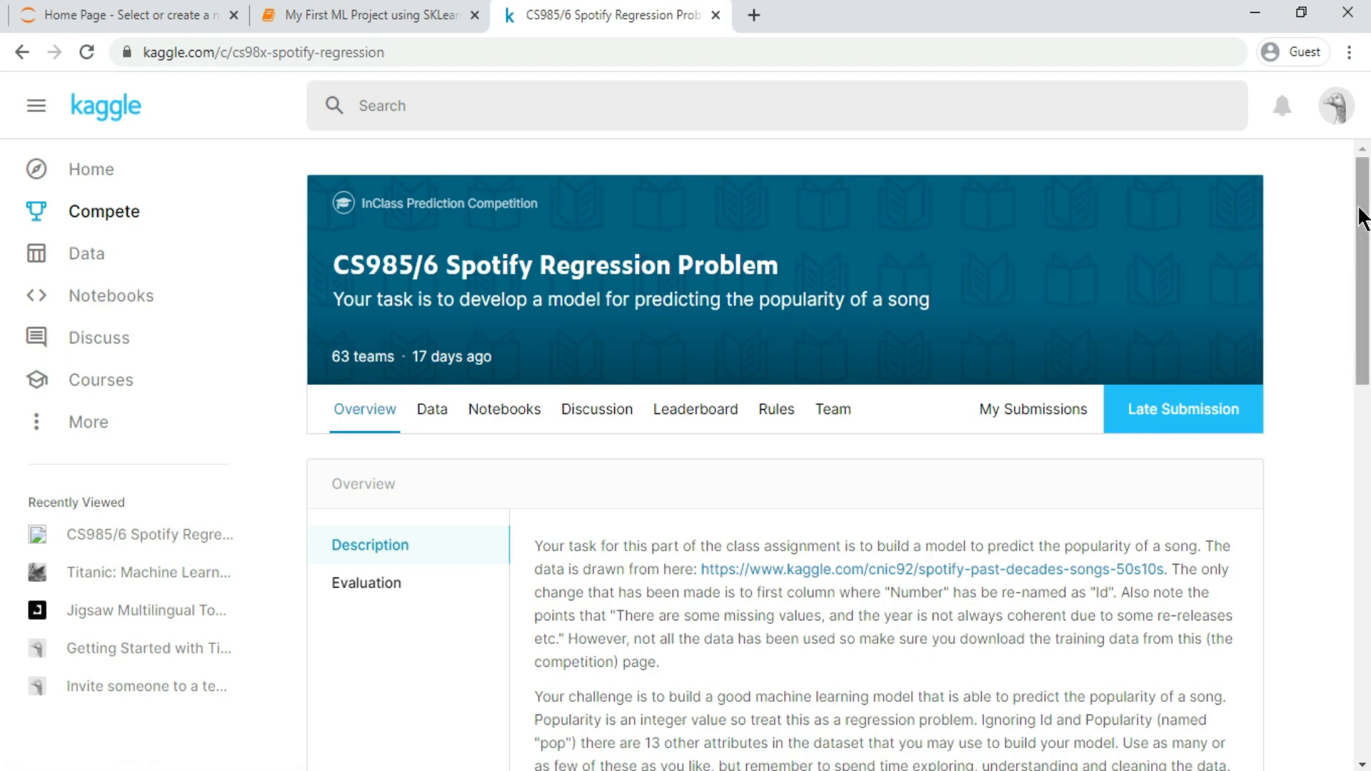
scroll(down, 3)
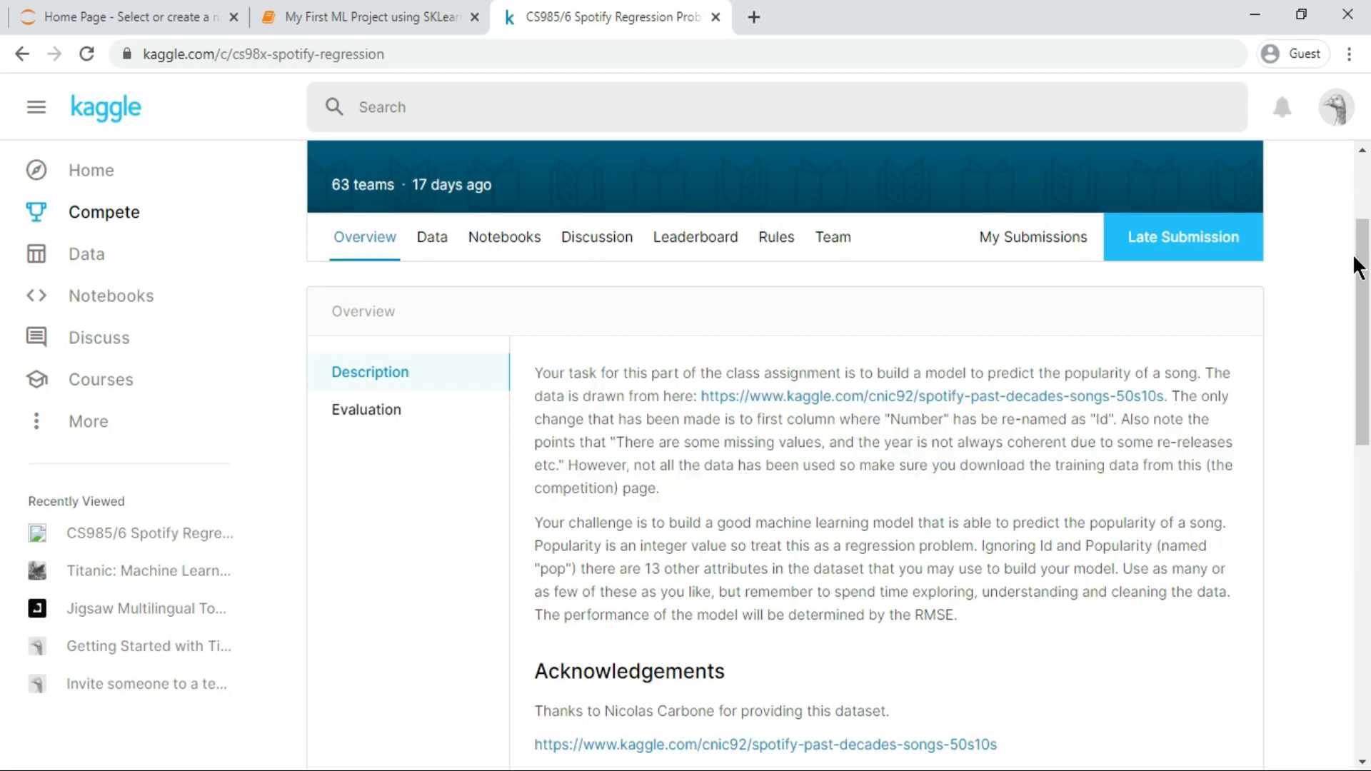
scroll(down, 3)
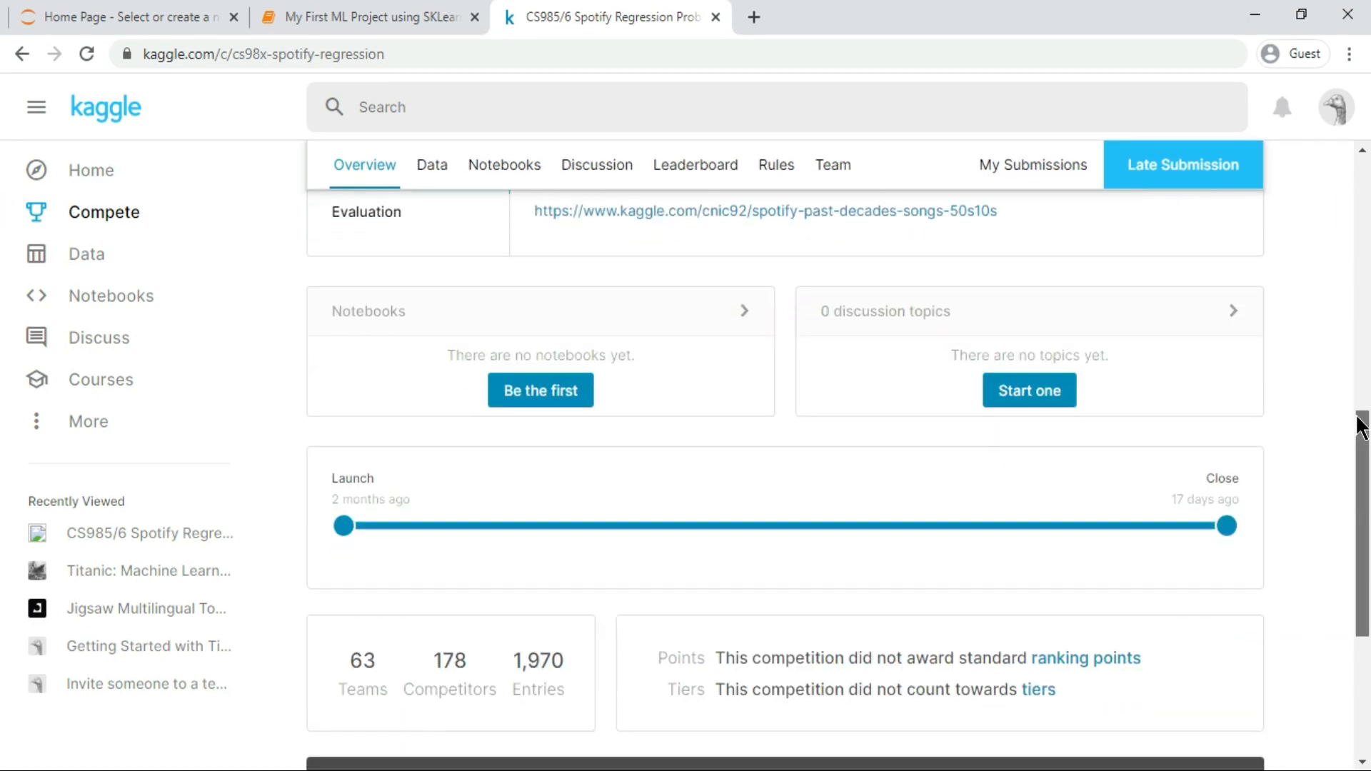
scroll(up, 3)
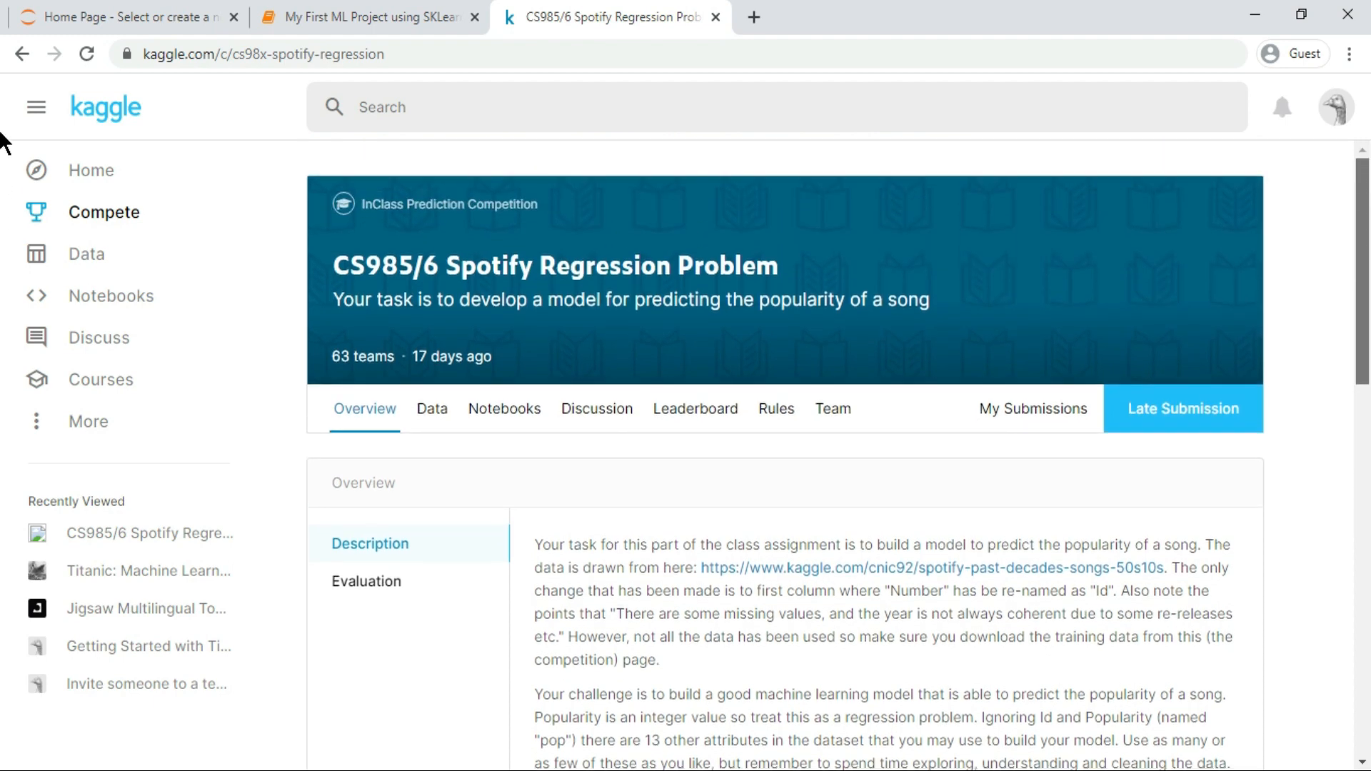
- Open the Spotify competition's Data tab and expand the Data fields list
click(432, 409)
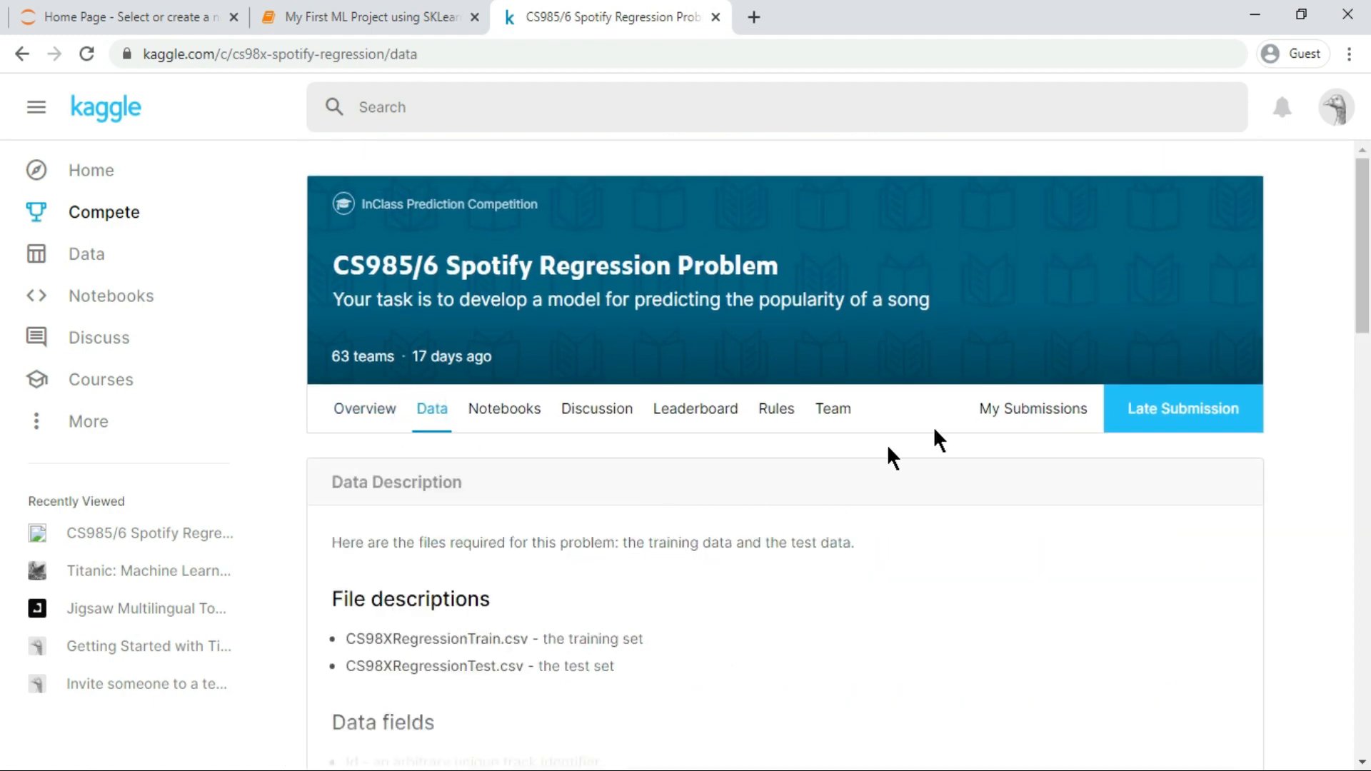
scroll(down, 3)
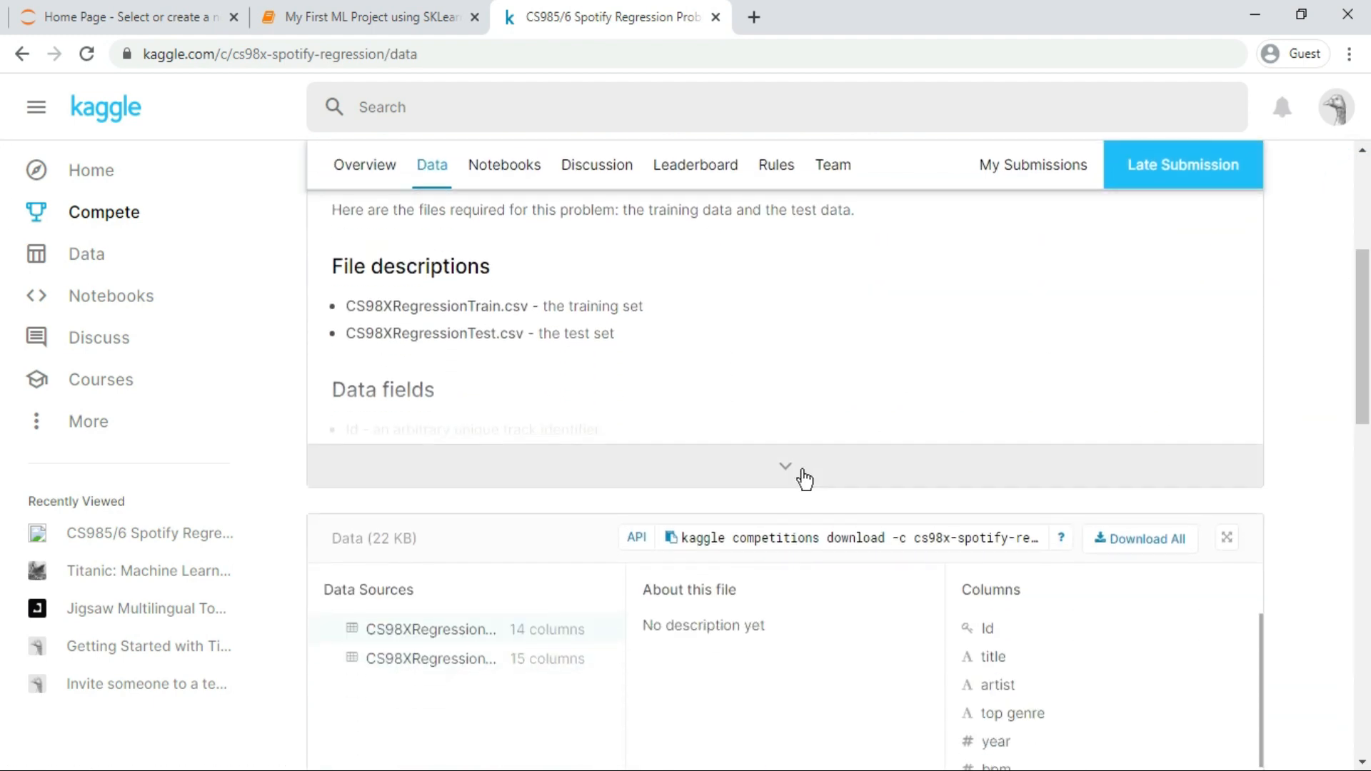
click(784, 465)
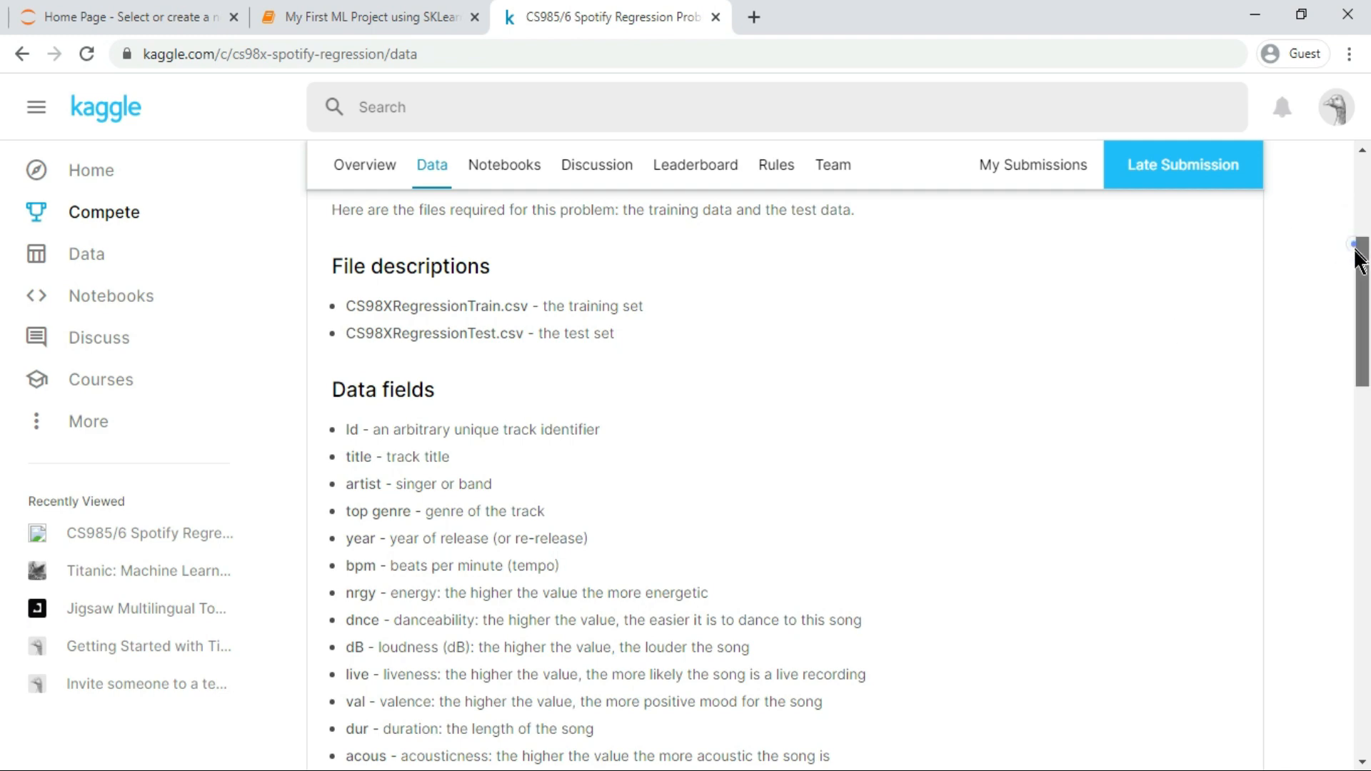
scroll(down, 3)
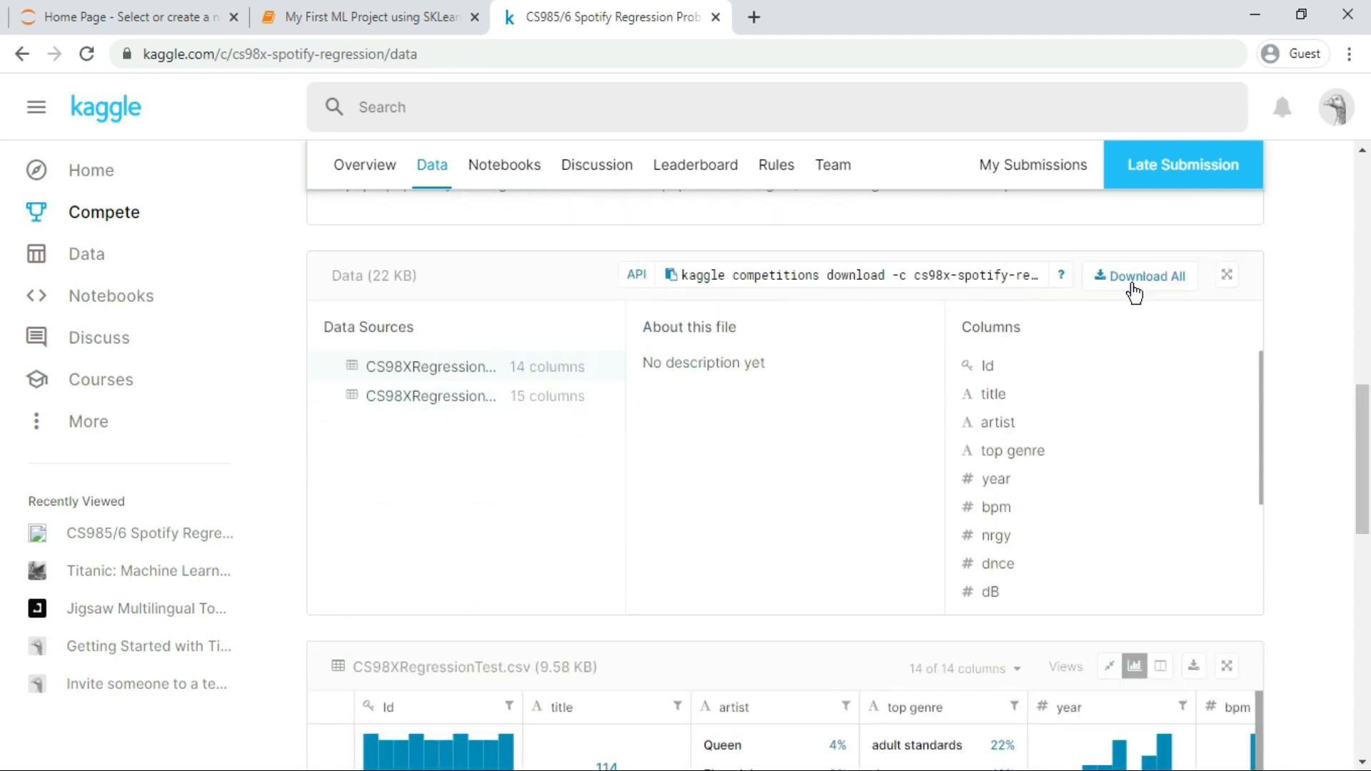
mouse_move(1250, 355)
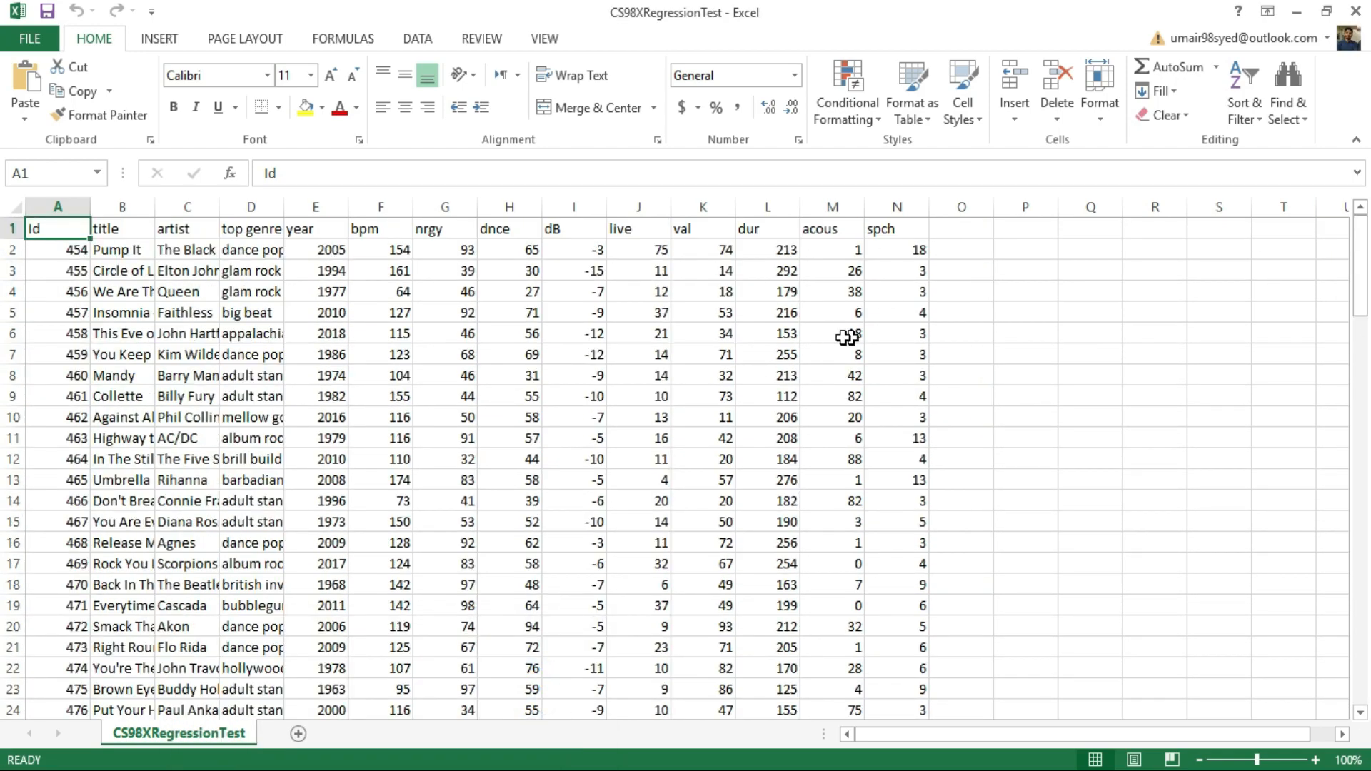
- Select cell O1 in the CS98XRegressionTest workbook, then close Excel back to Kaggle
click(960, 228)
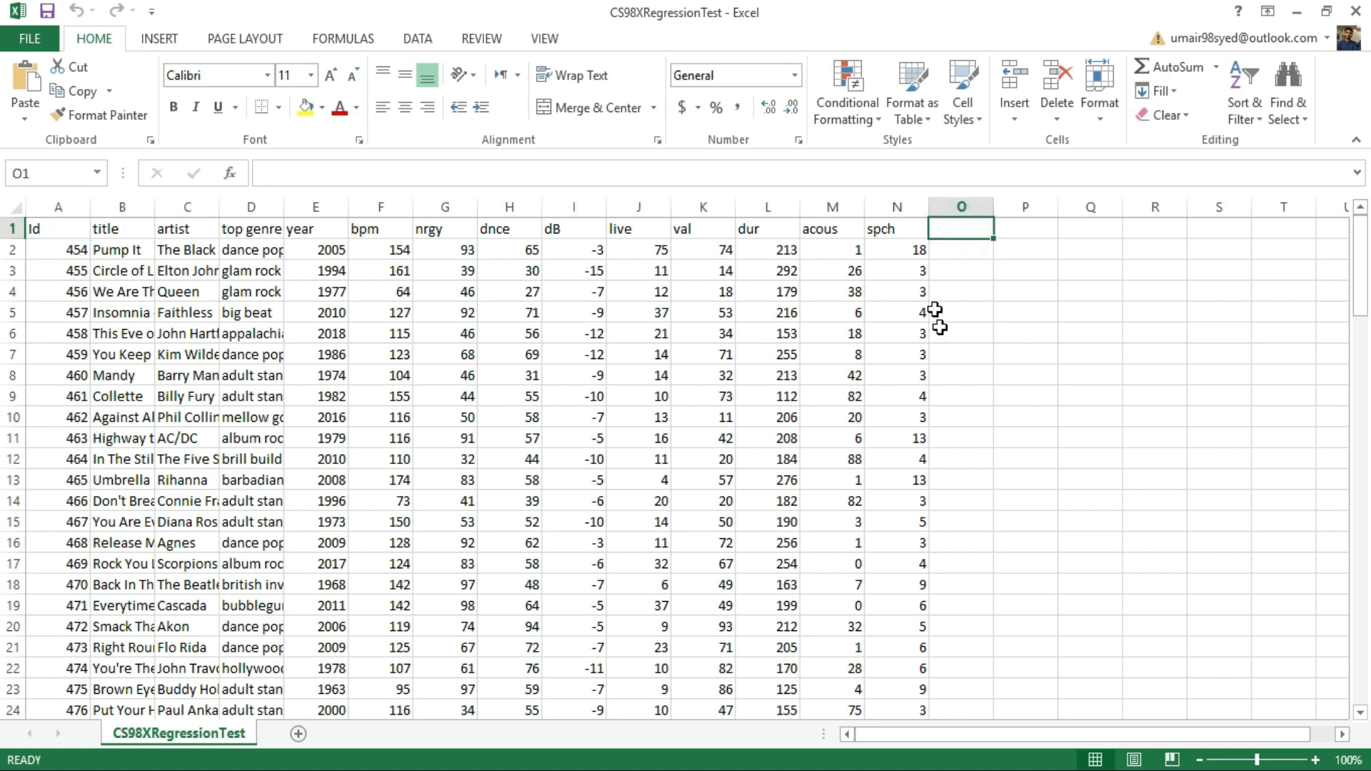
click(1091, 417)
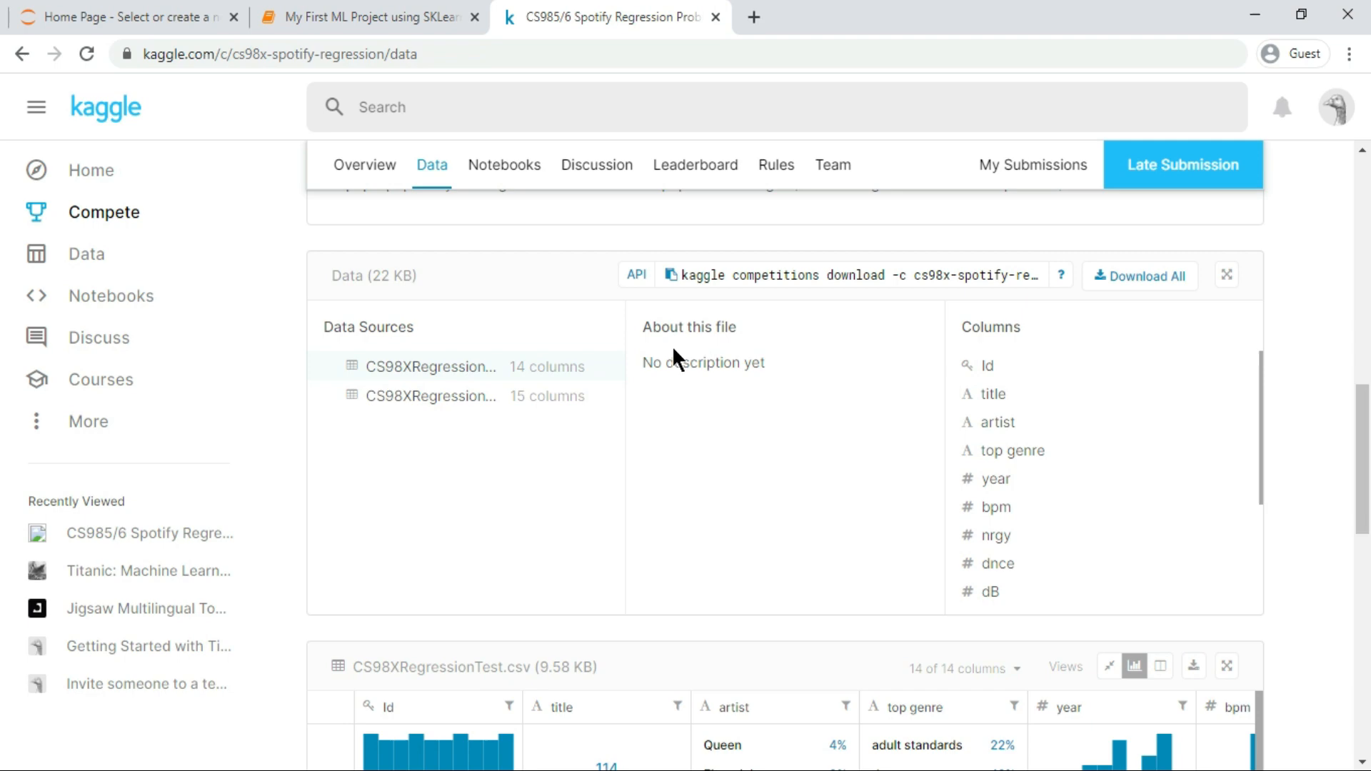
- Return to the 'My First ML Project using SKLearn' notebook tab
click(367, 17)
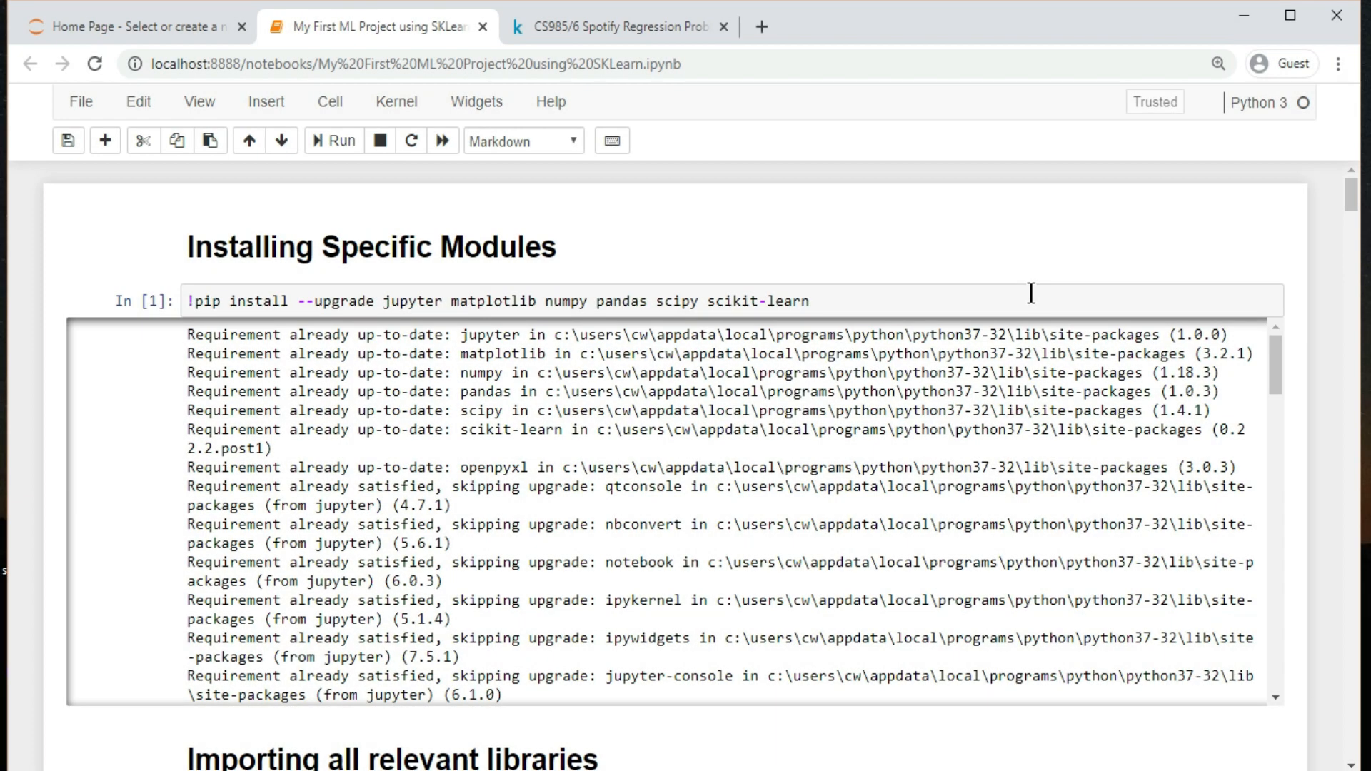
mouse_move(210, 335)
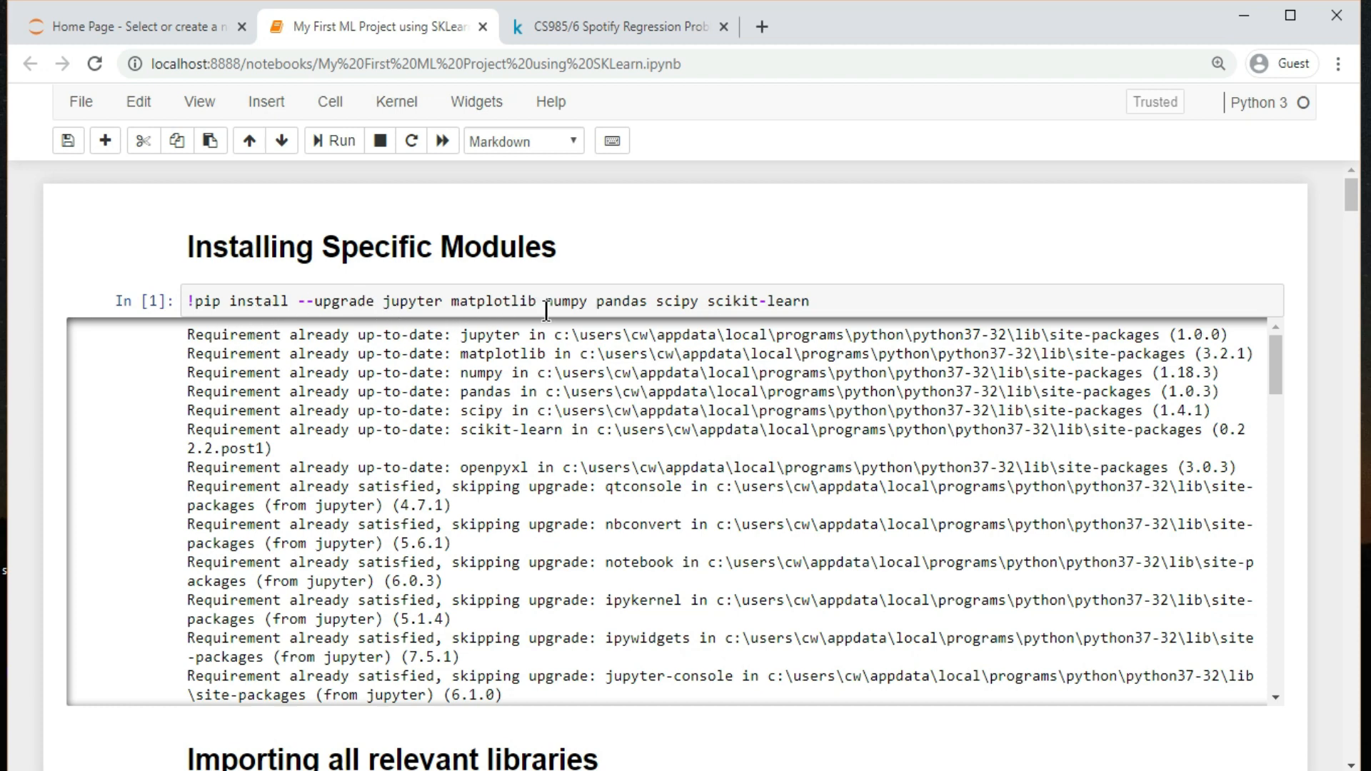
mouse_move(760, 307)
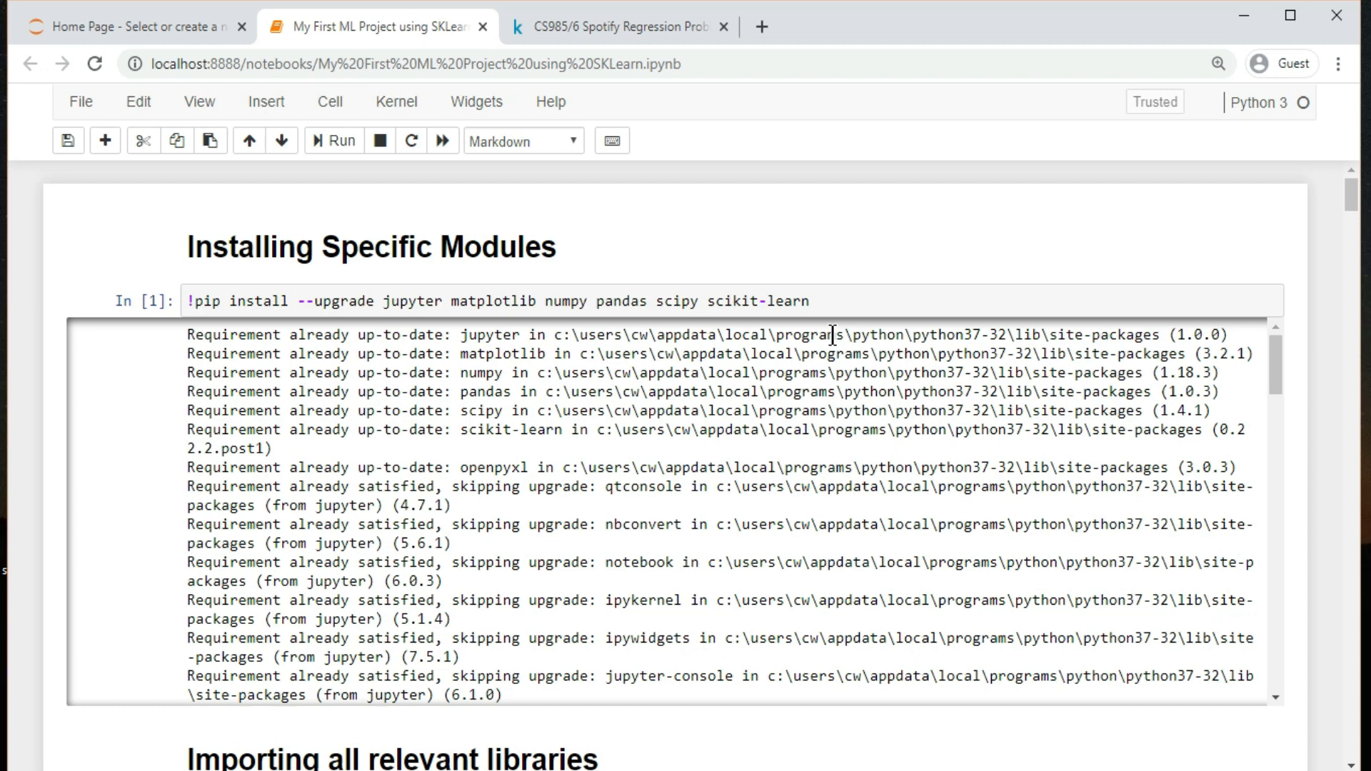
scroll(down, 3)
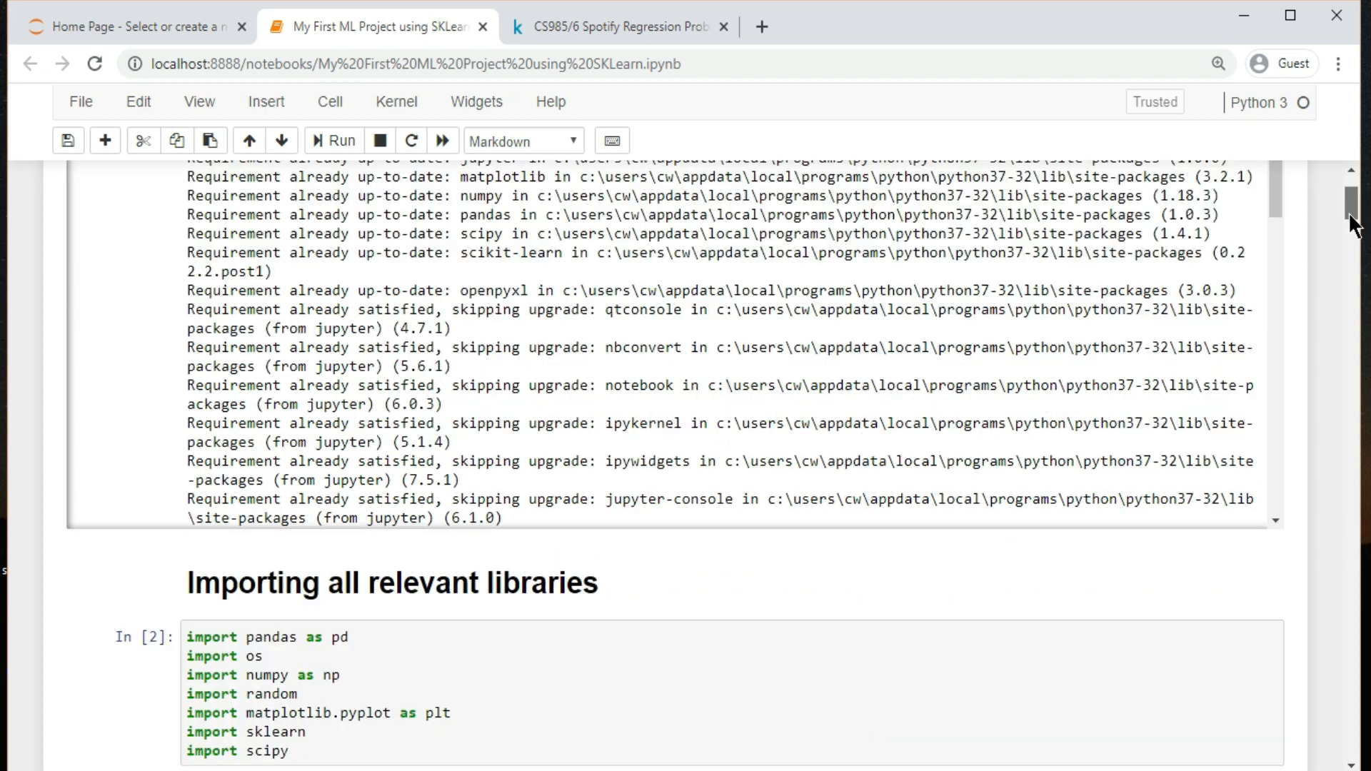
scroll(down, 3)
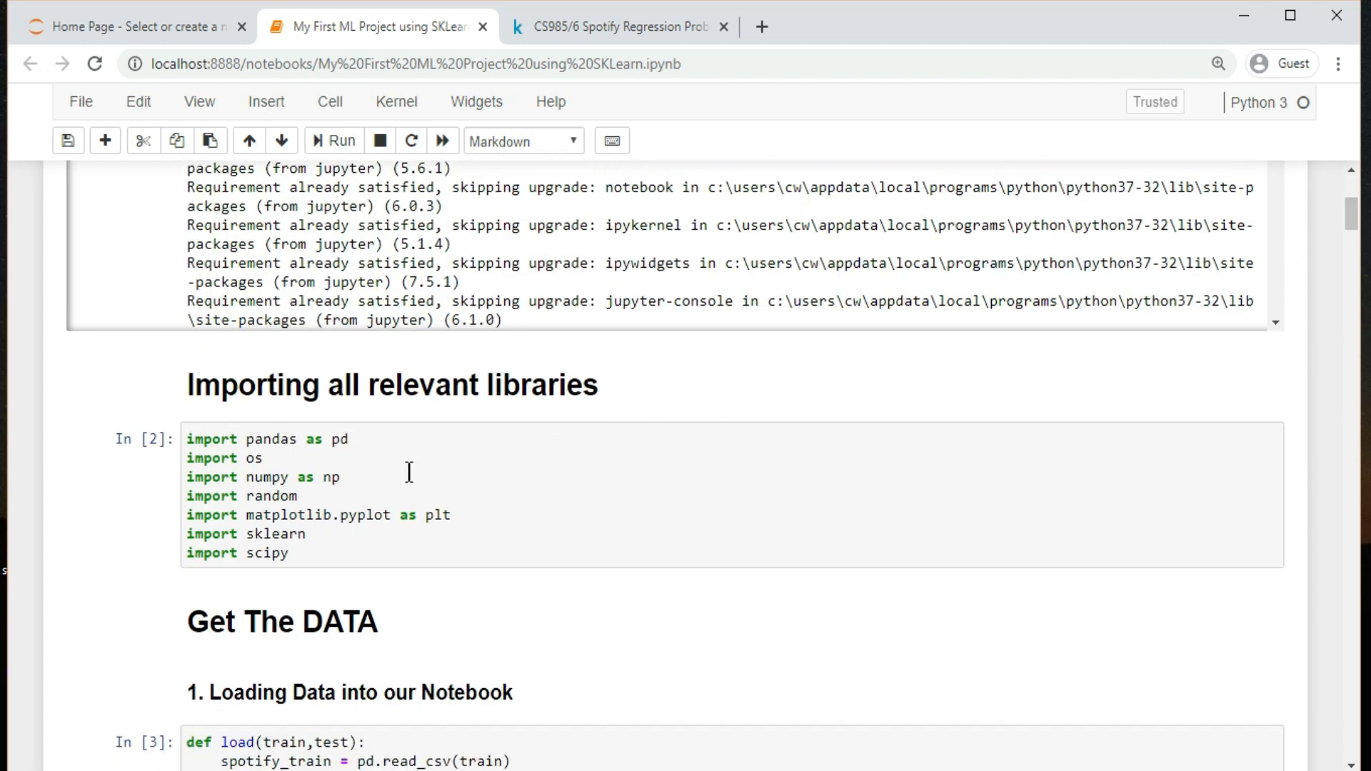
mouse_move(350, 499)
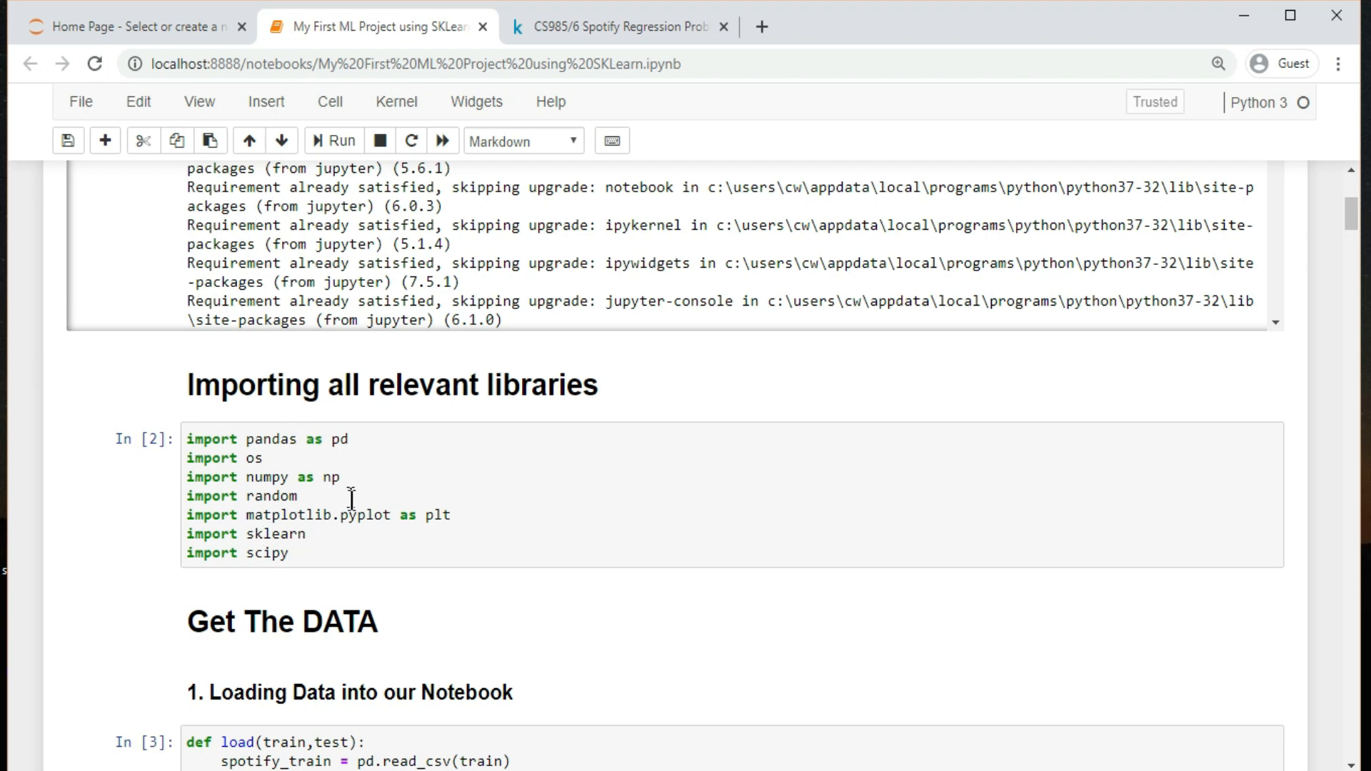
mouse_move(378, 553)
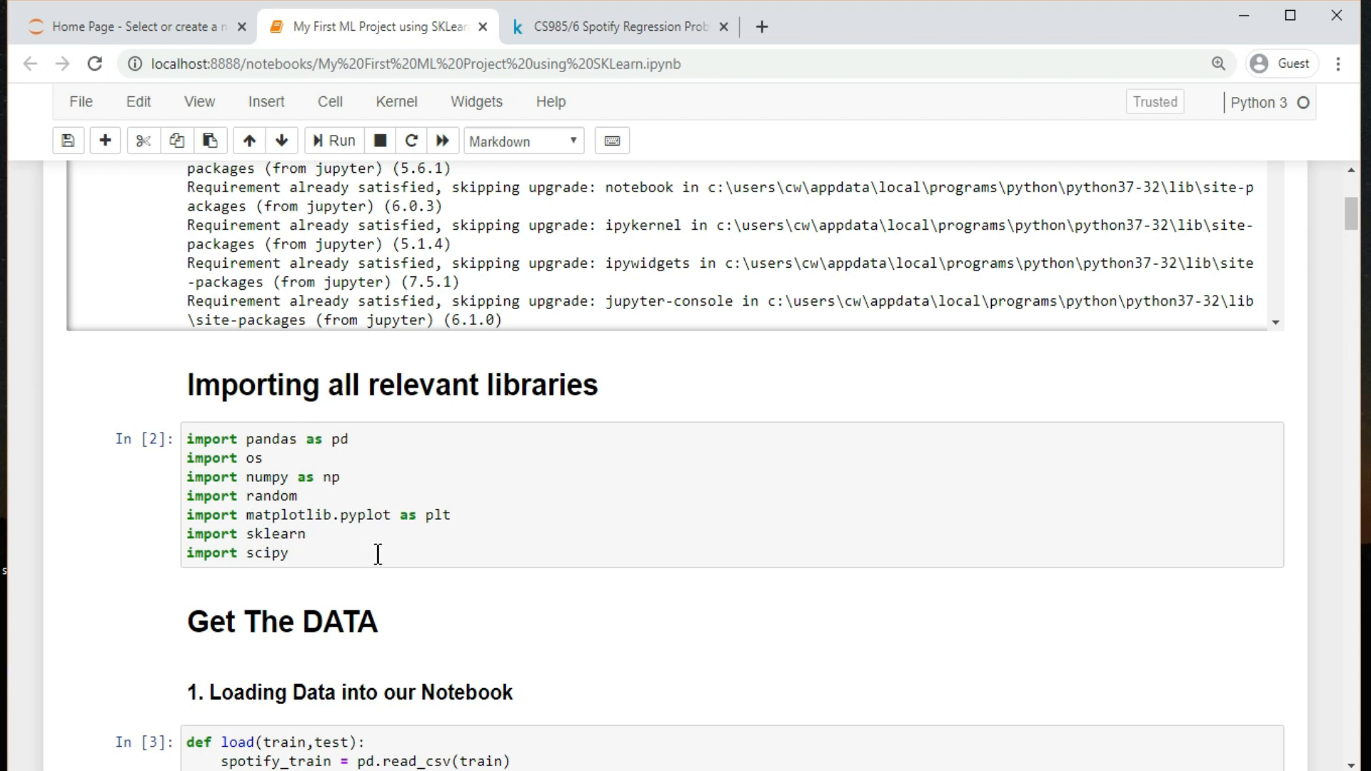
mouse_move(1348, 214)
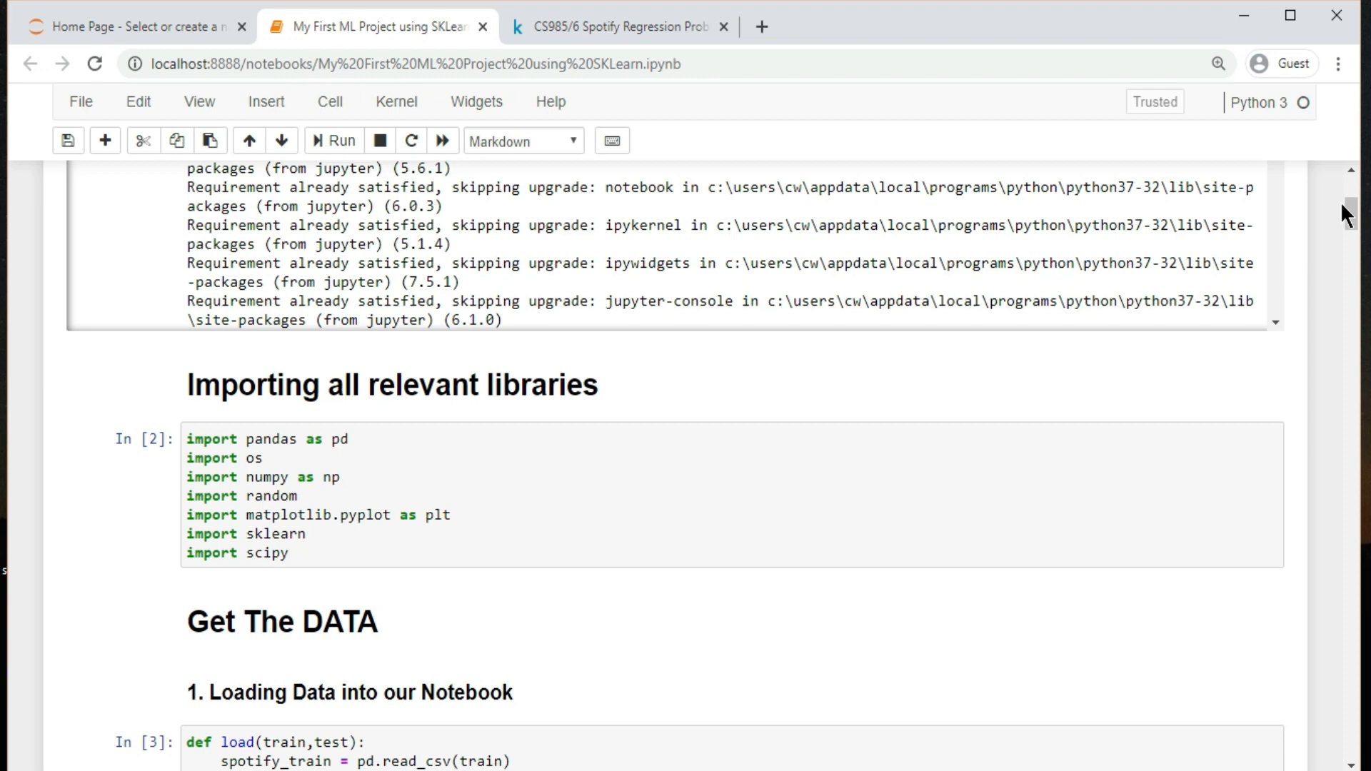
scroll(down, 3)
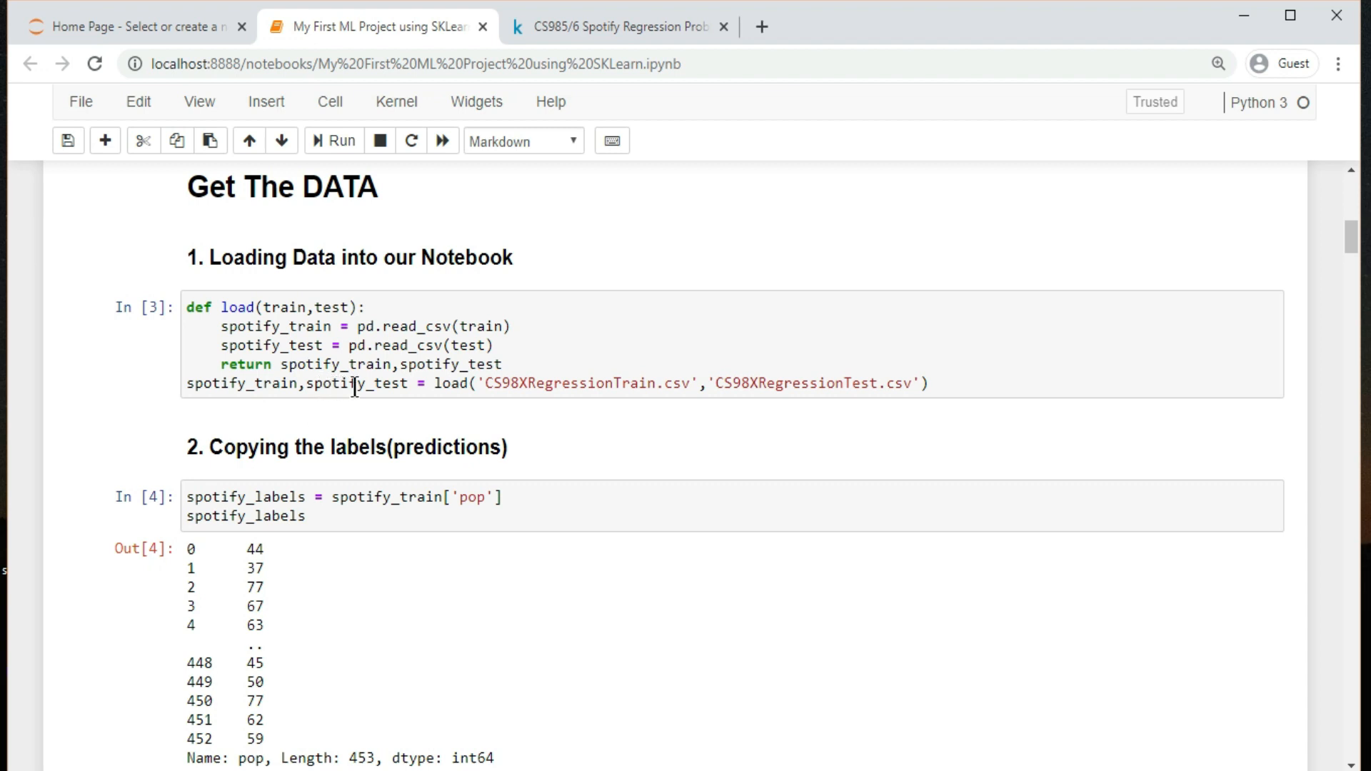
mouse_move(400, 390)
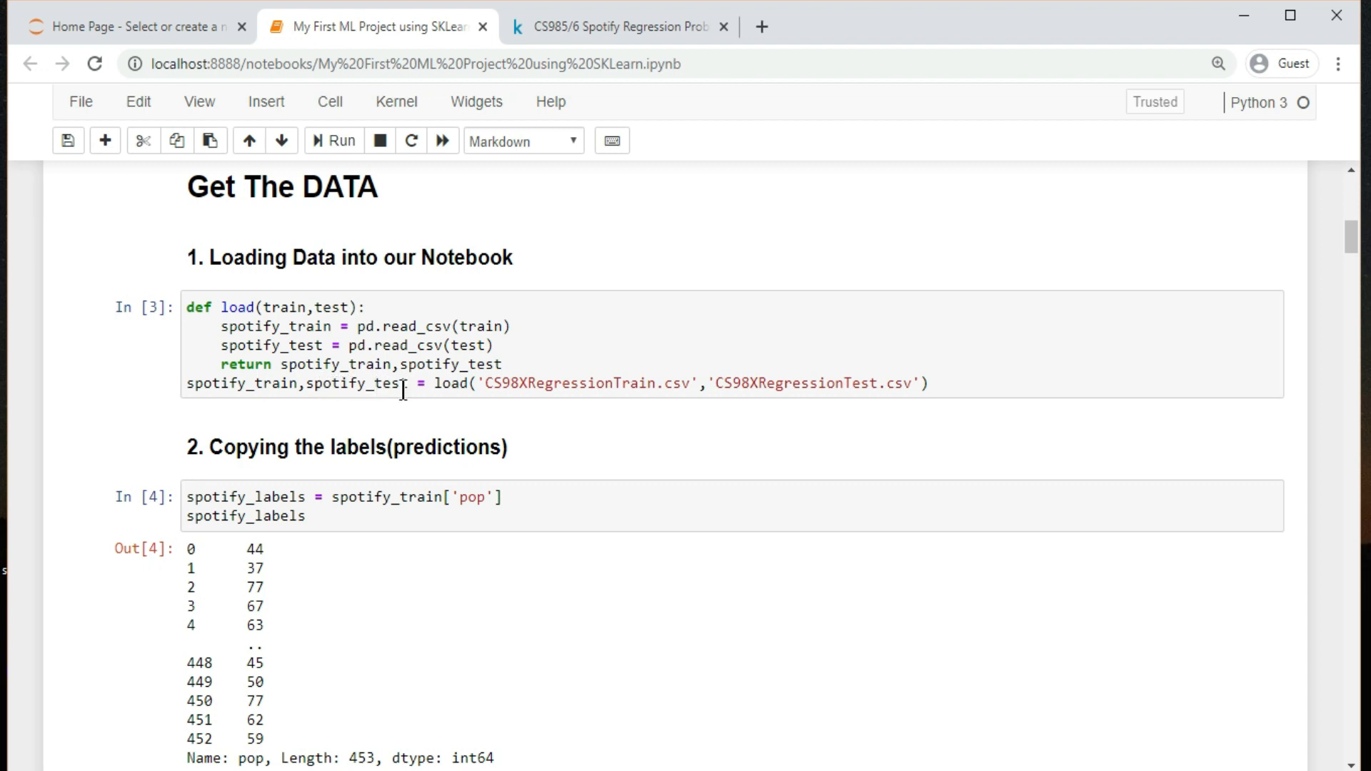
mouse_move(785, 388)
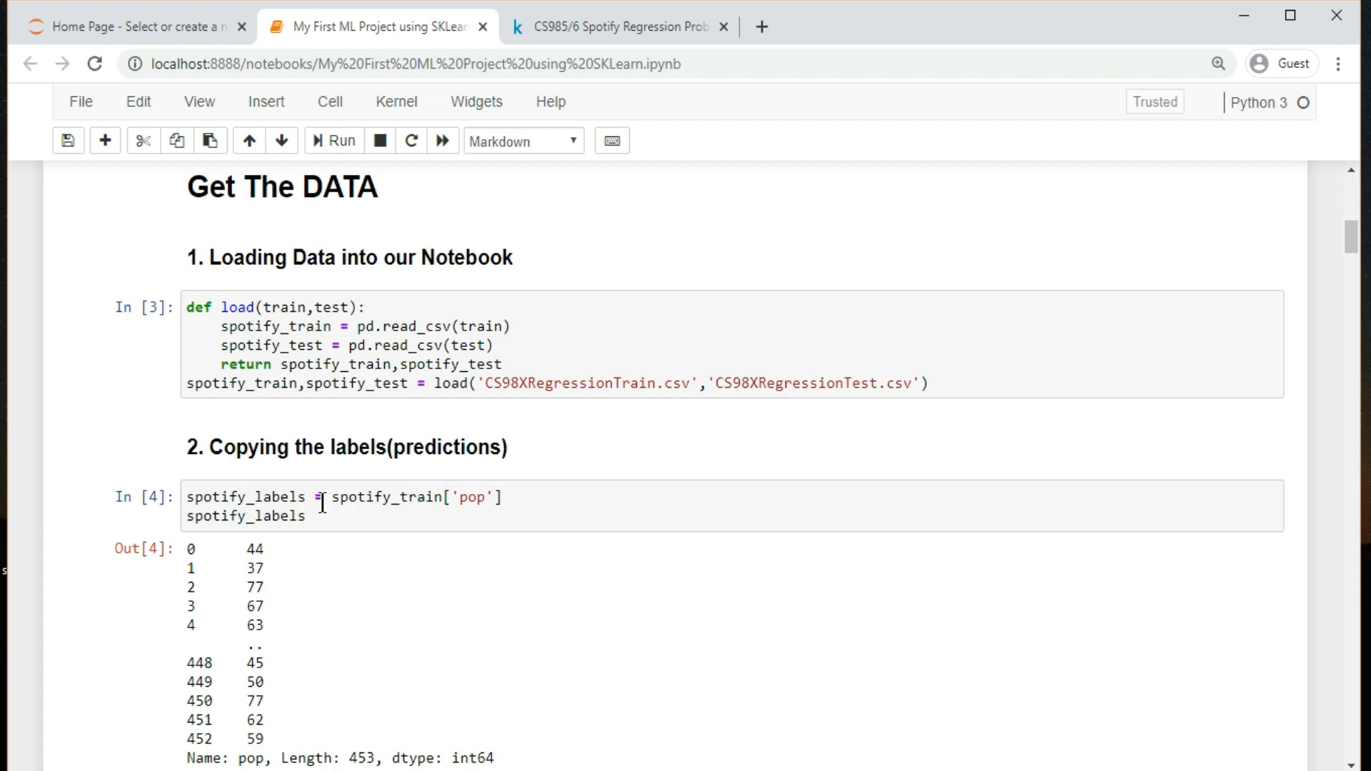
- Scroll from the In[4] label cell to the In[5] output showing 453 rows × 15 columns
click(350, 497)
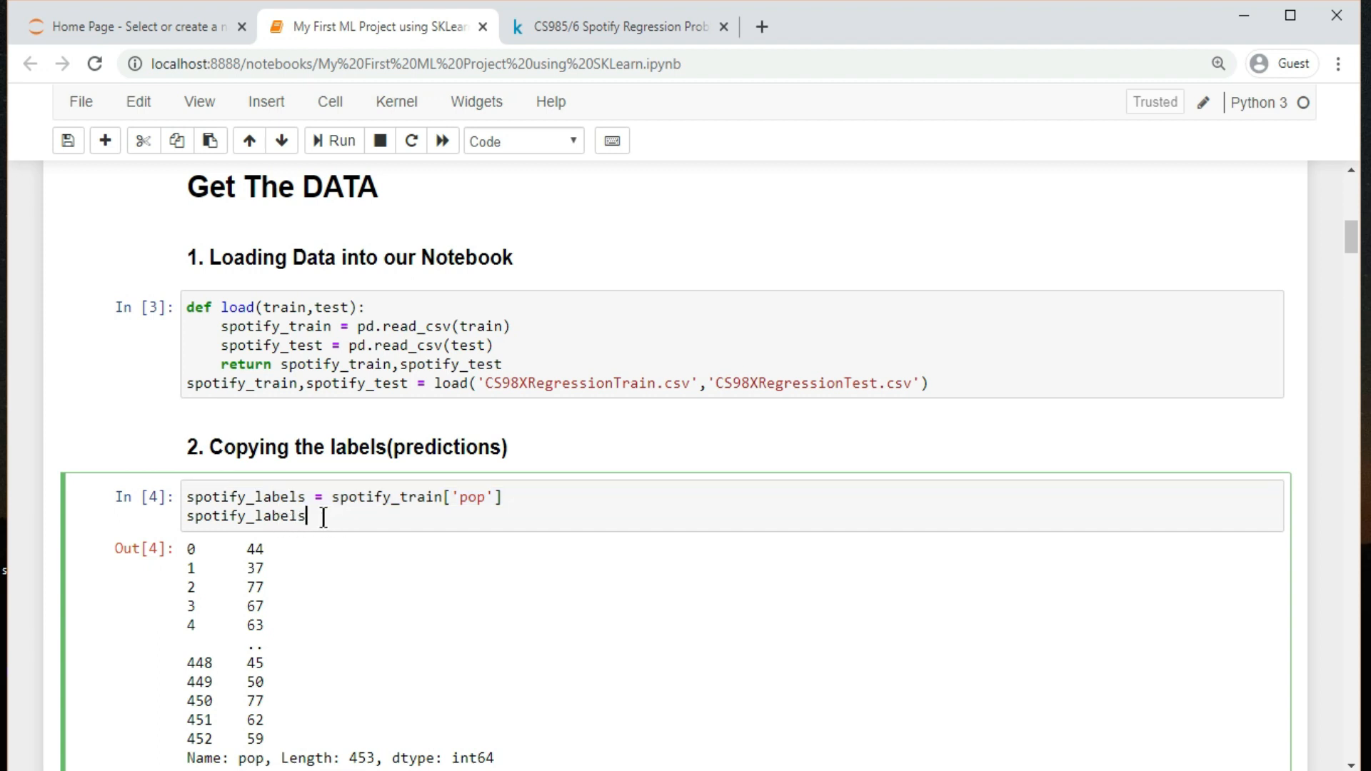
mouse_move(417, 522)
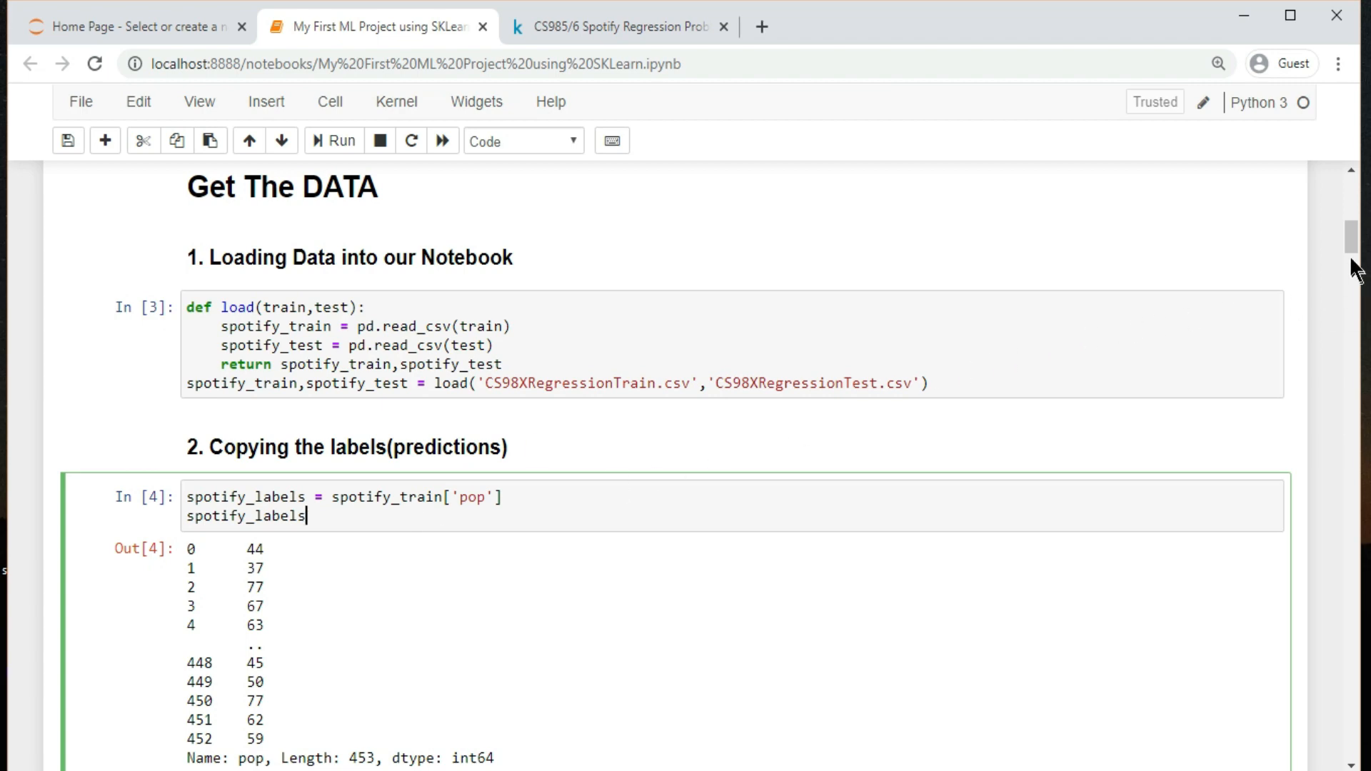
scroll(down, 3)
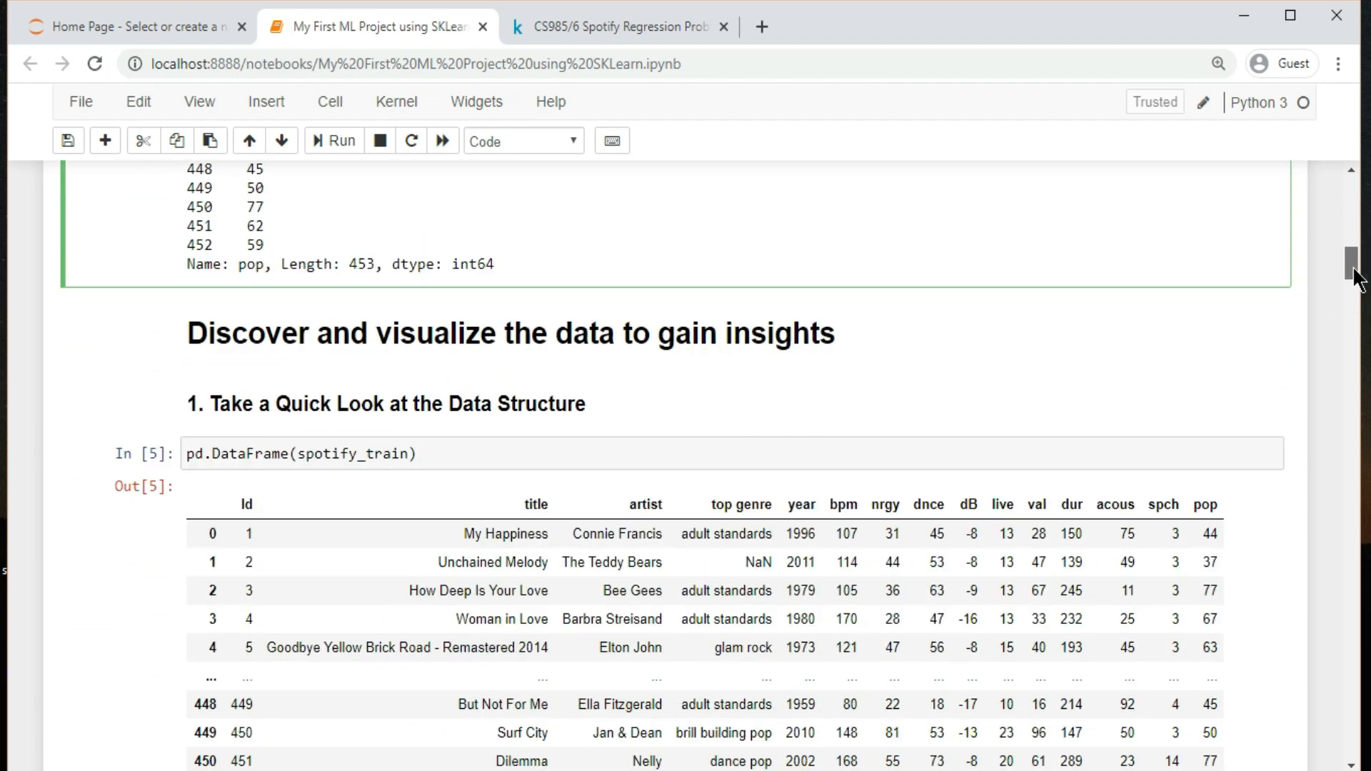
scroll(down, 3)
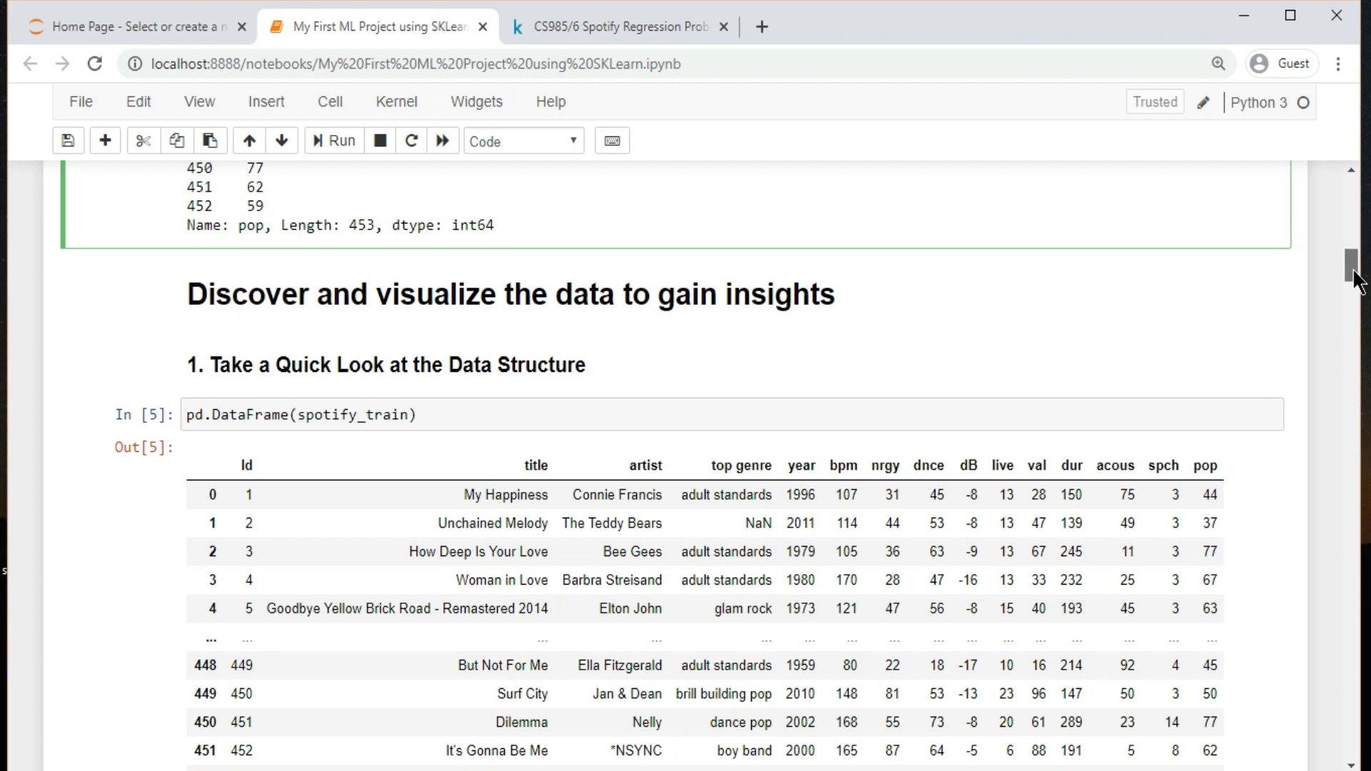
scroll(down, 3)
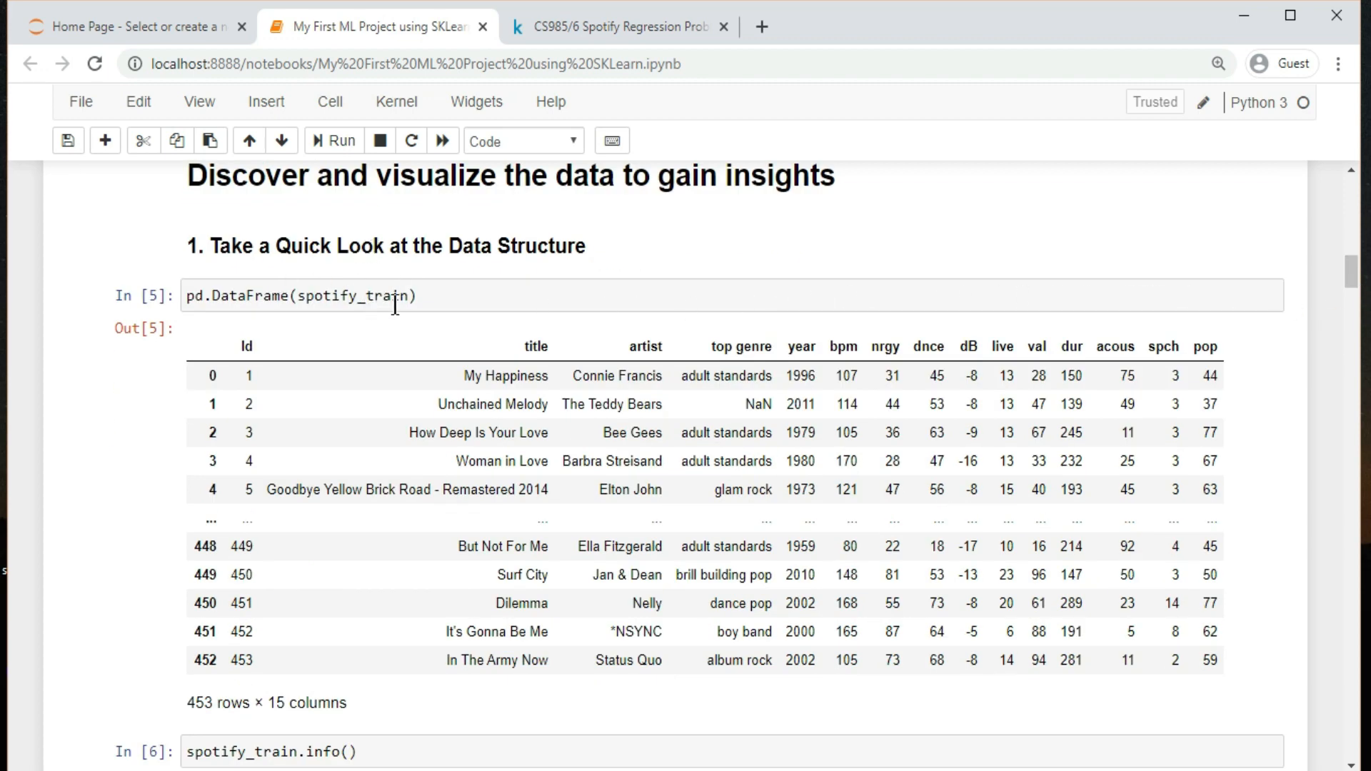
mouse_move(1023, 357)
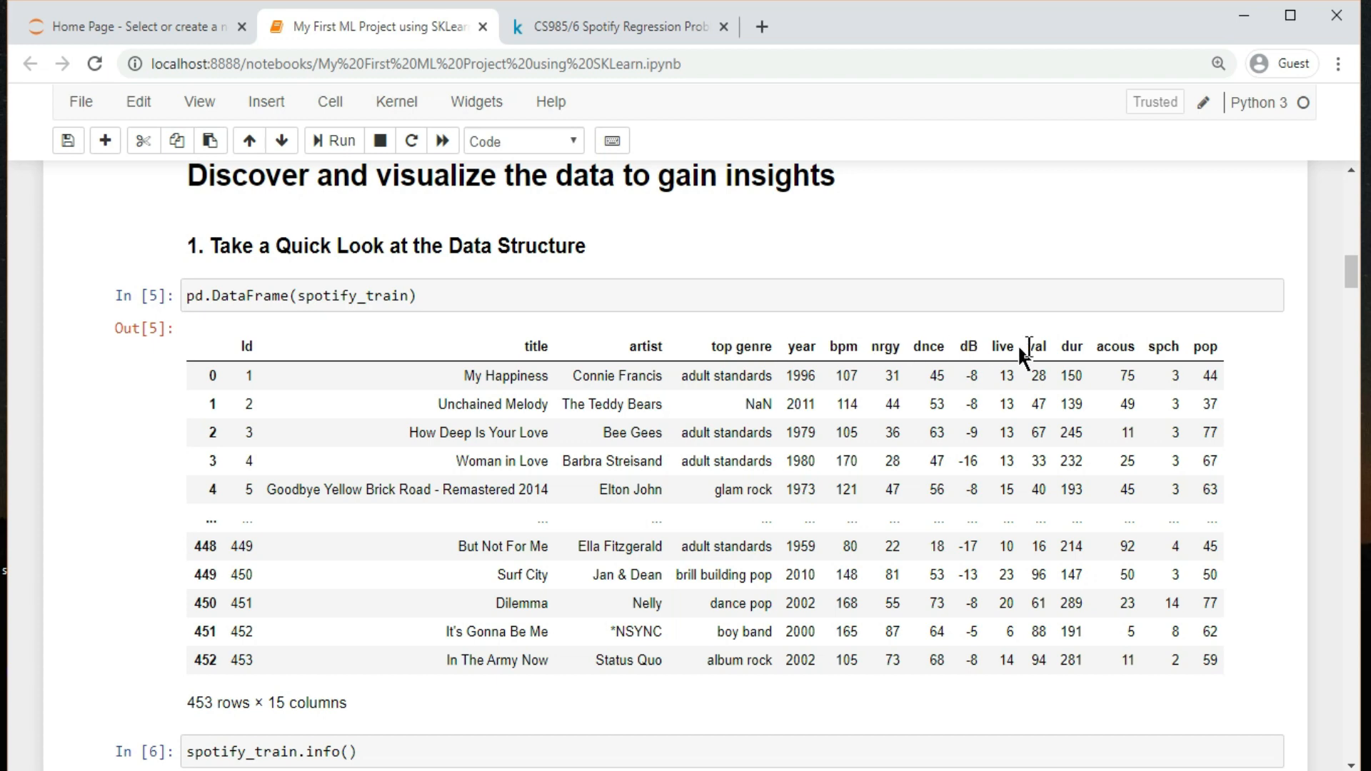
click(691, 347)
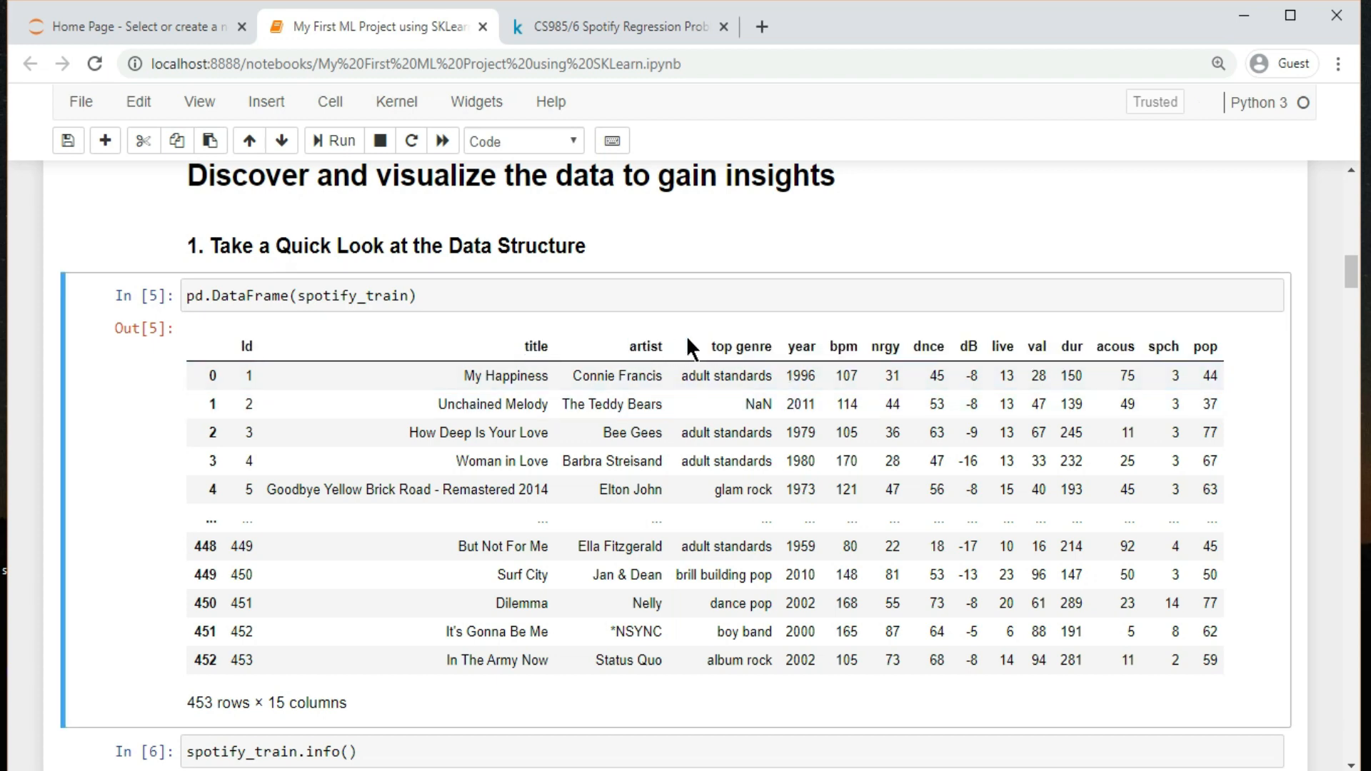
mouse_move(1197, 354)
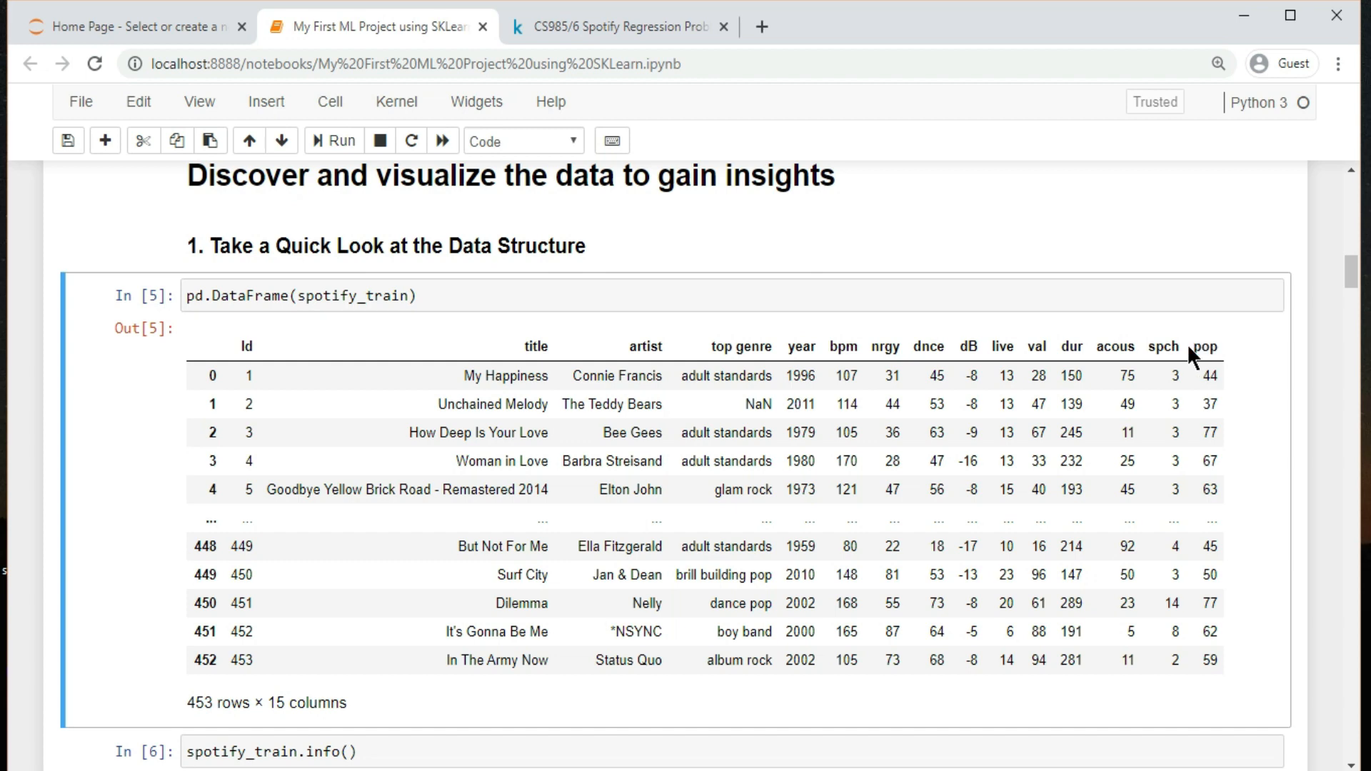
mouse_move(1345, 276)
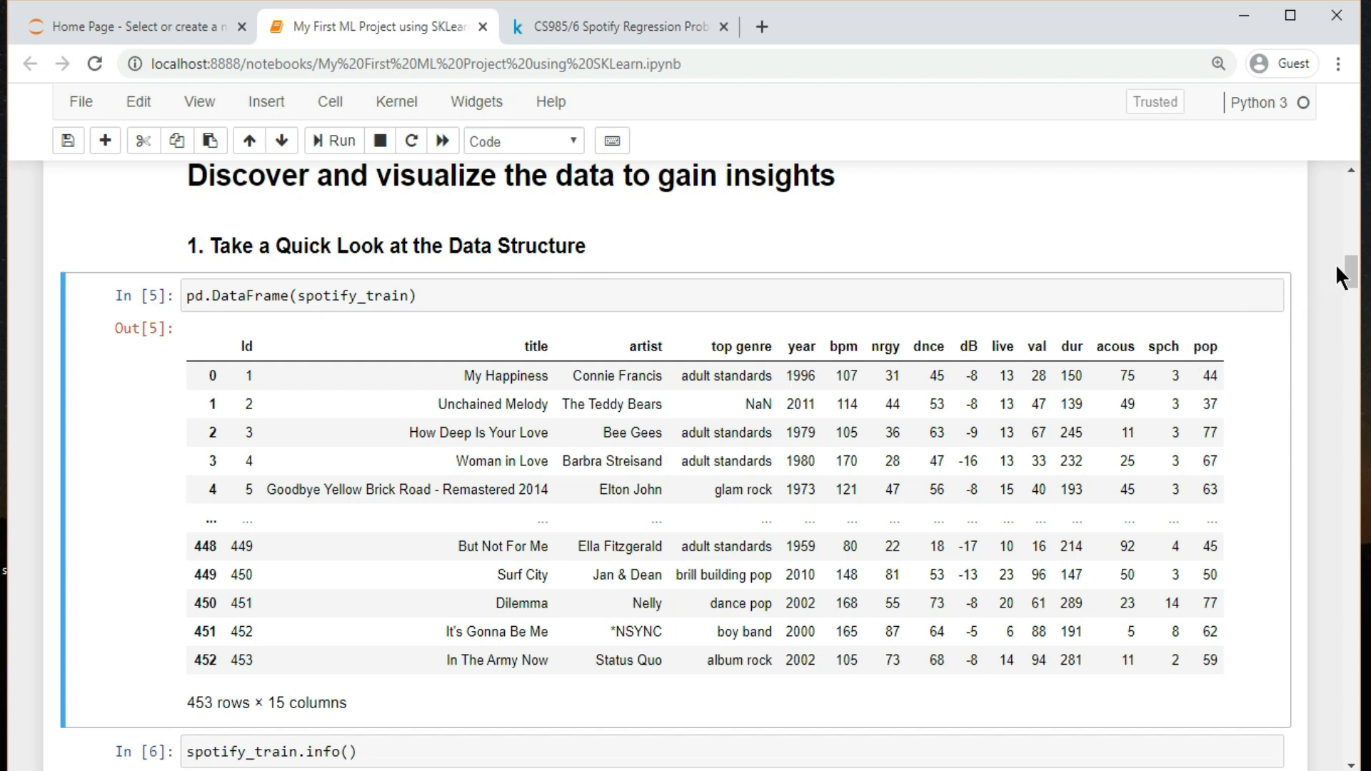
- Scroll to the spotify_train.info() output showing 'top genre' with 438 non-null entries
scroll(down, 3)
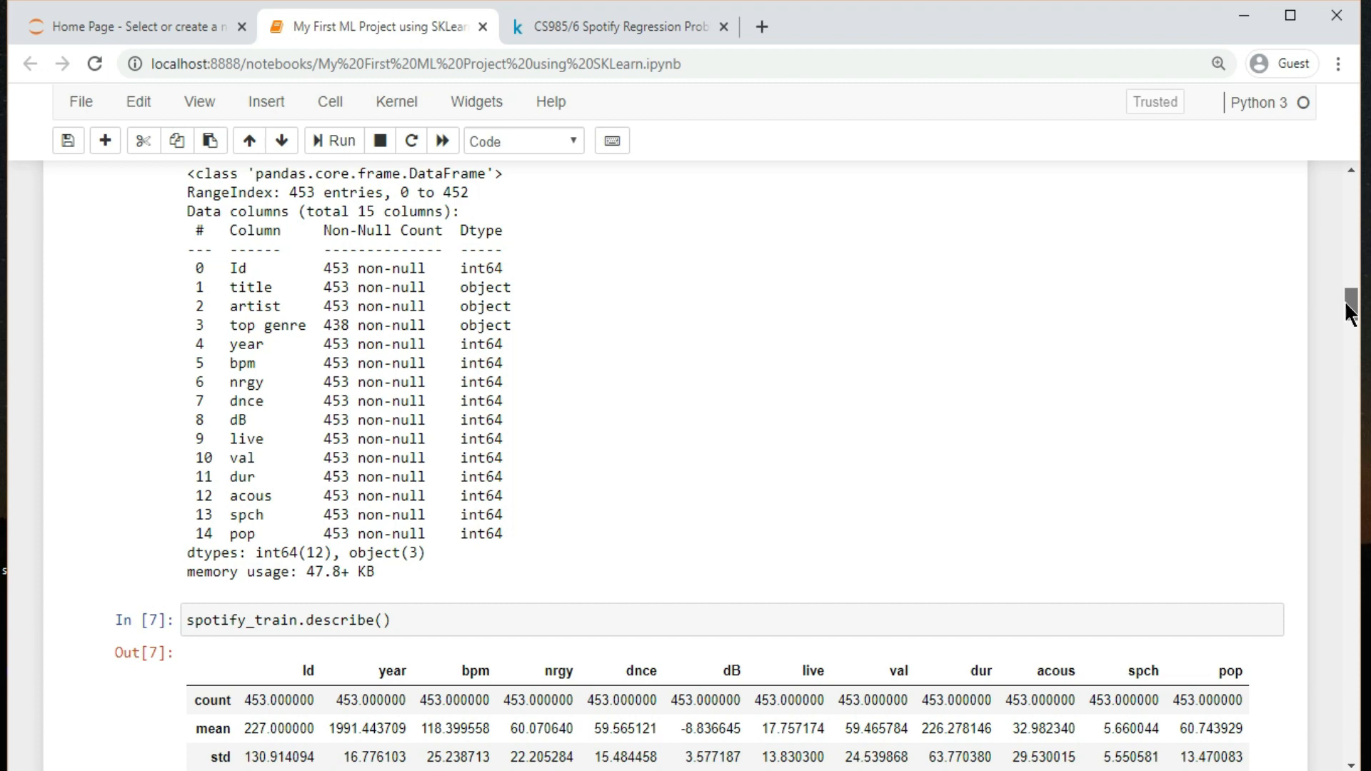
scroll(up, 3)
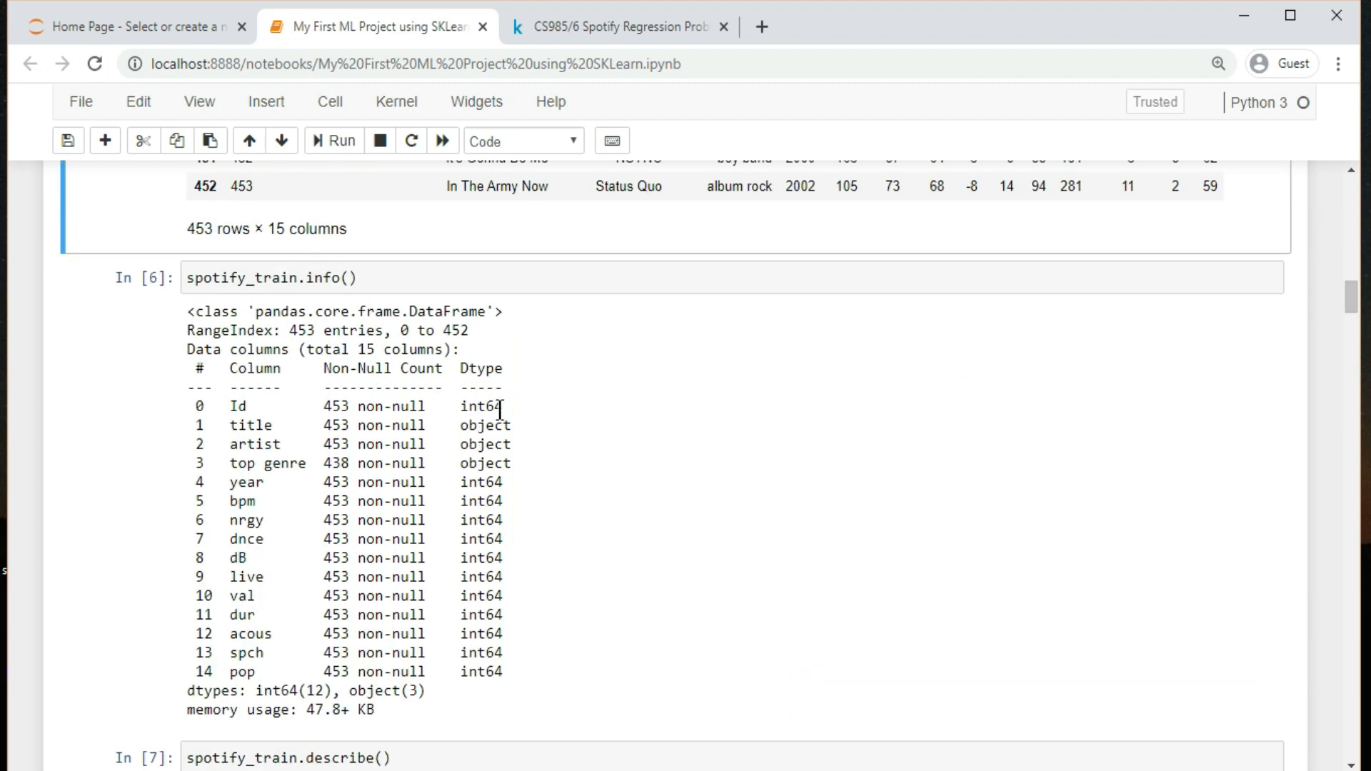
mouse_move(490, 582)
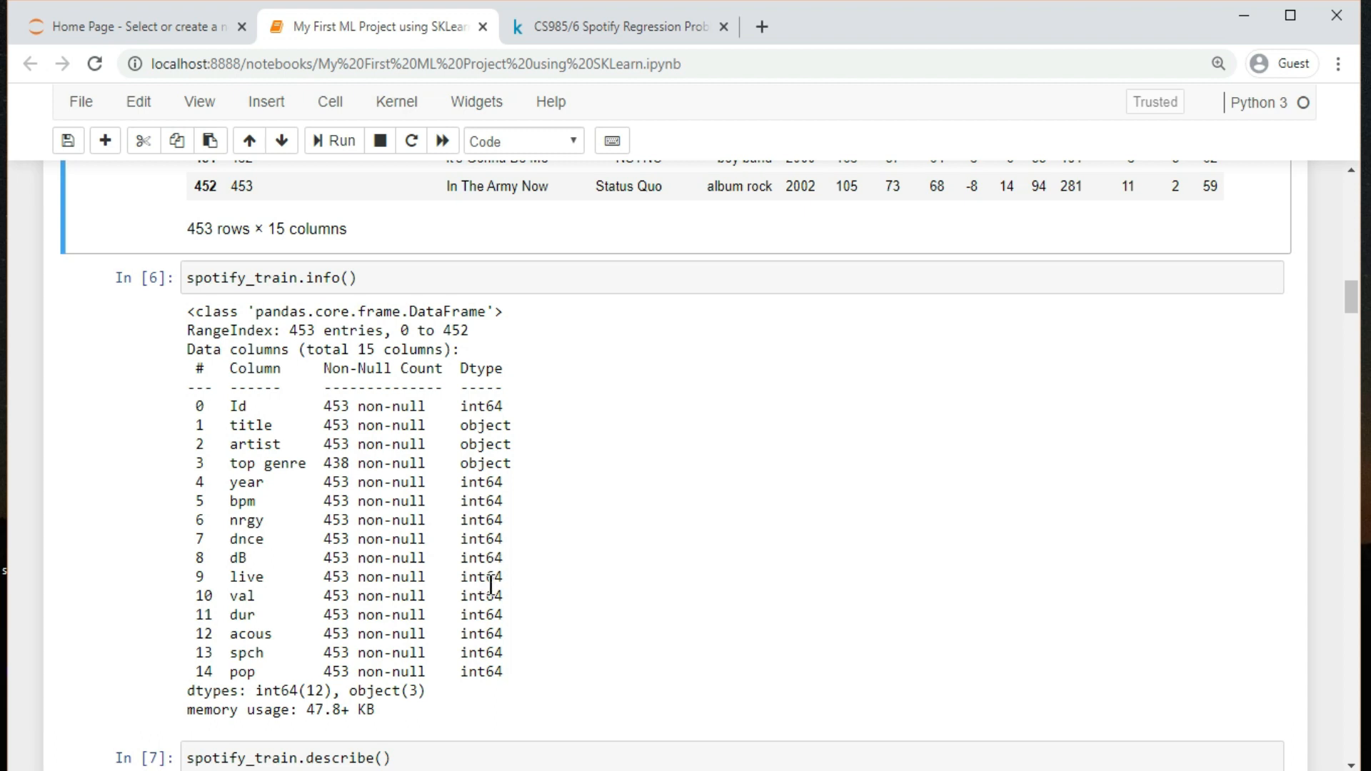
mouse_move(307, 752)
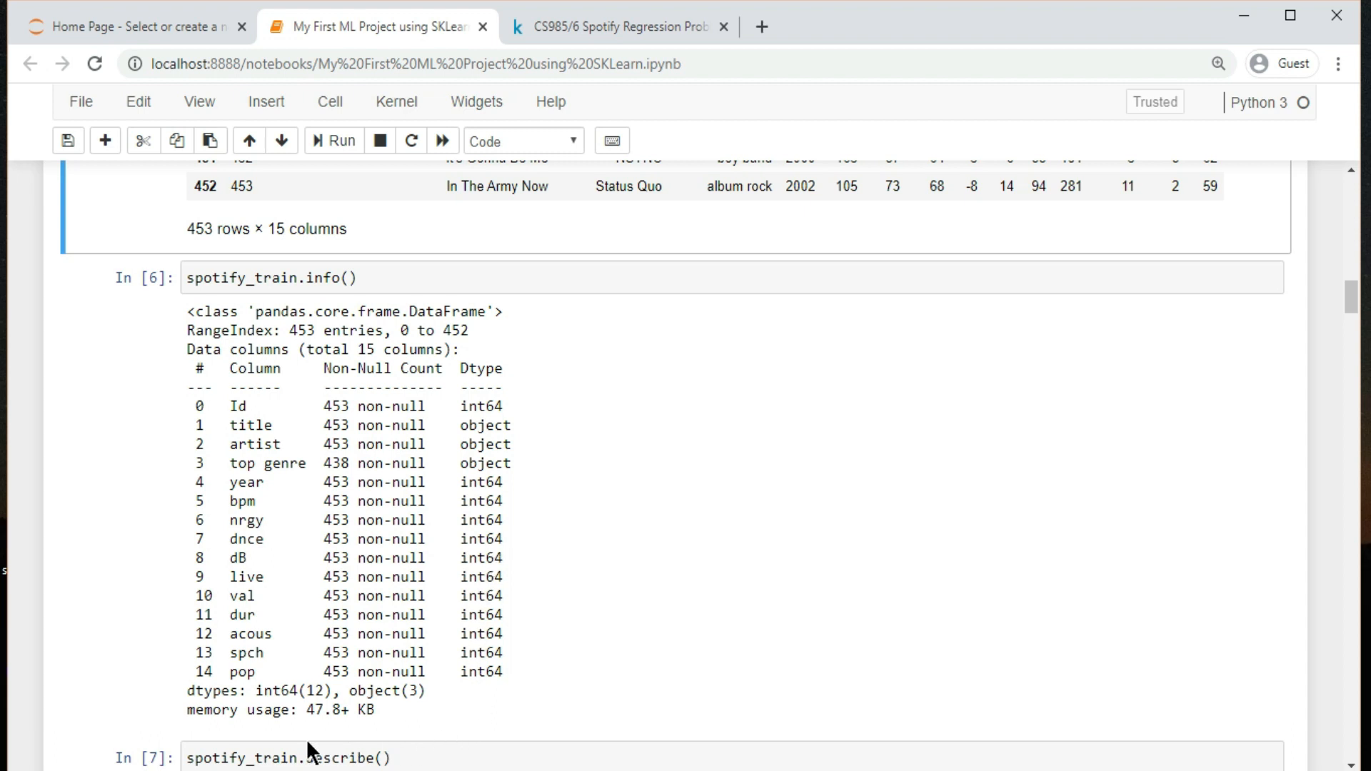
mouse_move(411, 715)
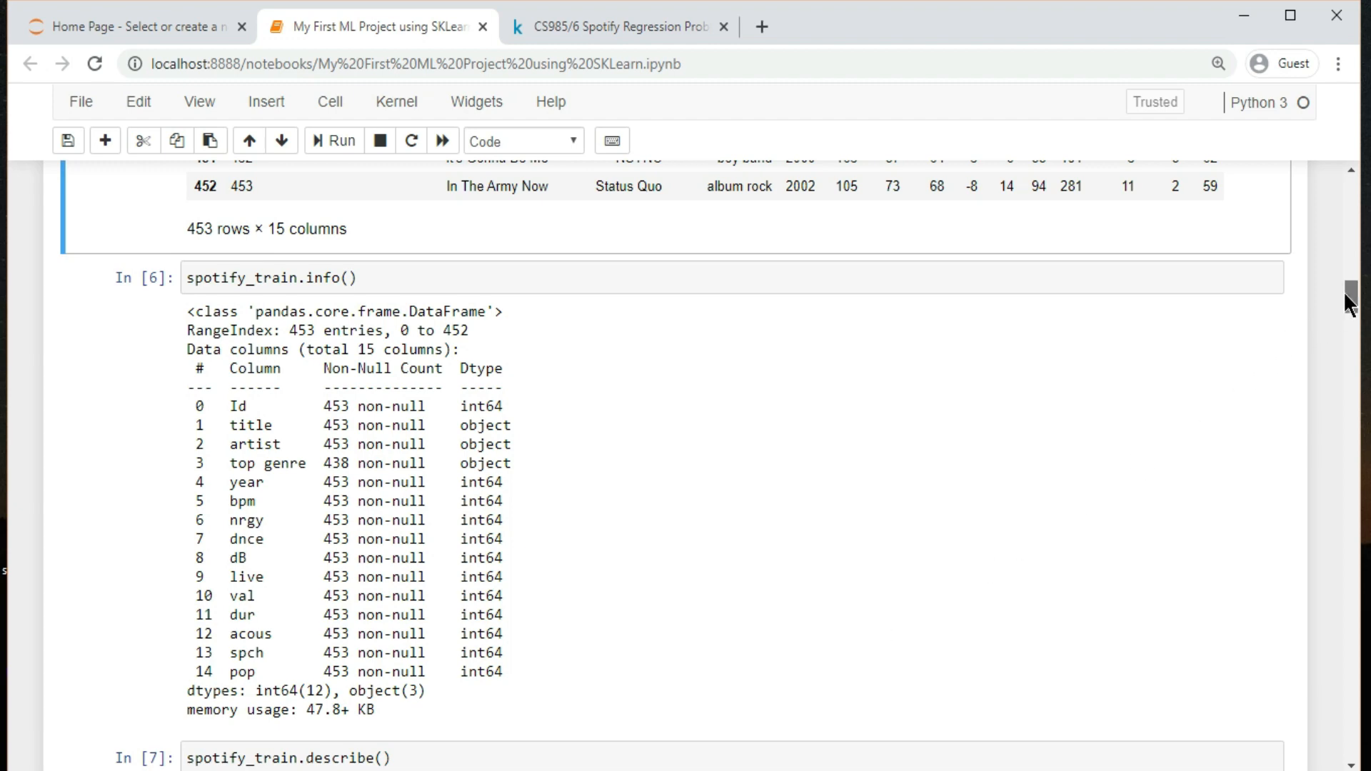
- Scroll to the Out[7] spotify_train.describe() statistics table
scroll(down, 3)
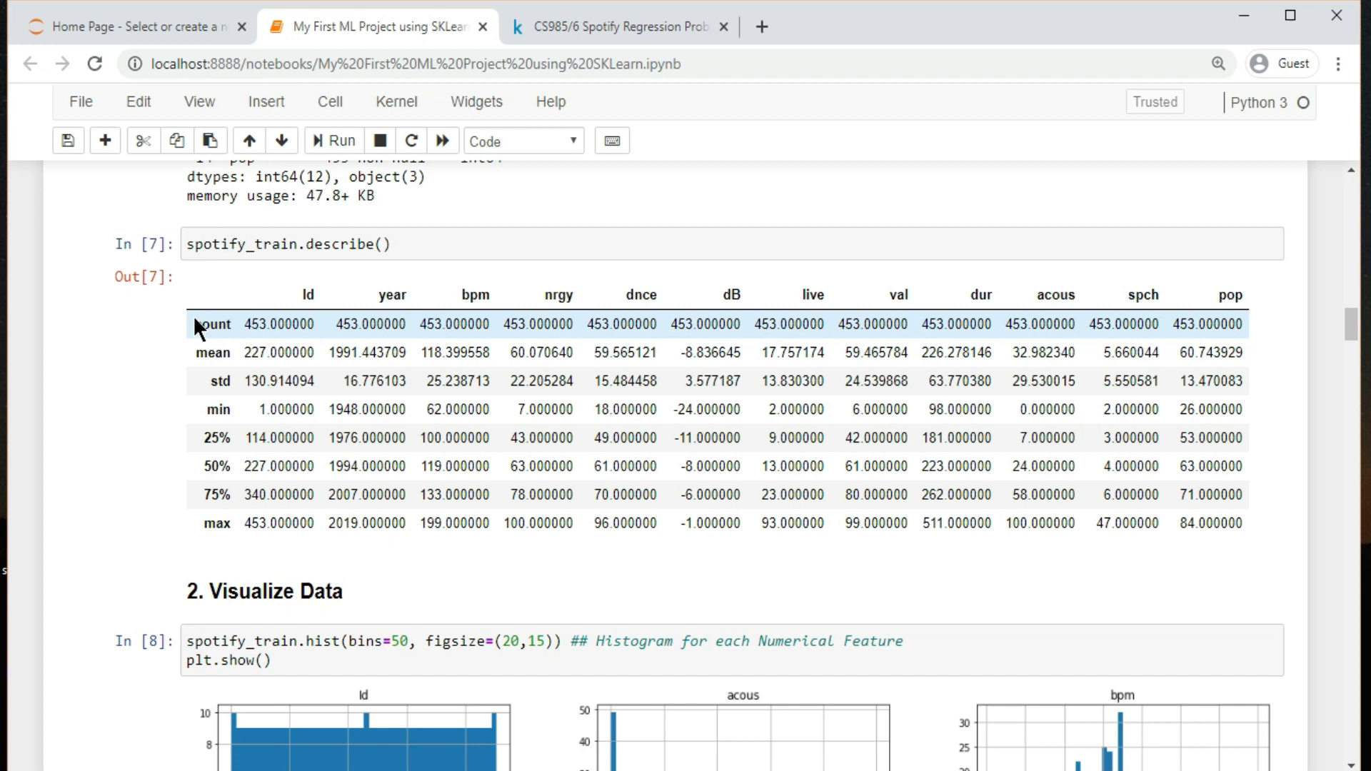
mouse_move(203, 415)
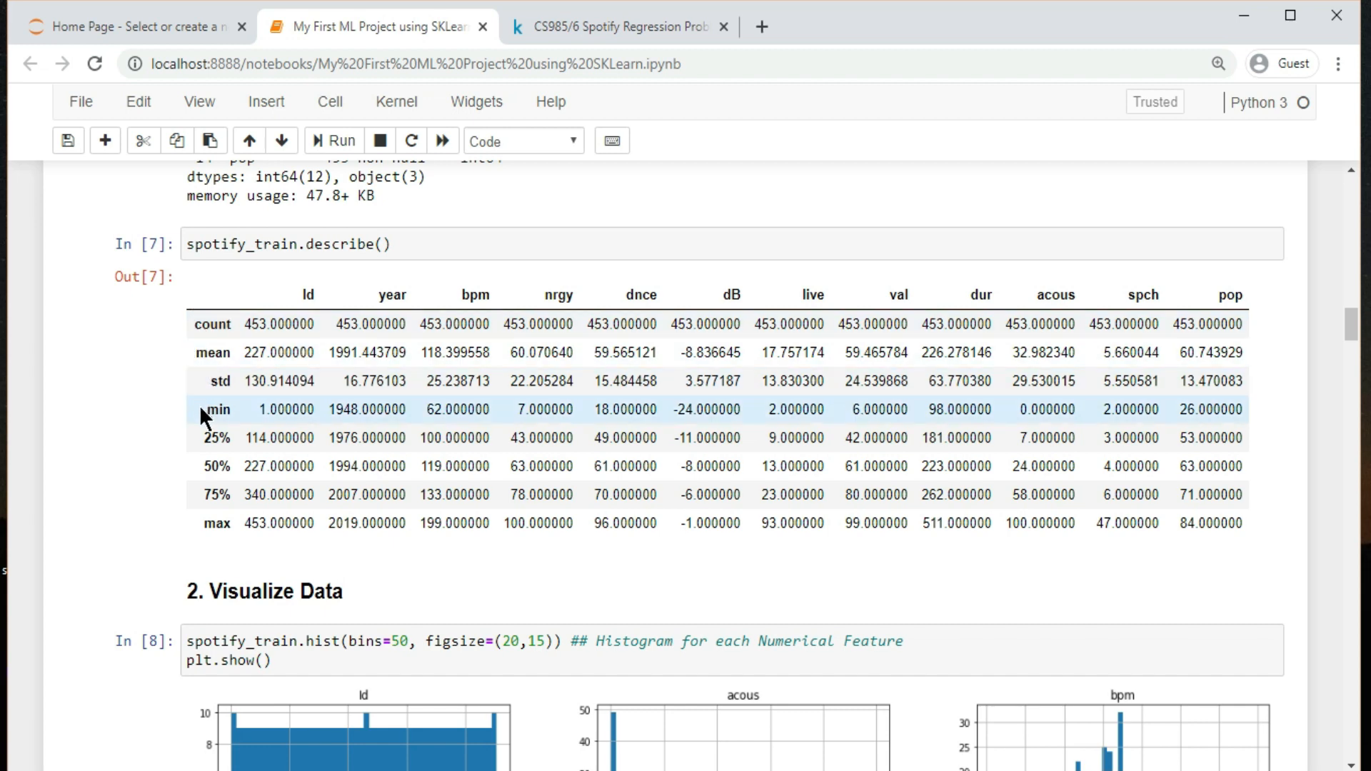
mouse_move(211, 459)
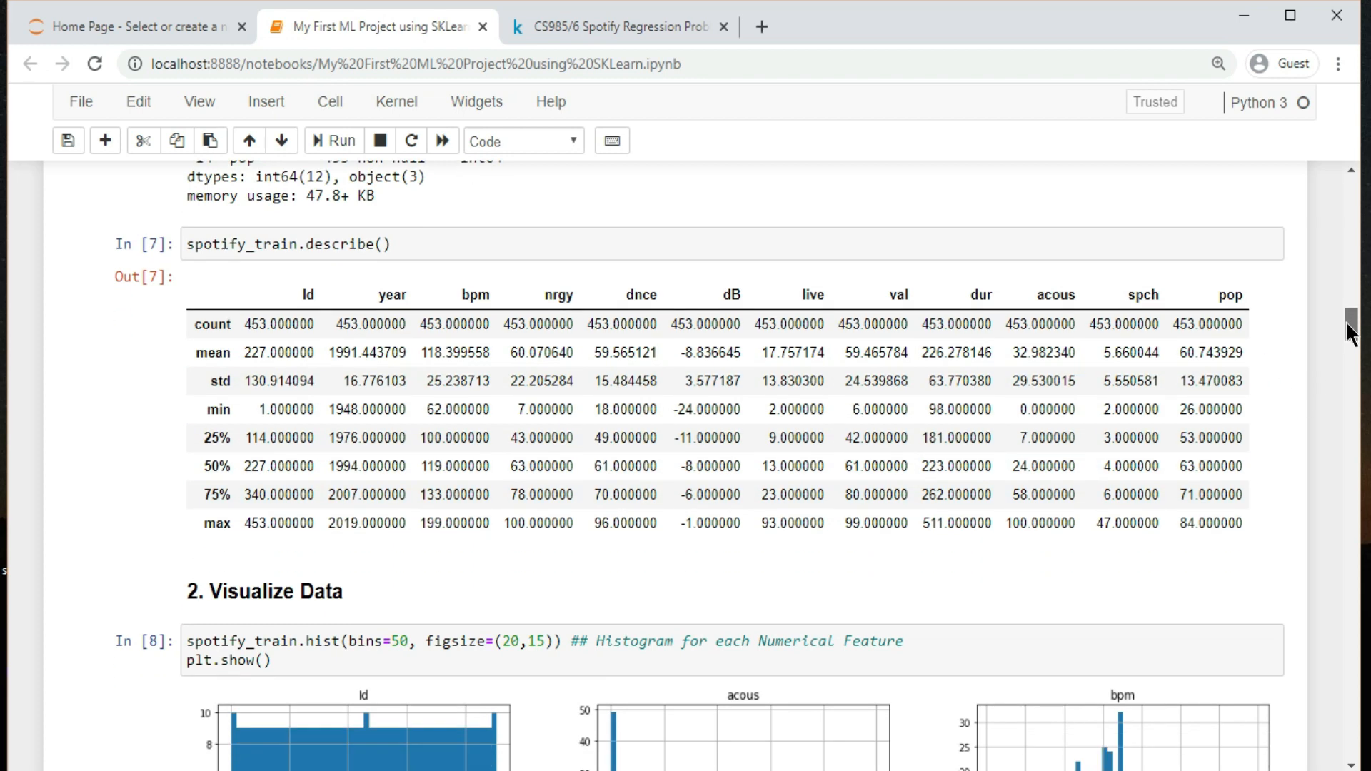
- Scroll past the feature histograms to the Data Cleaning cells In[9] and In[10]
scroll(down, 3)
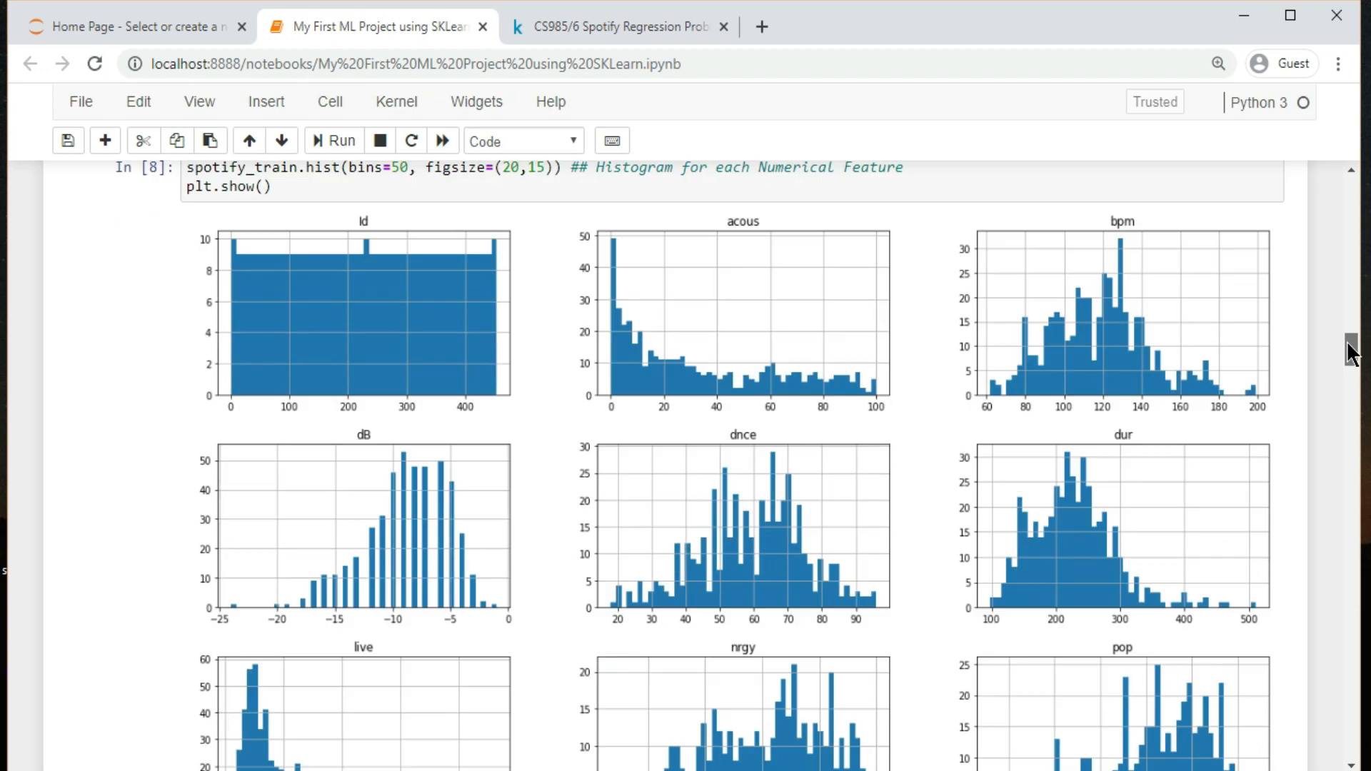
mouse_move(1072, 401)
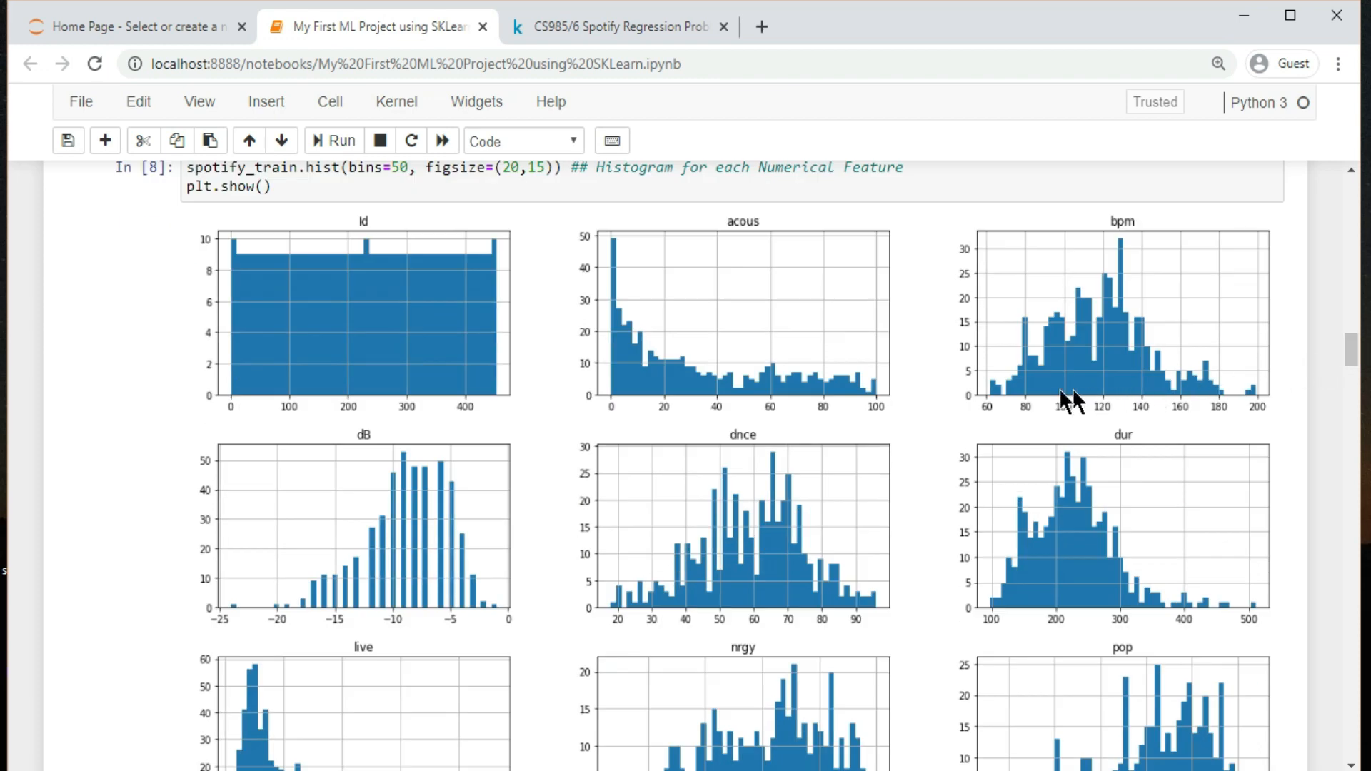
mouse_move(682, 385)
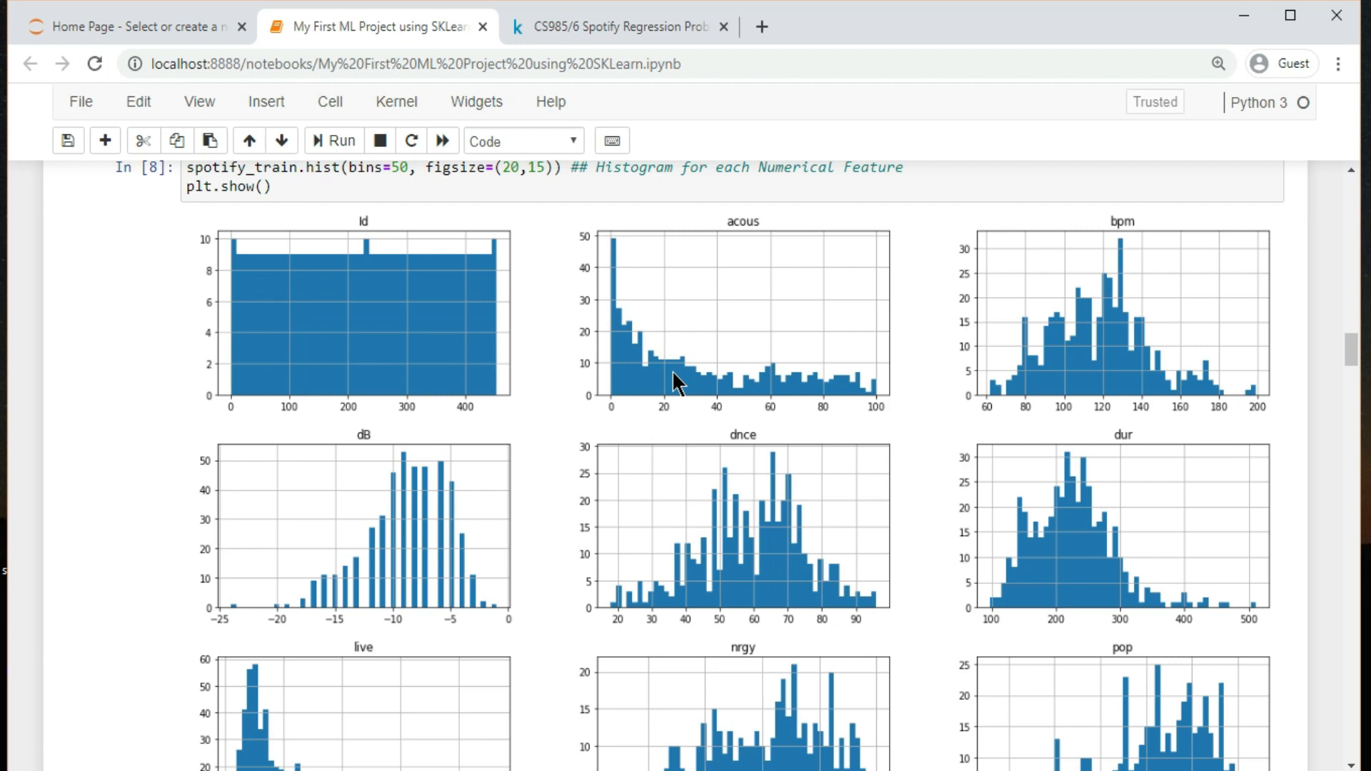
mouse_move(777, 511)
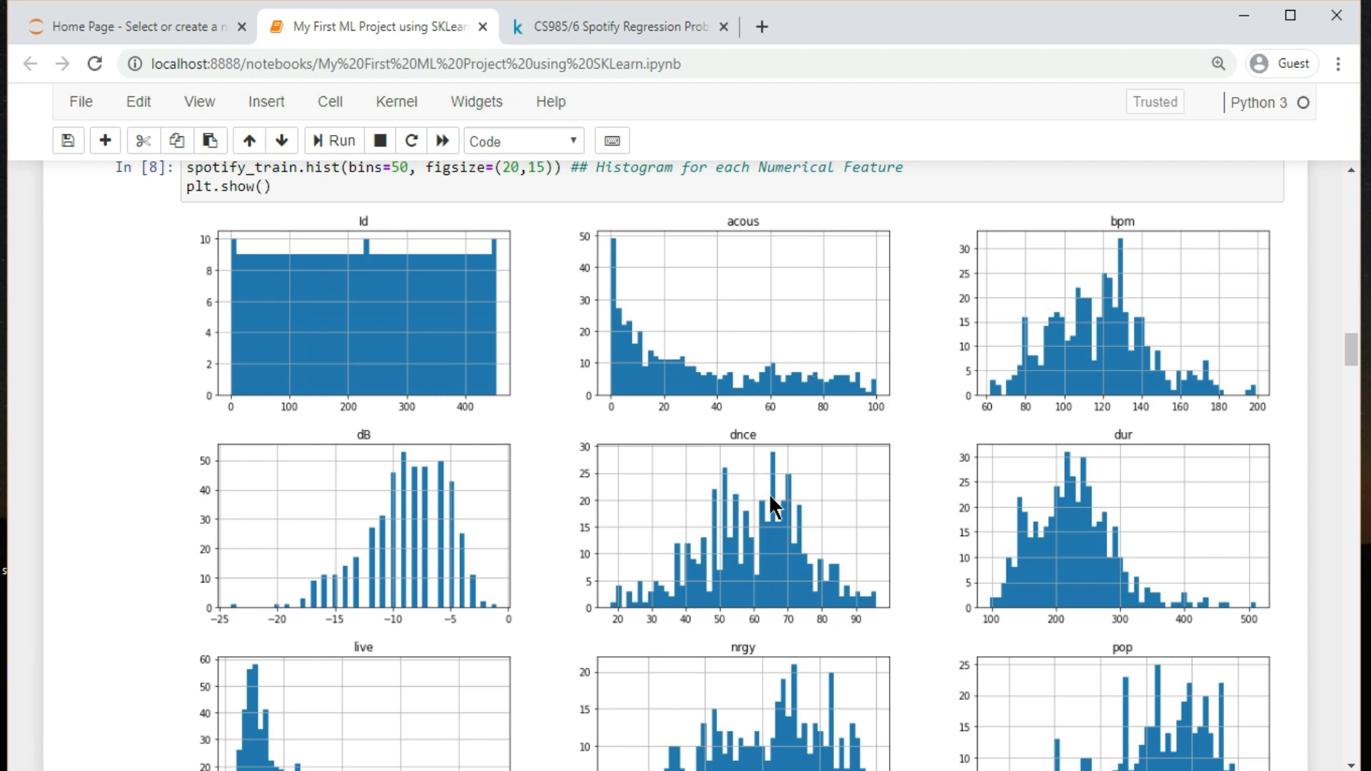
mouse_move(1355, 350)
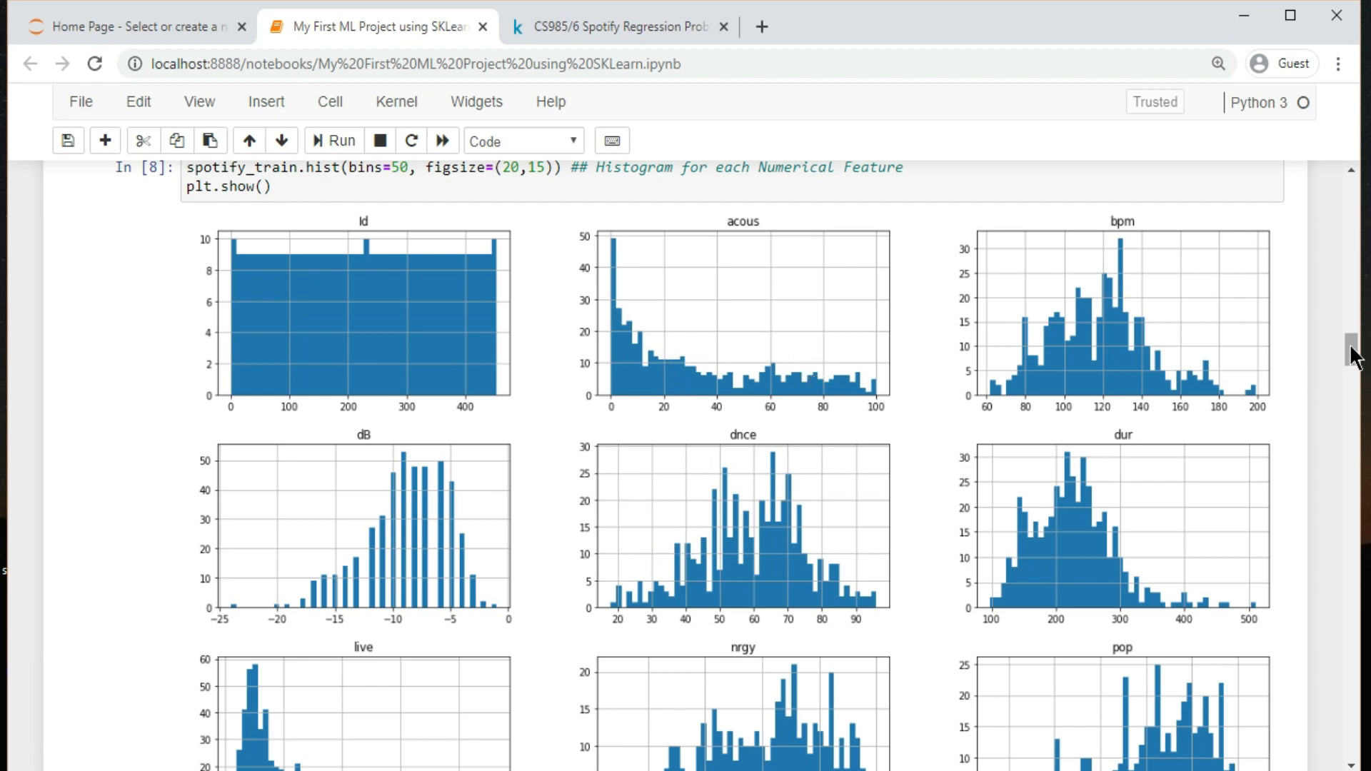
scroll(down, 3)
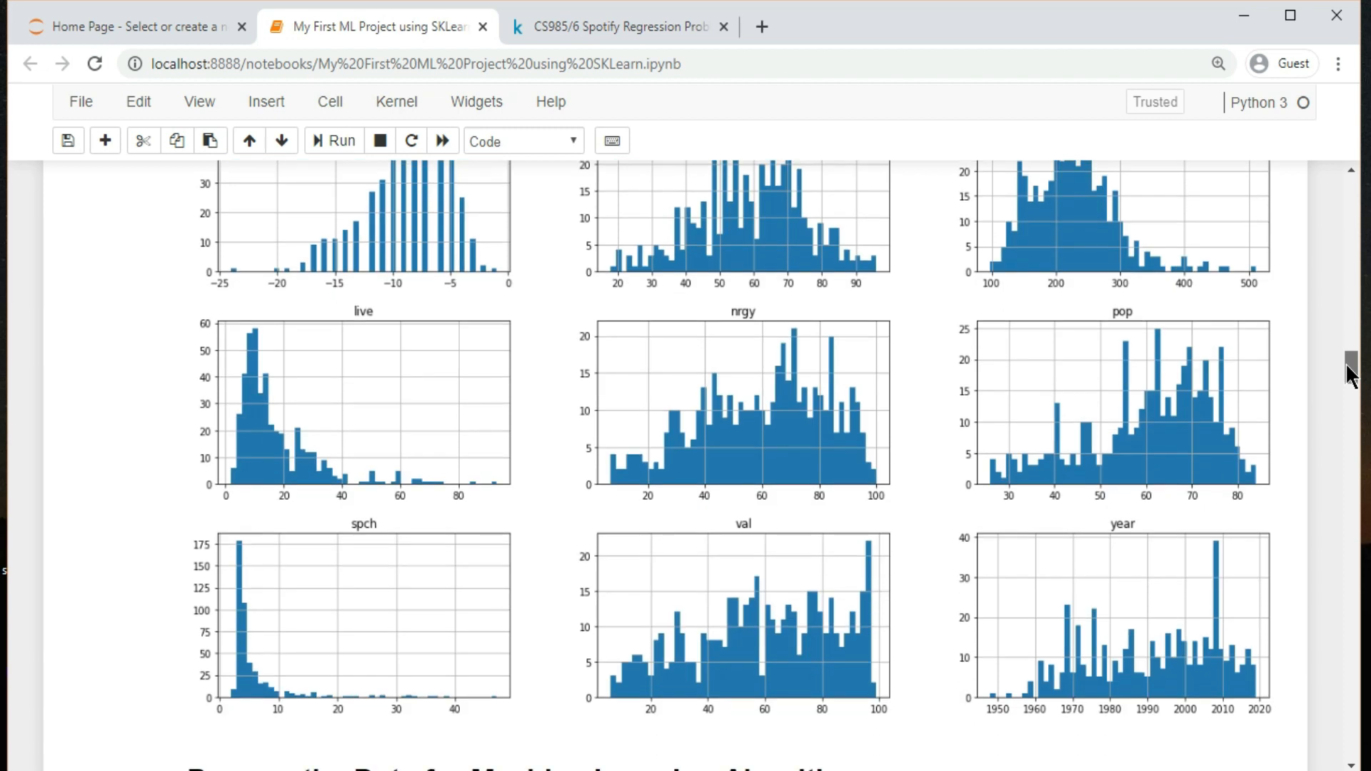
scroll(down, 3)
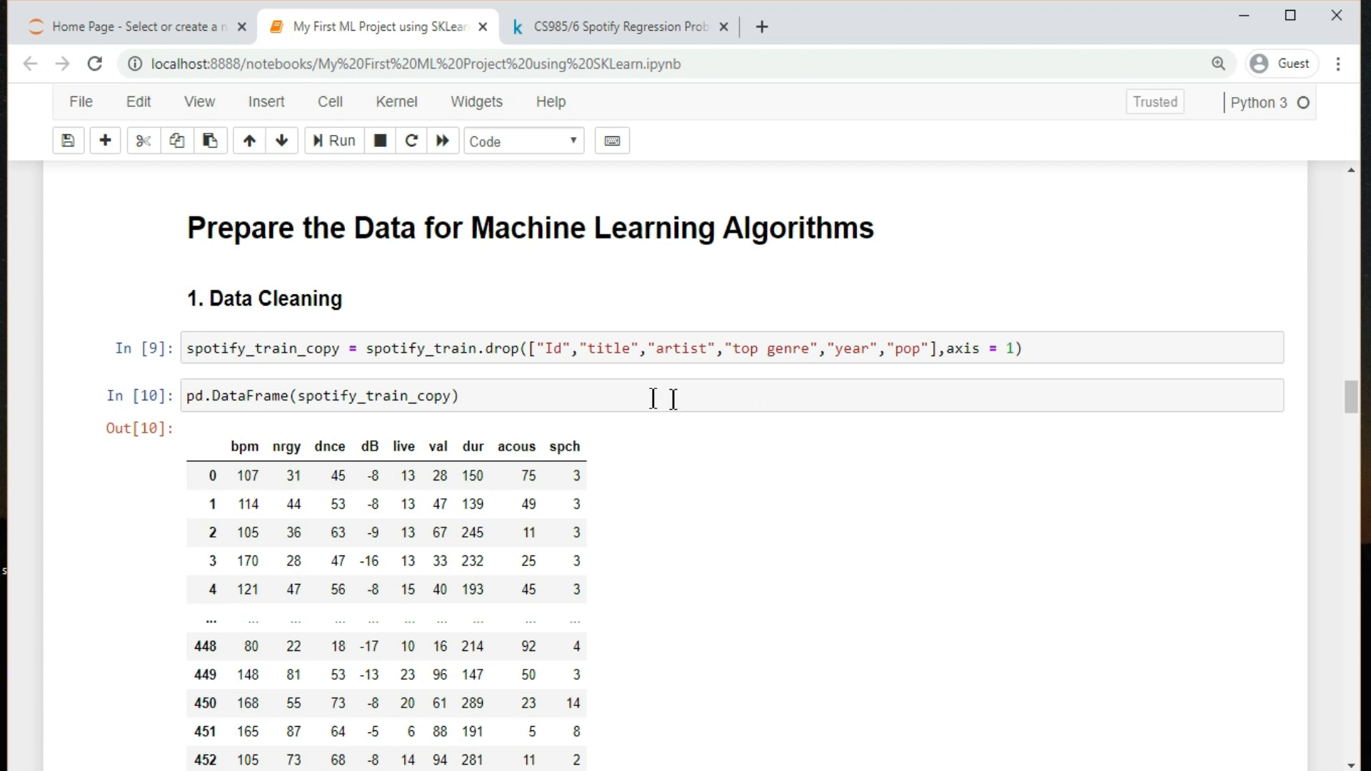
click(620, 347)
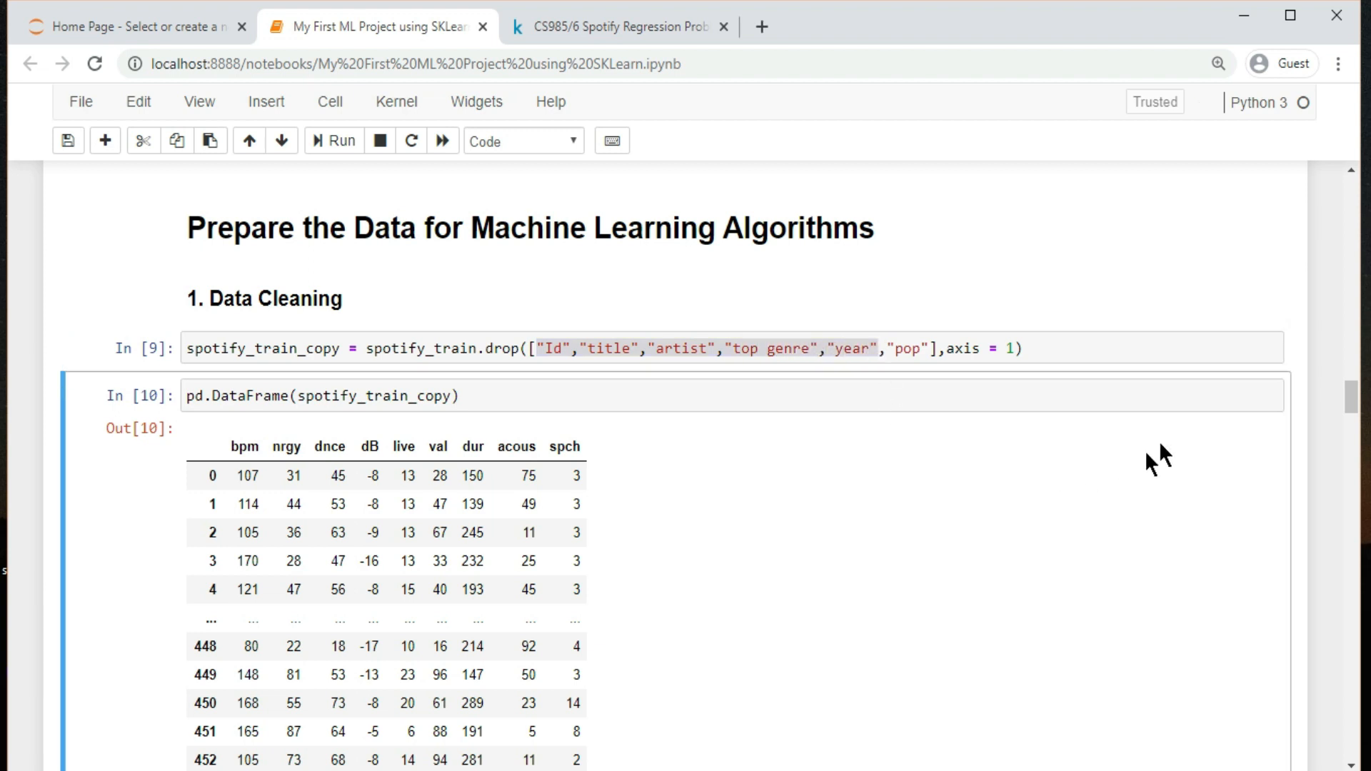
- Inspect In[11]'s imputer/scaler fit_transform line, then scroll to 'Select a model and train it'
scroll(down, 3)
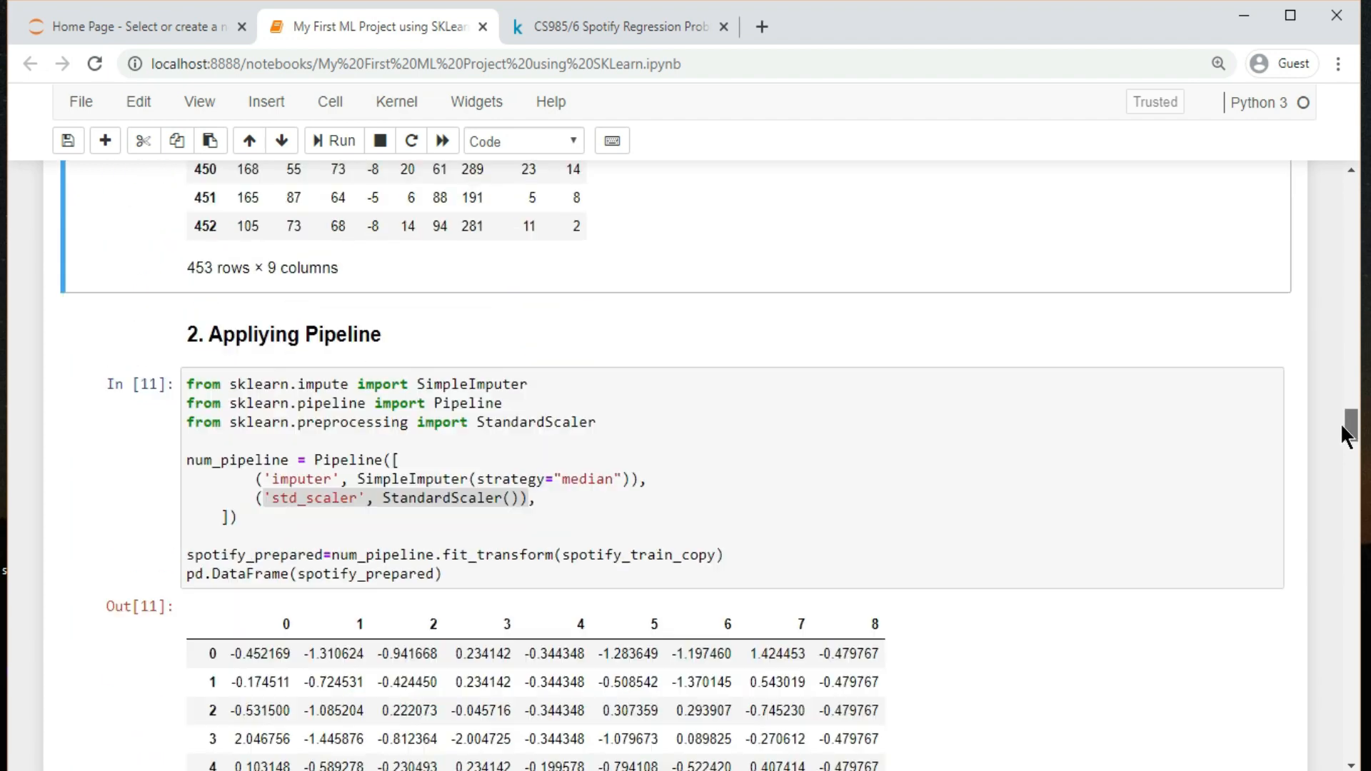
scroll(down, 3)
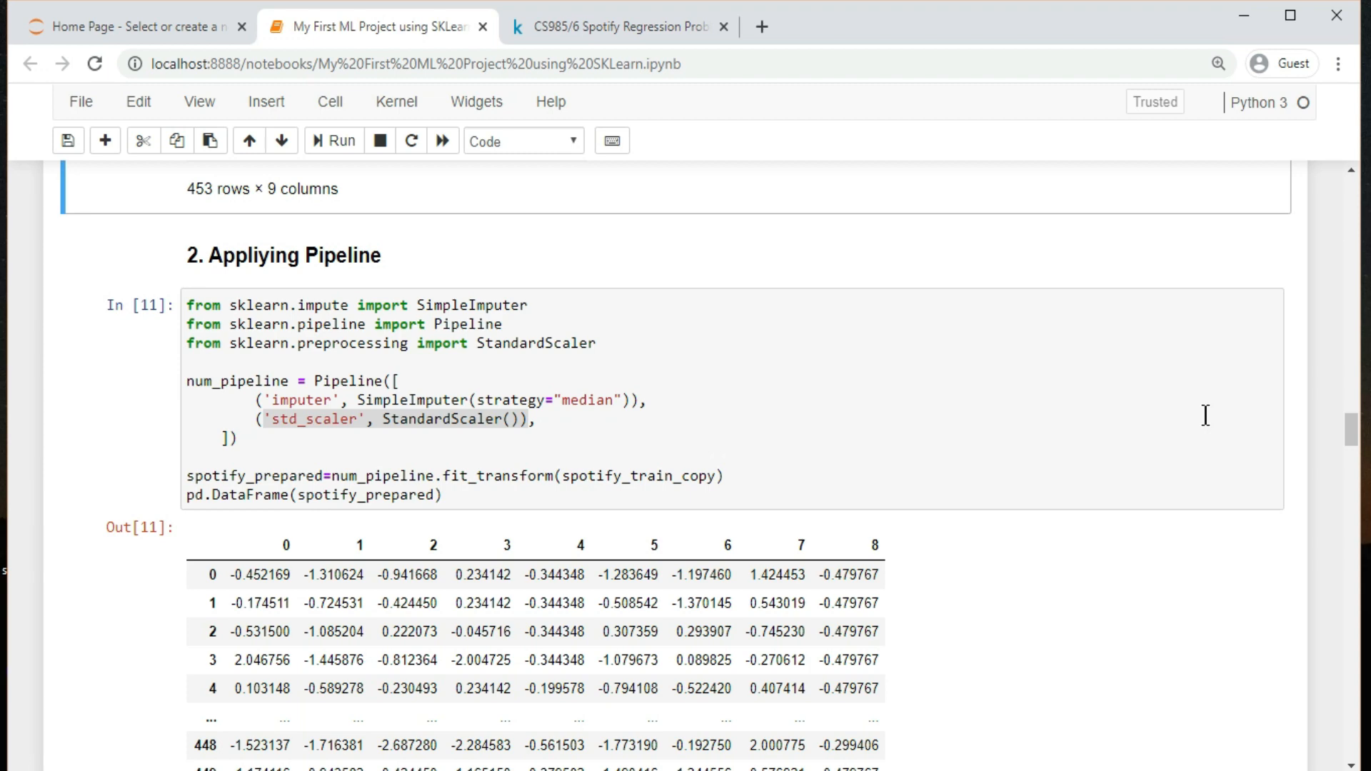
mouse_move(258, 405)
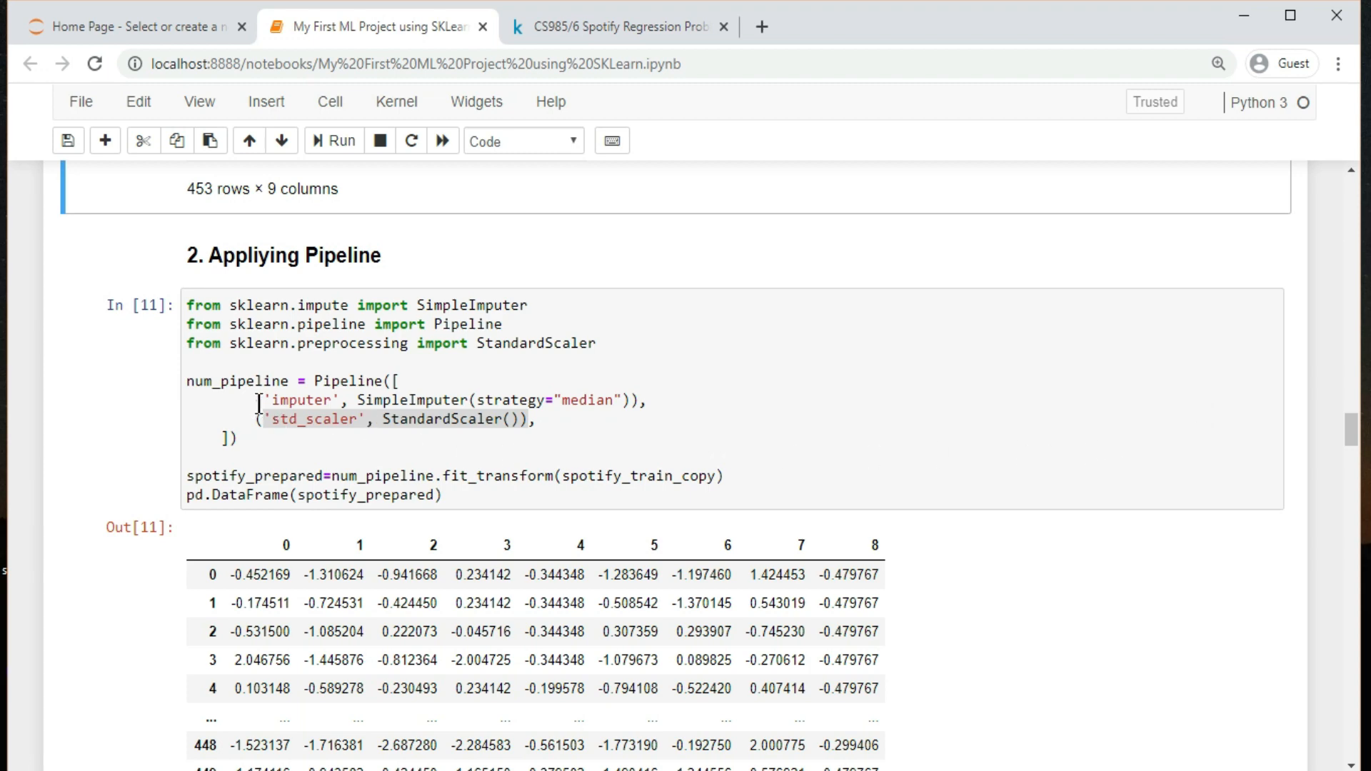
click(626, 400)
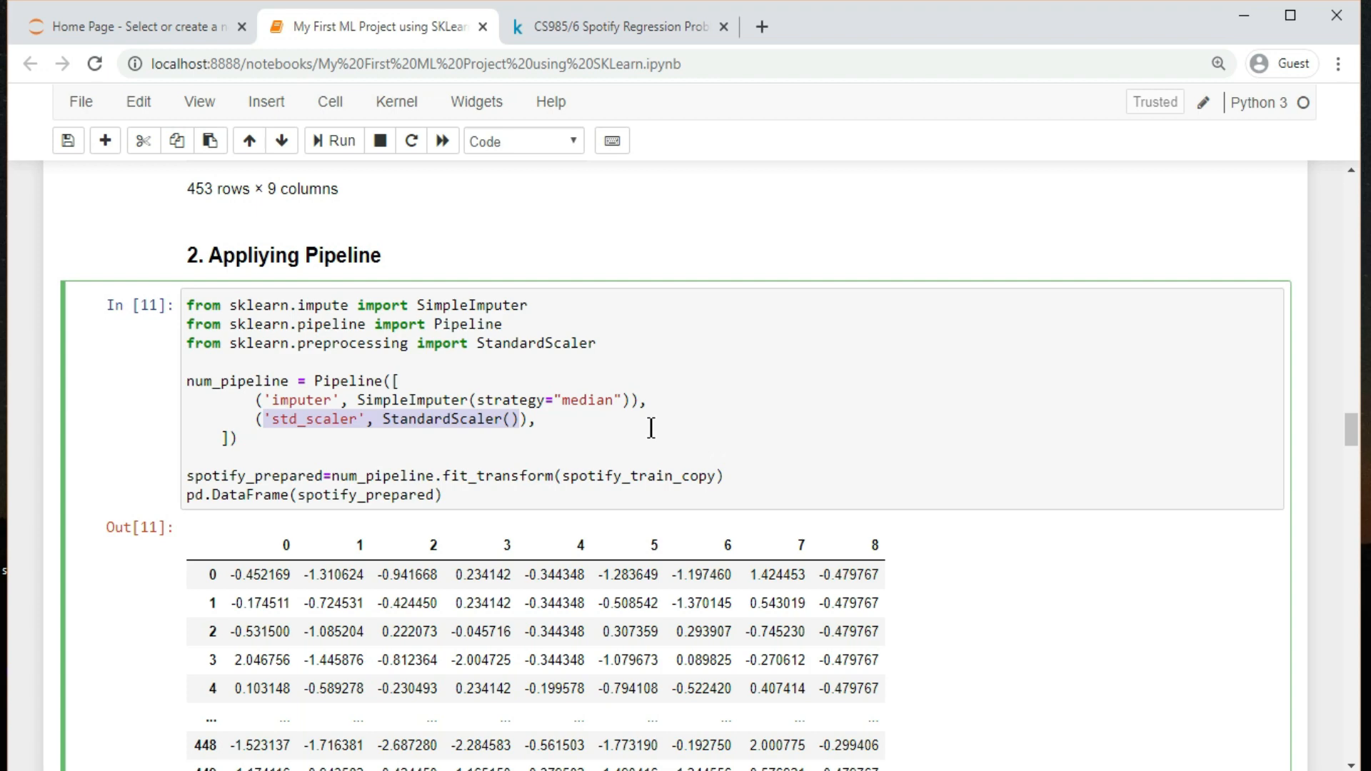
click(257, 324)
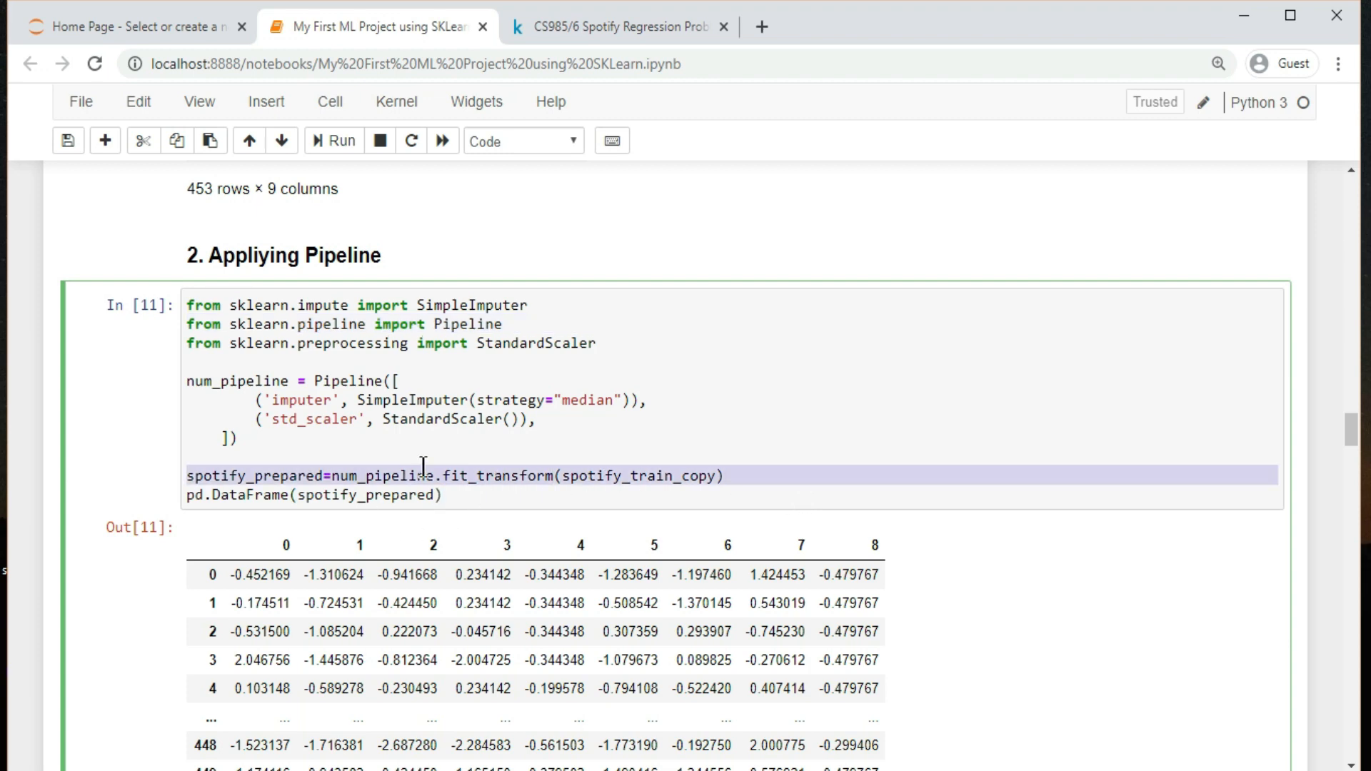
mouse_move(674, 499)
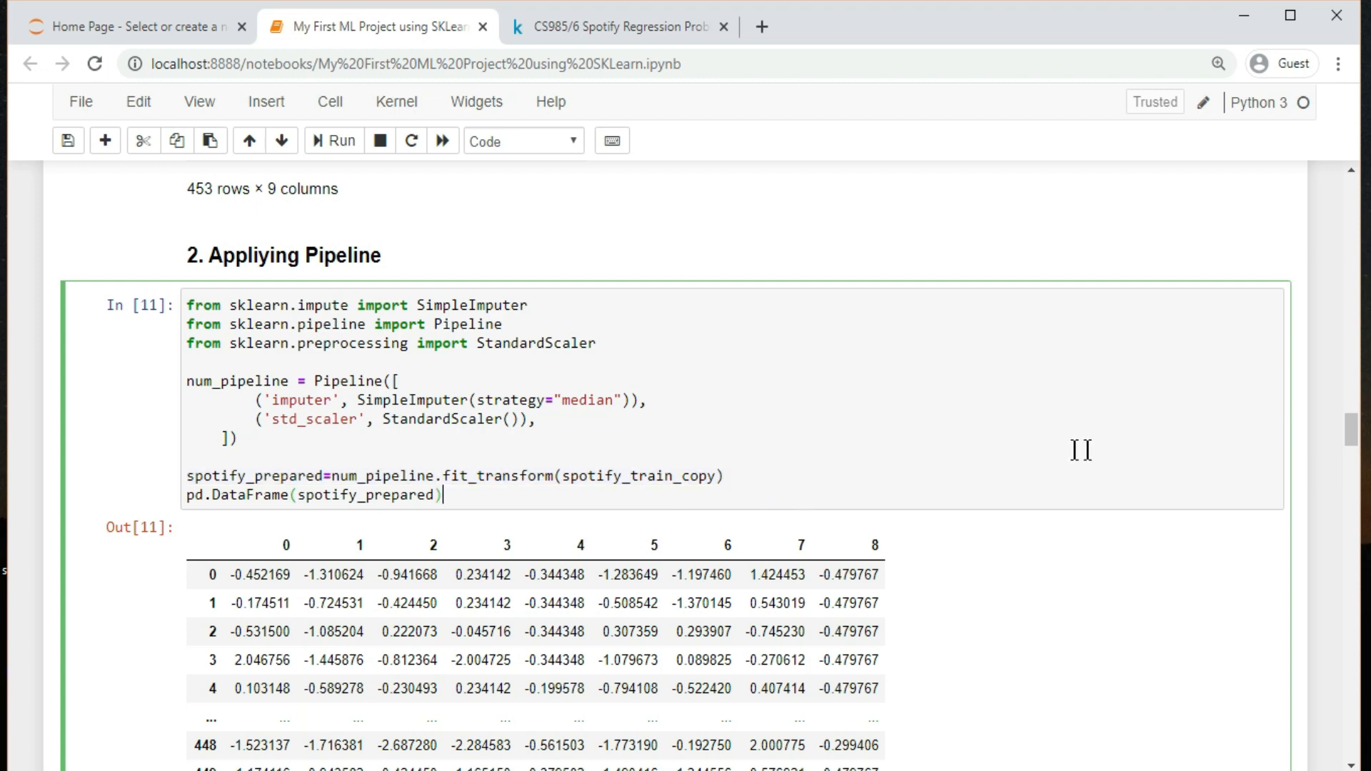
scroll(down, 3)
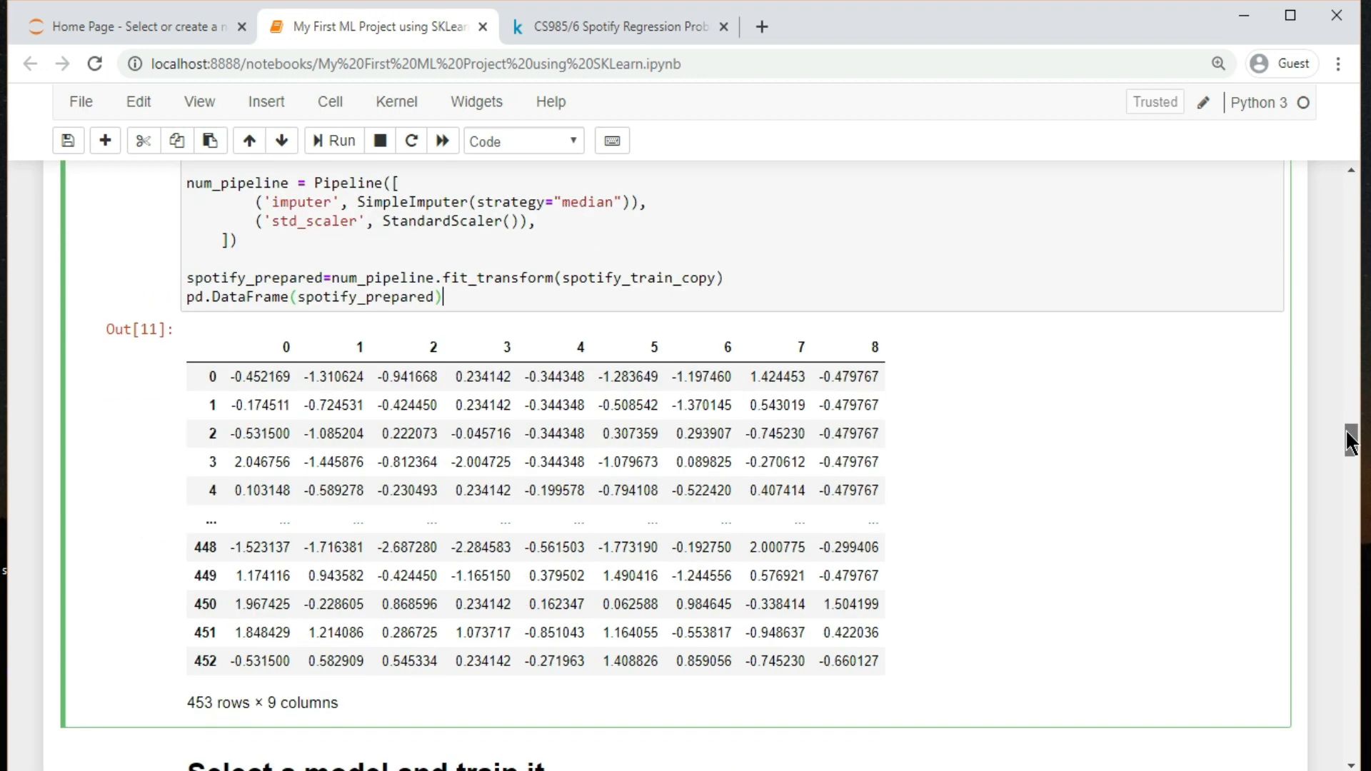
scroll(down, 3)
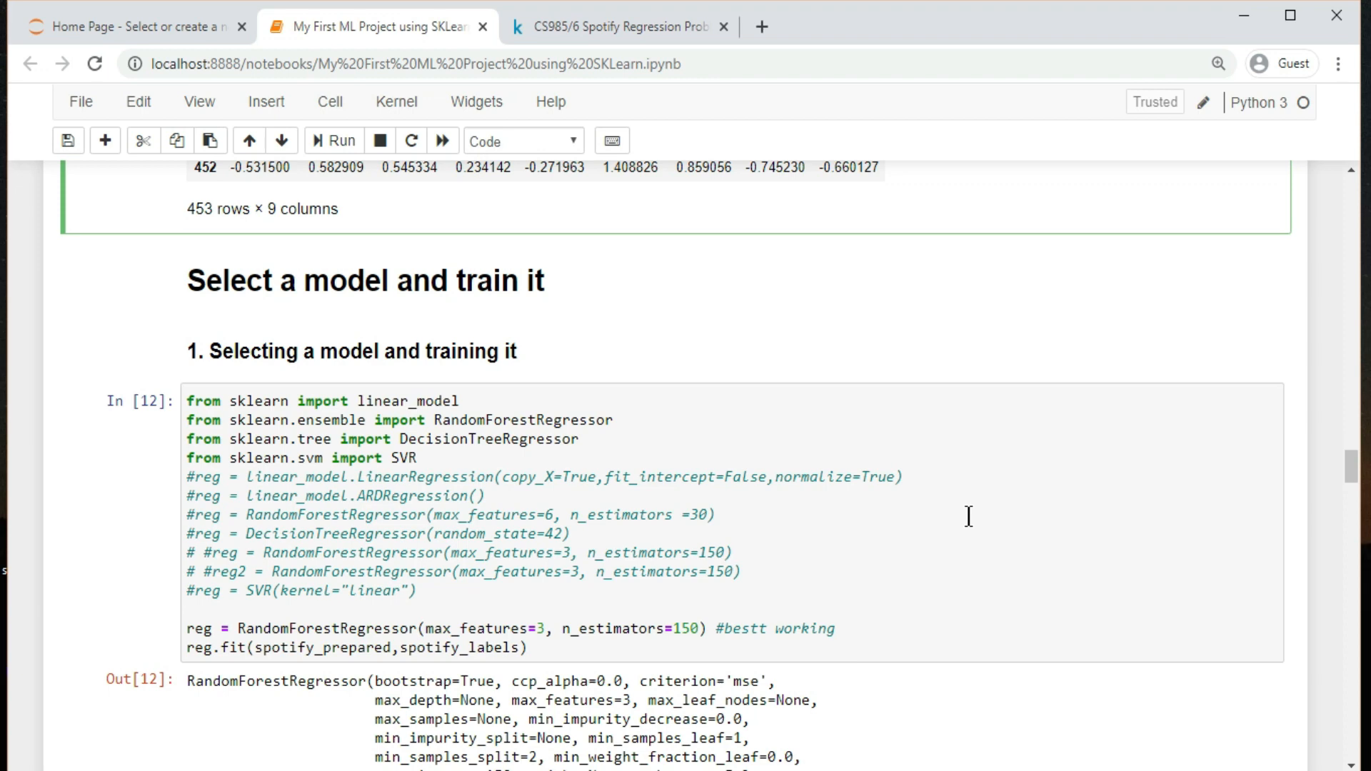
mouse_move(926, 517)
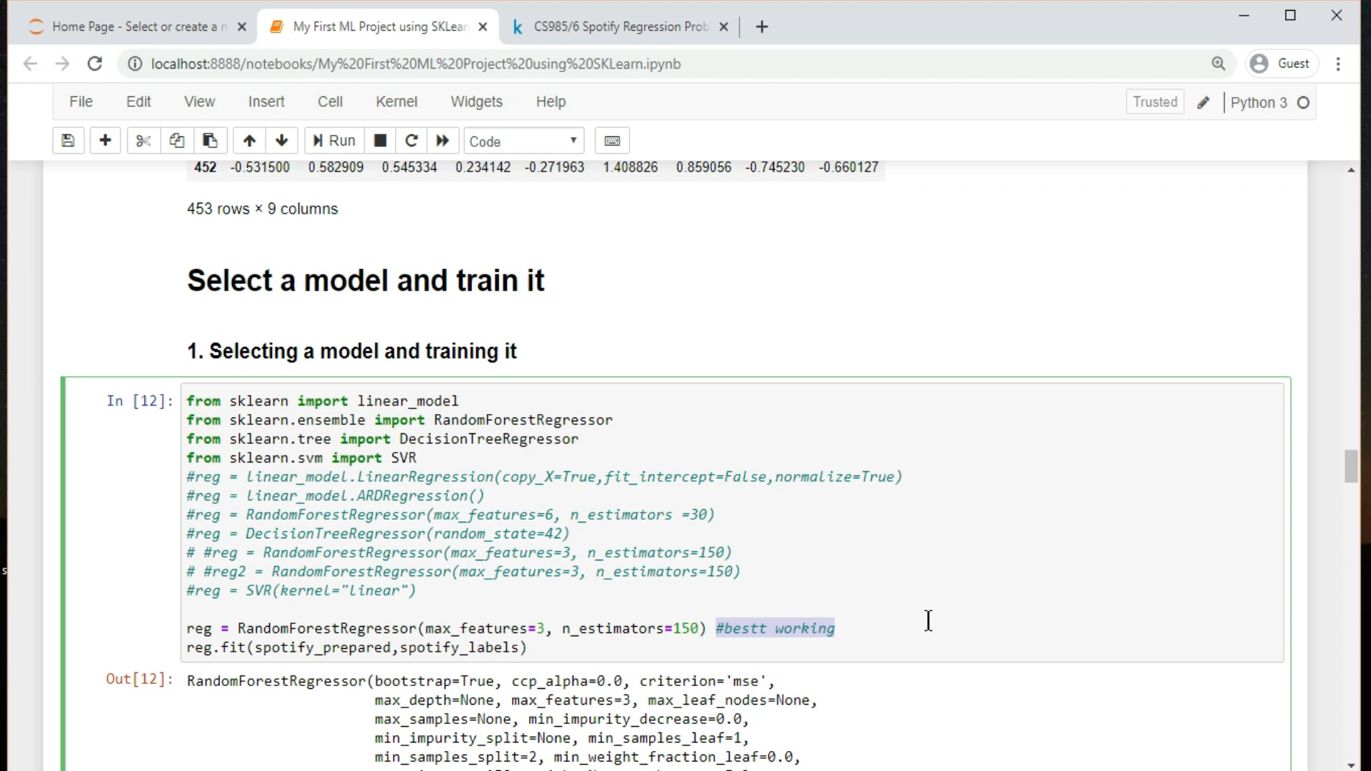
mouse_move(1351, 468)
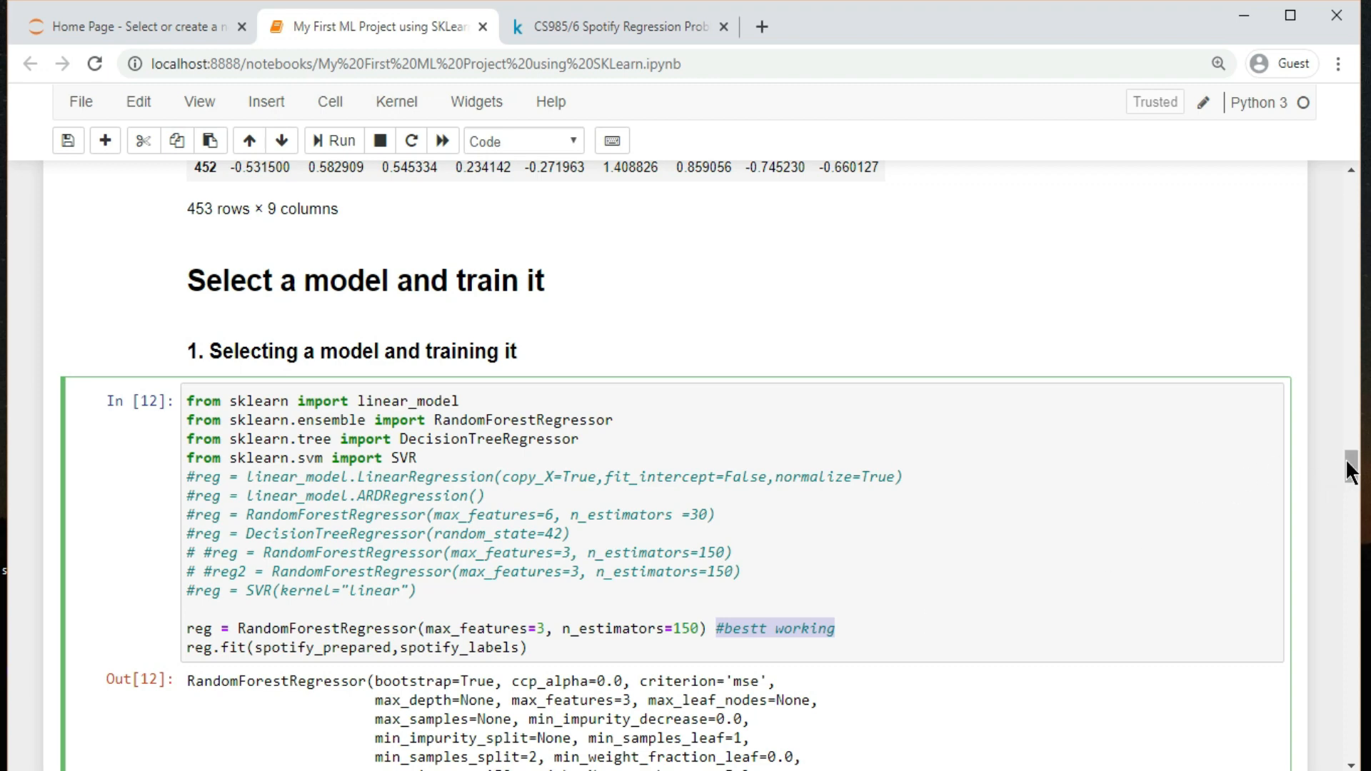
- Scroll past In[12]'s RandomForestRegressor fit to the training RMSE of about 4.07
scroll(down, 3)
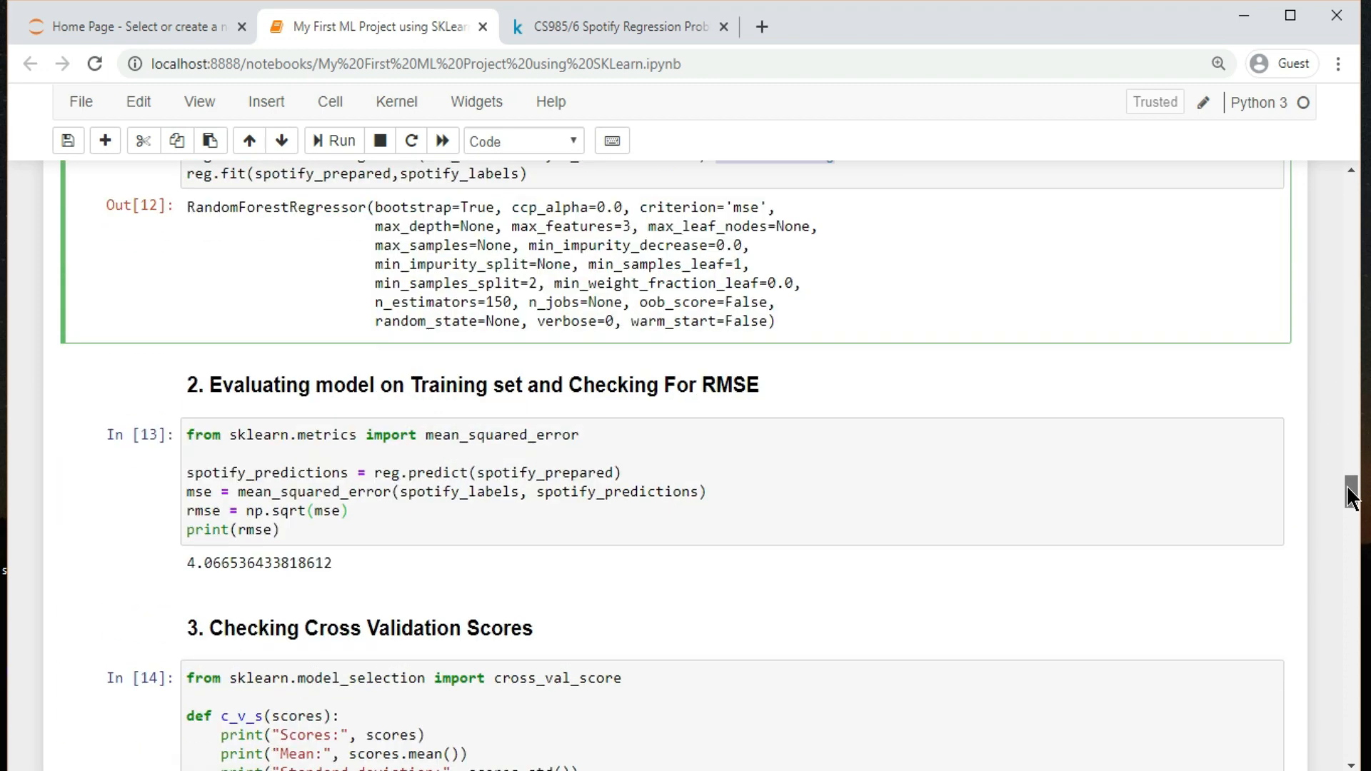
- Highlight the training RMSE 4.066536433818612, then scroll to the cross-validation scores section
scroll(down, 3)
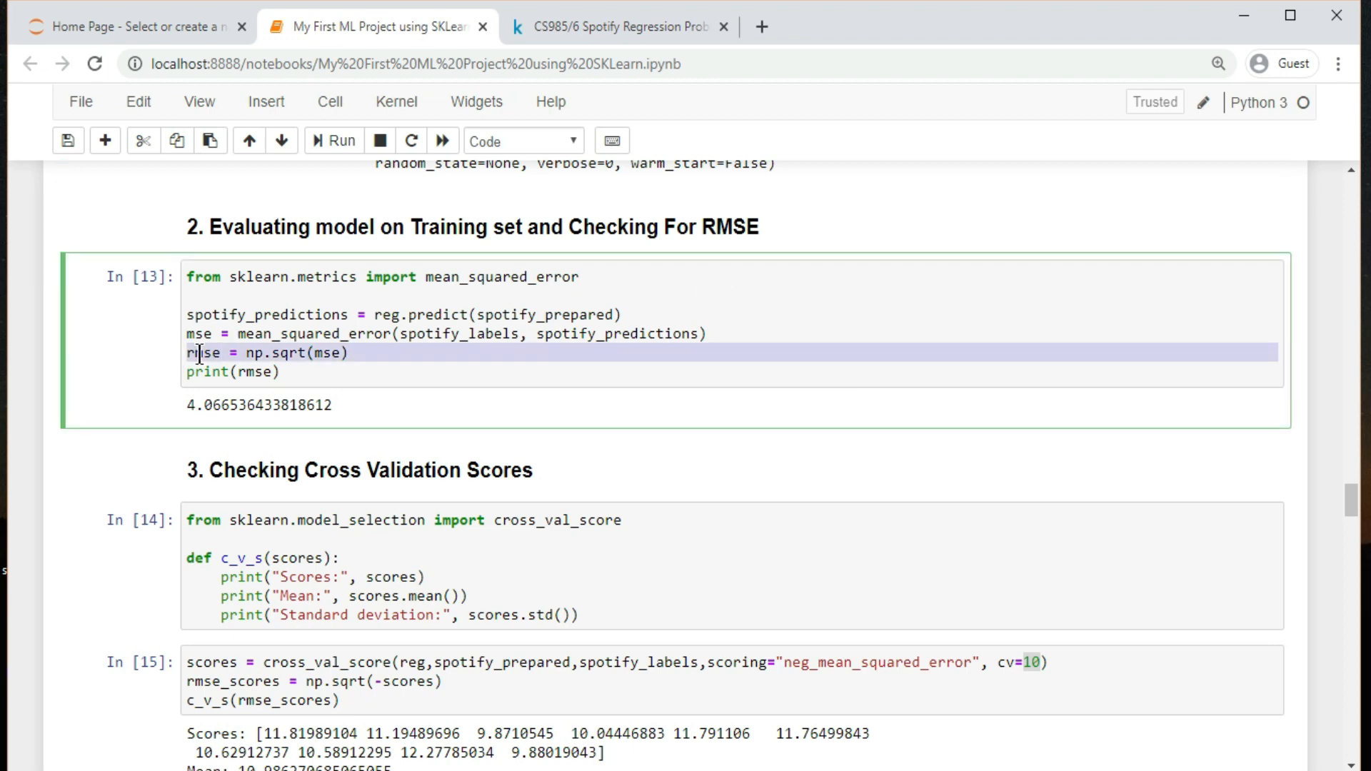
mouse_move(258, 433)
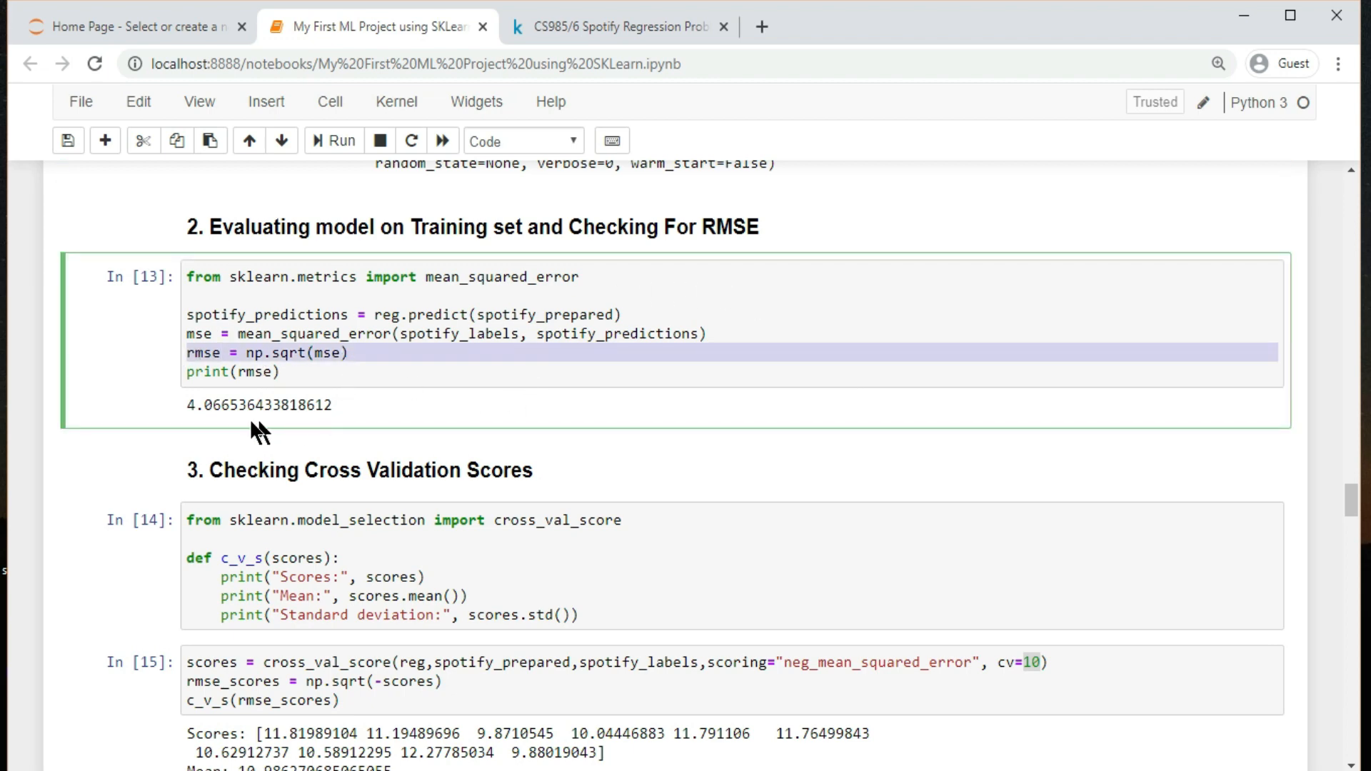
double_click(258, 405)
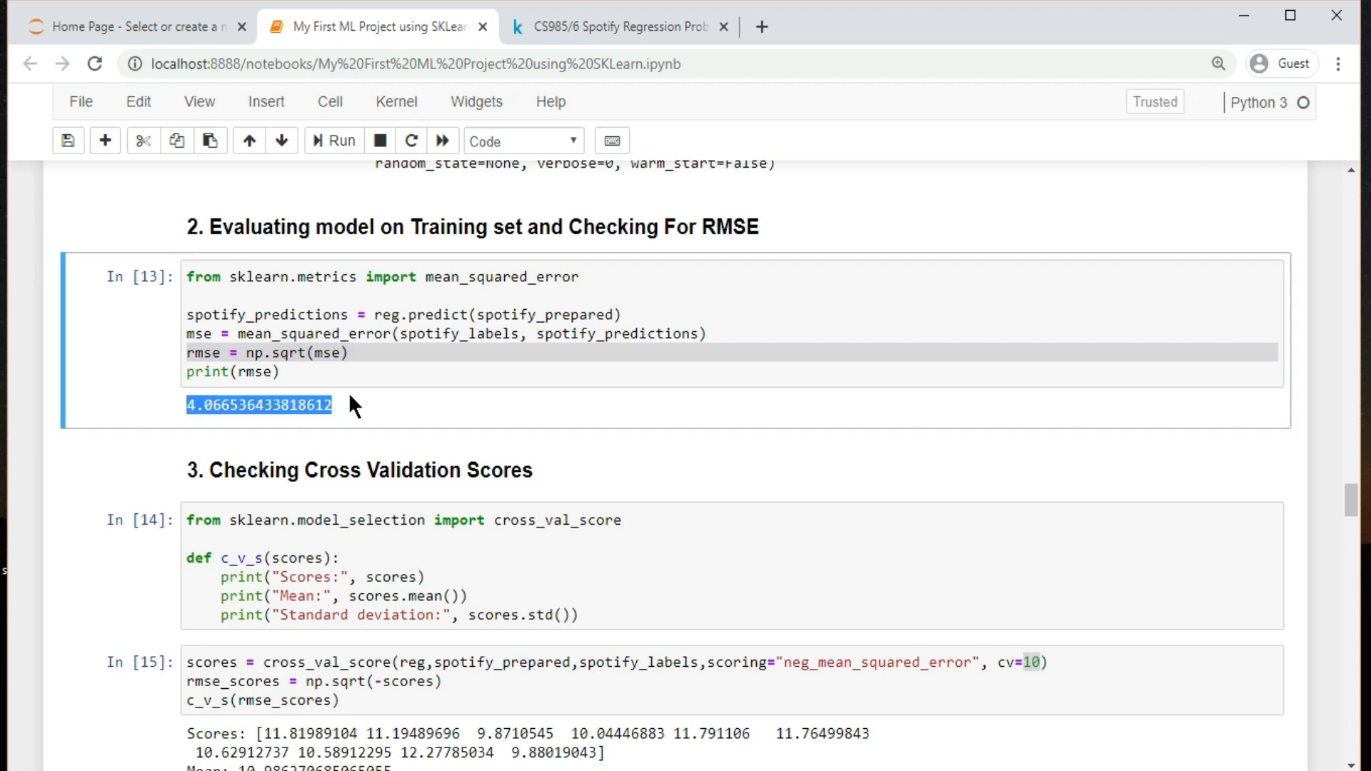
click(448, 383)
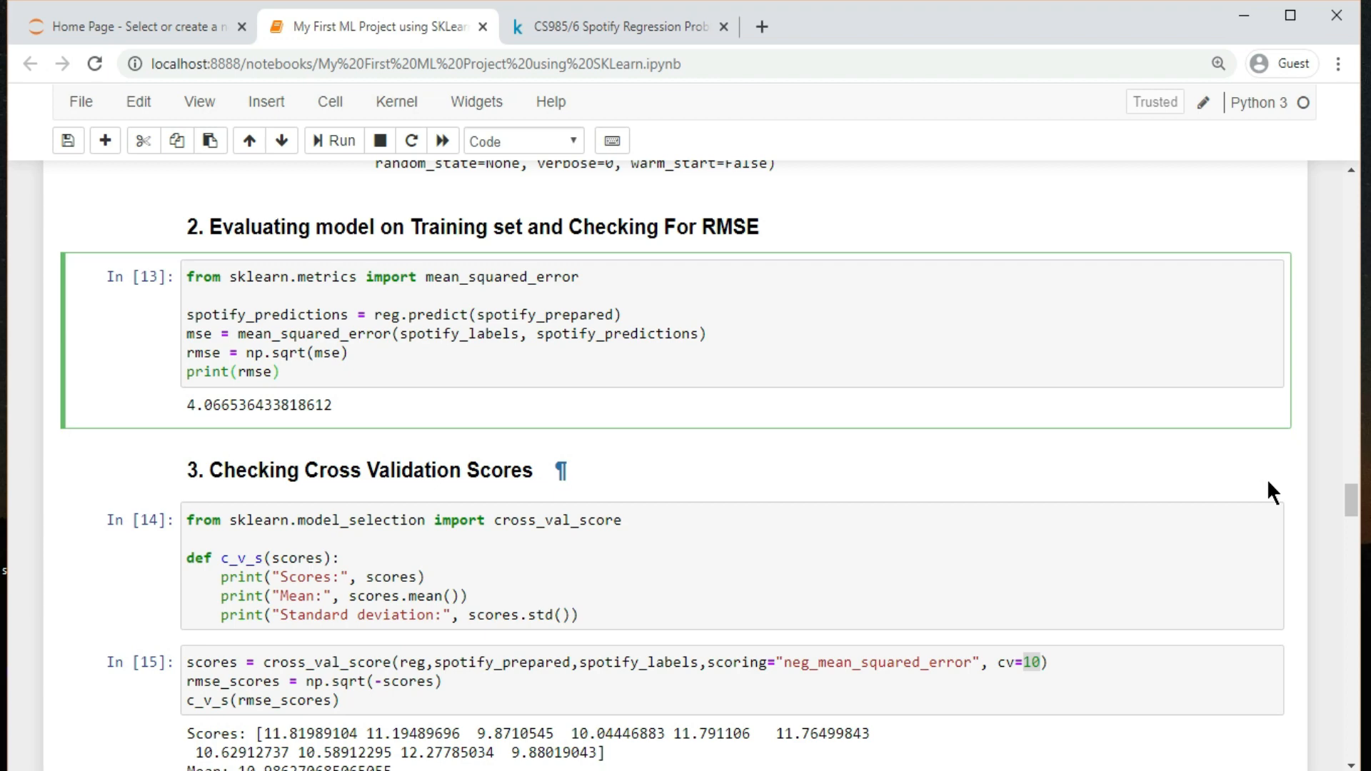
scroll(down, 3)
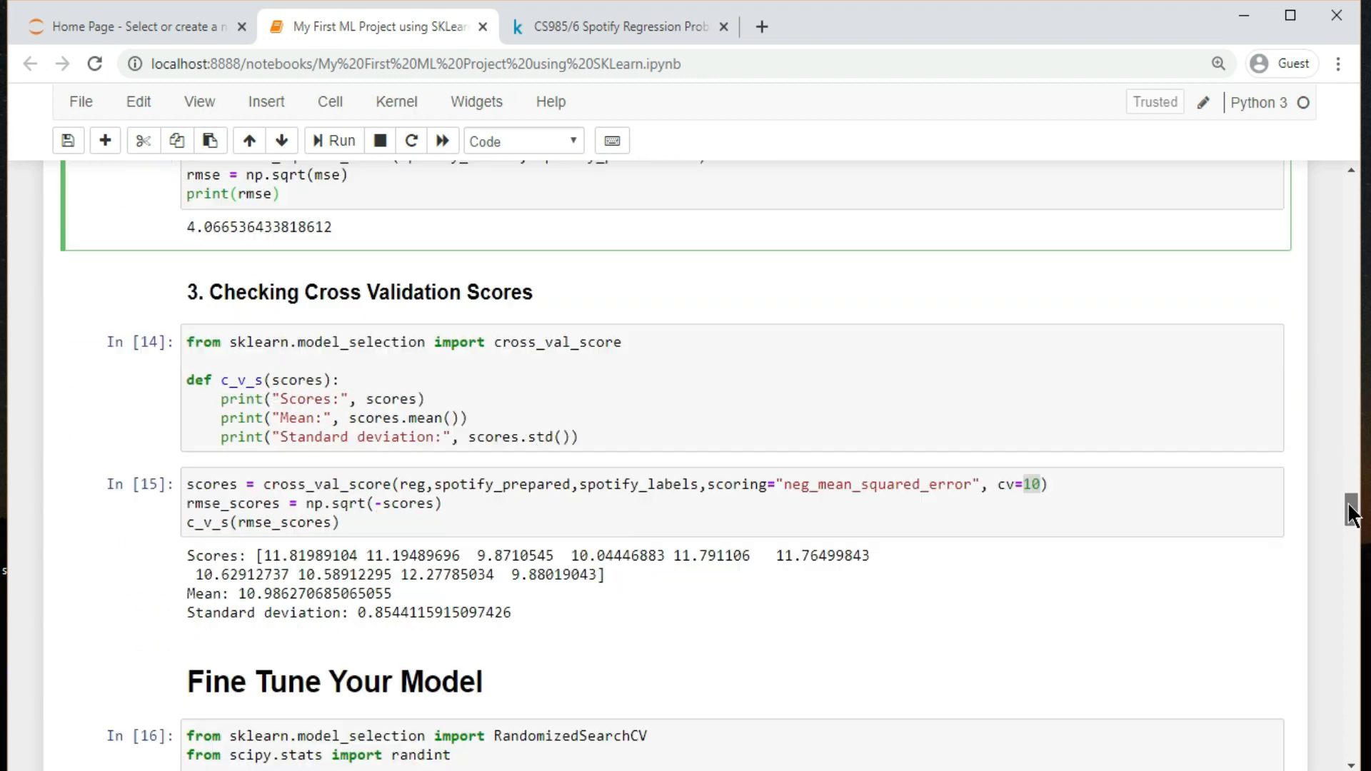
scroll(down, 3)
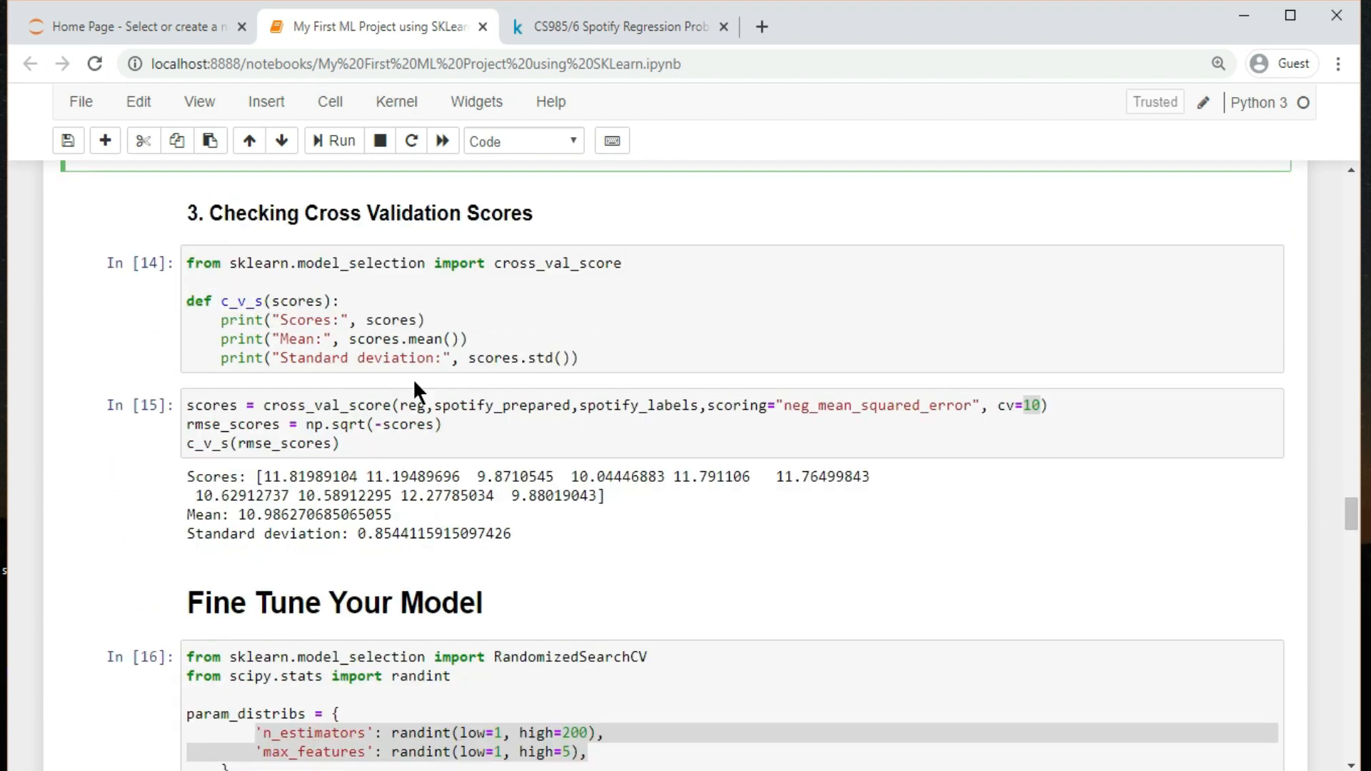
mouse_move(350, 398)
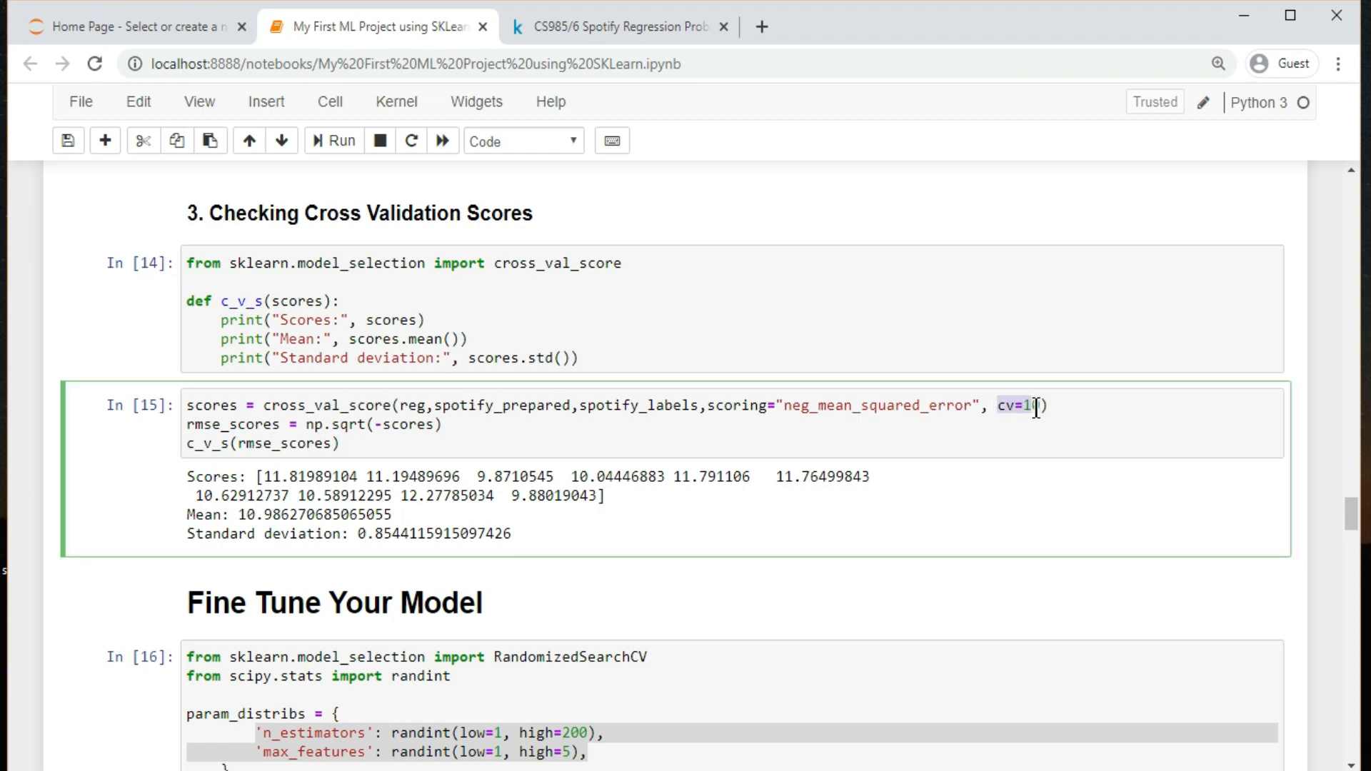
text(0)
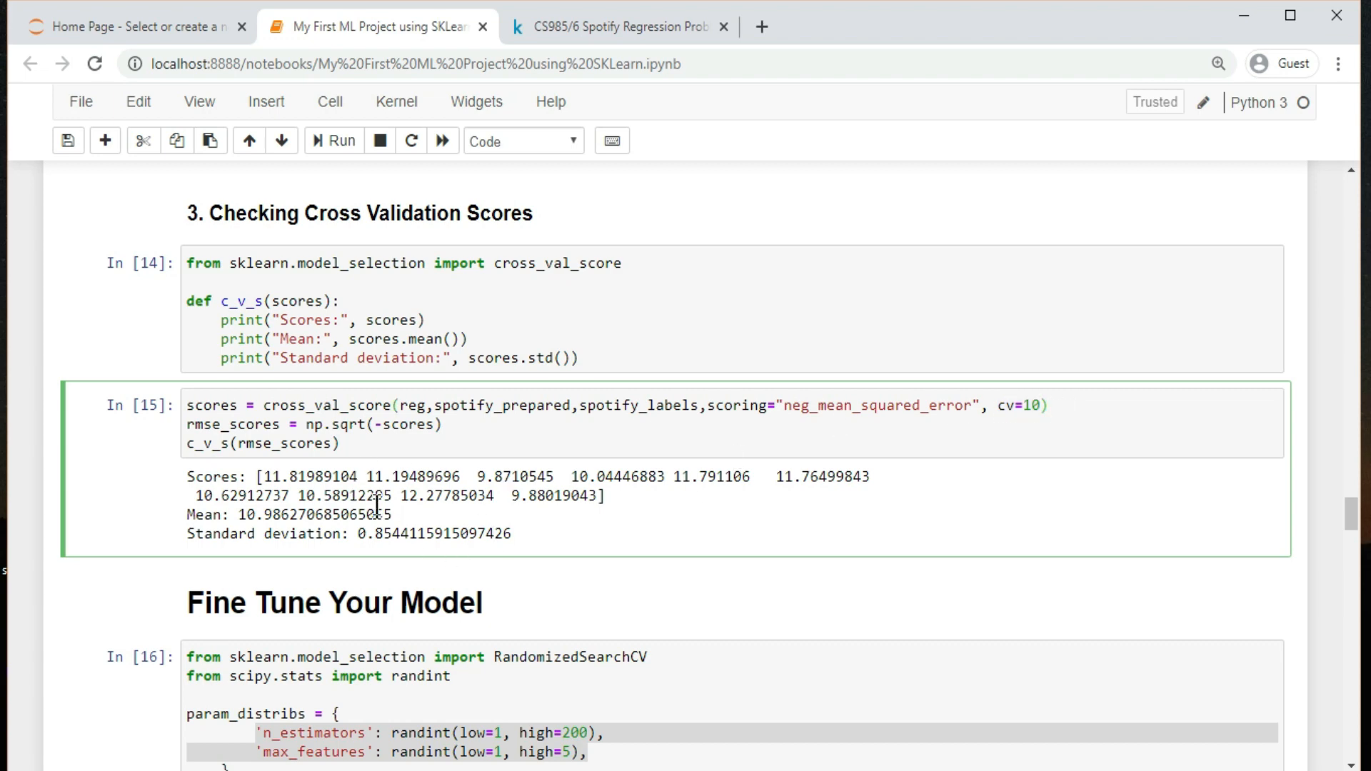
click(265, 478)
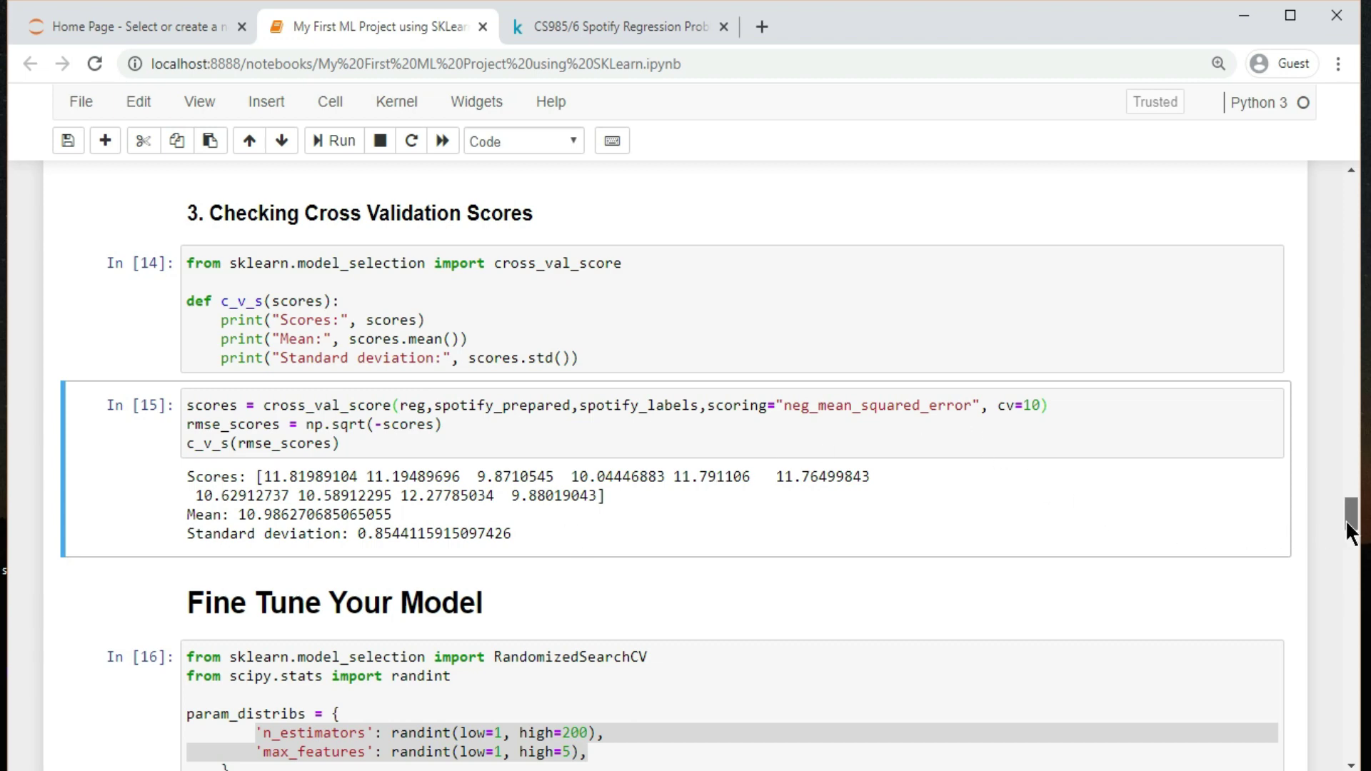
scroll(down, 3)
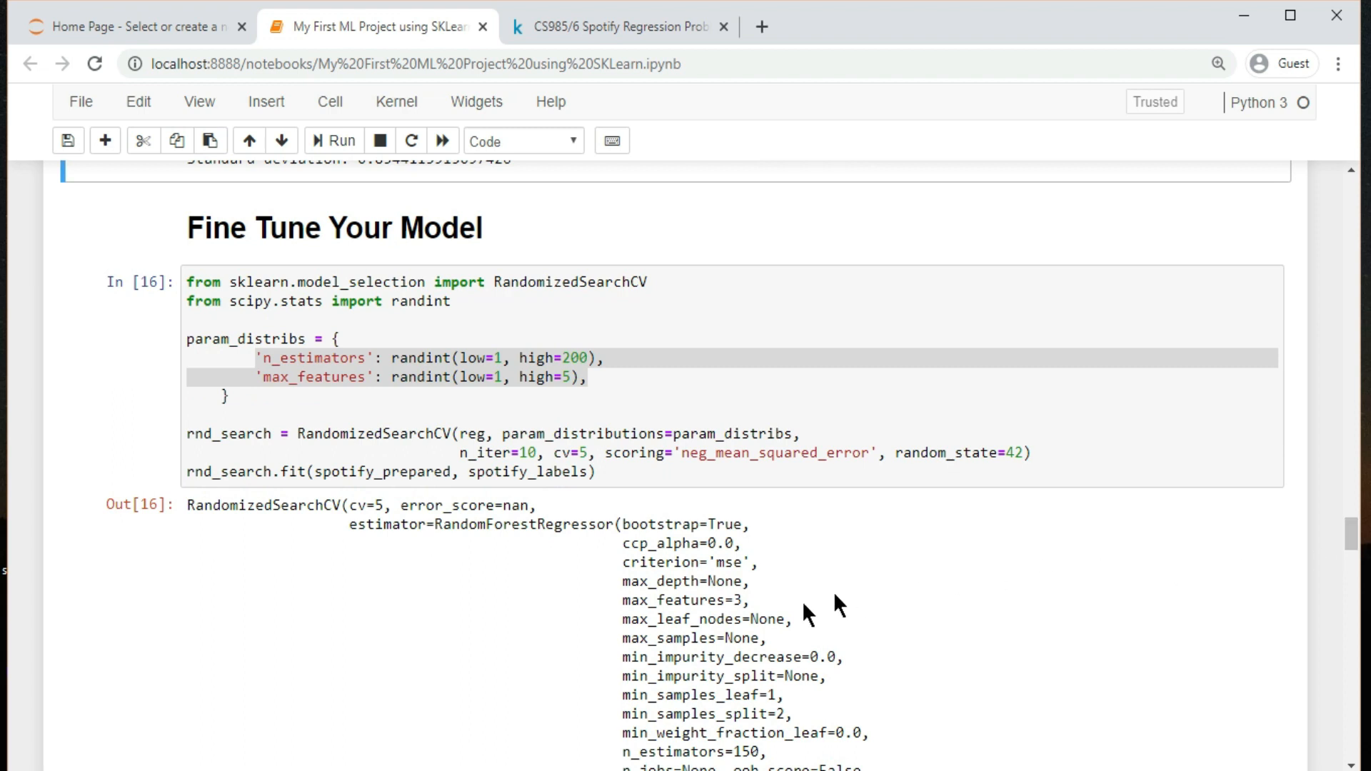
mouse_move(548, 545)
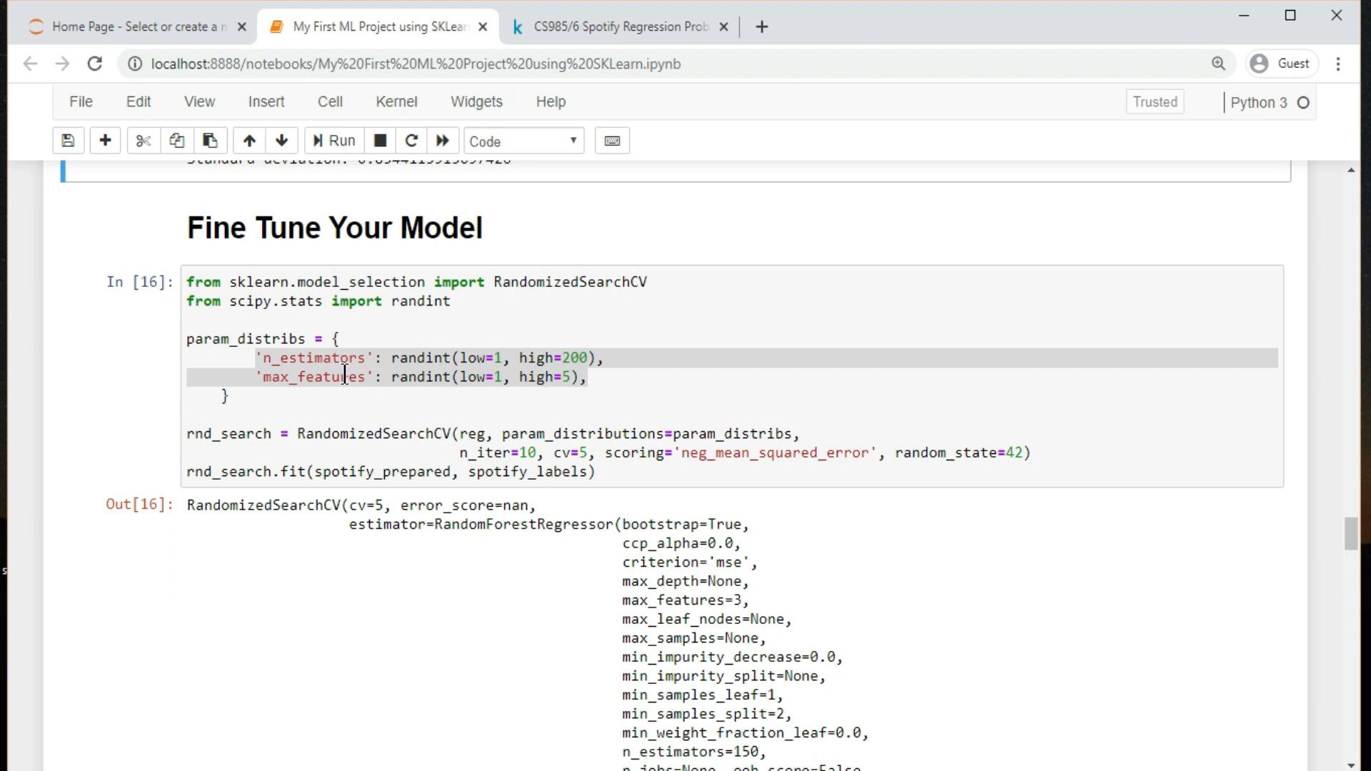
click(392, 377)
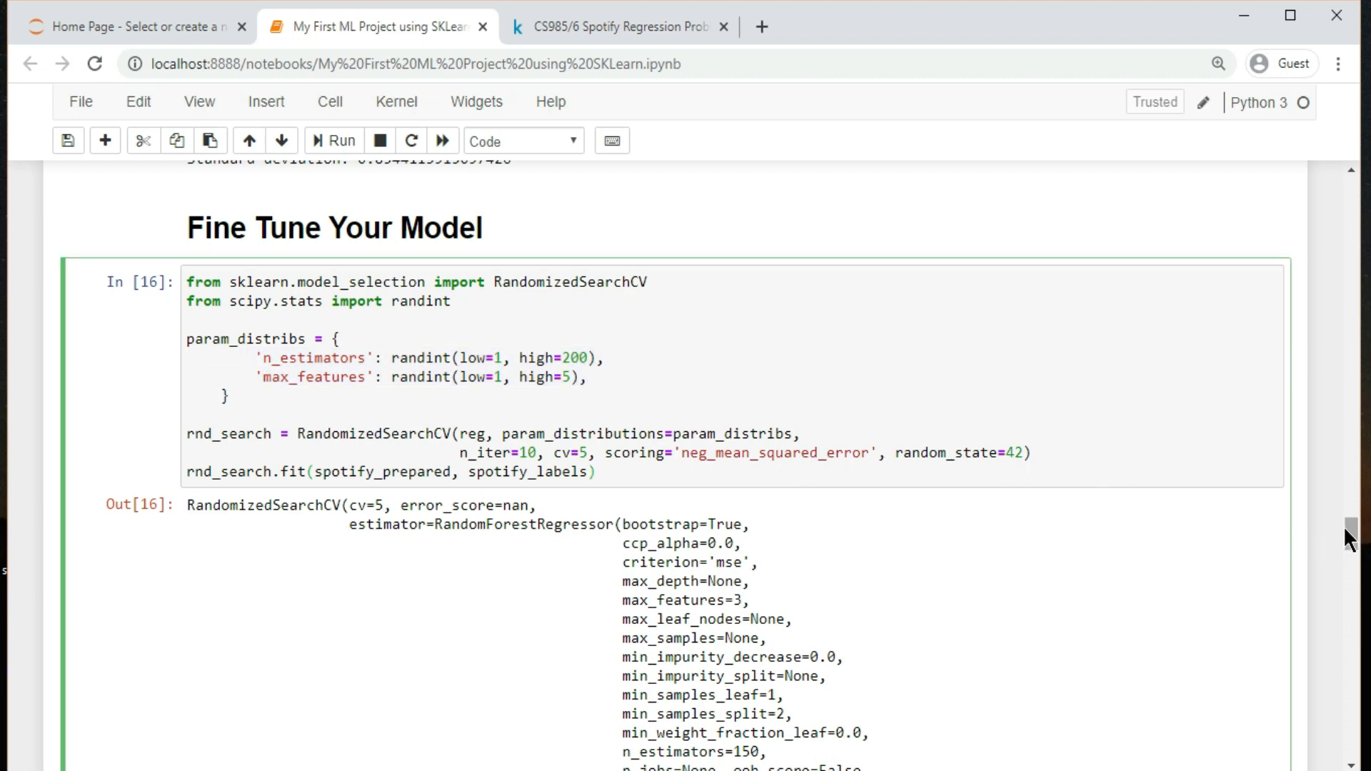
scroll(down, 3)
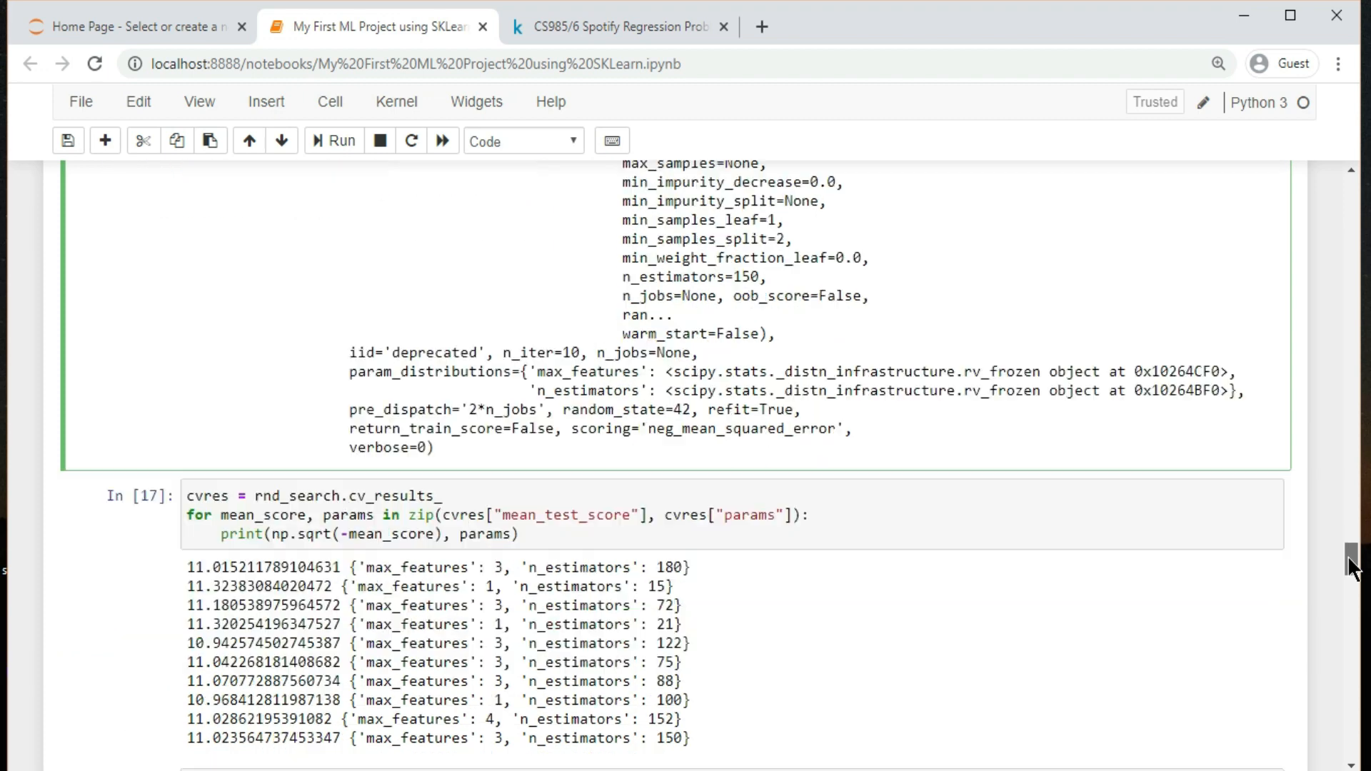
scroll(down, 3)
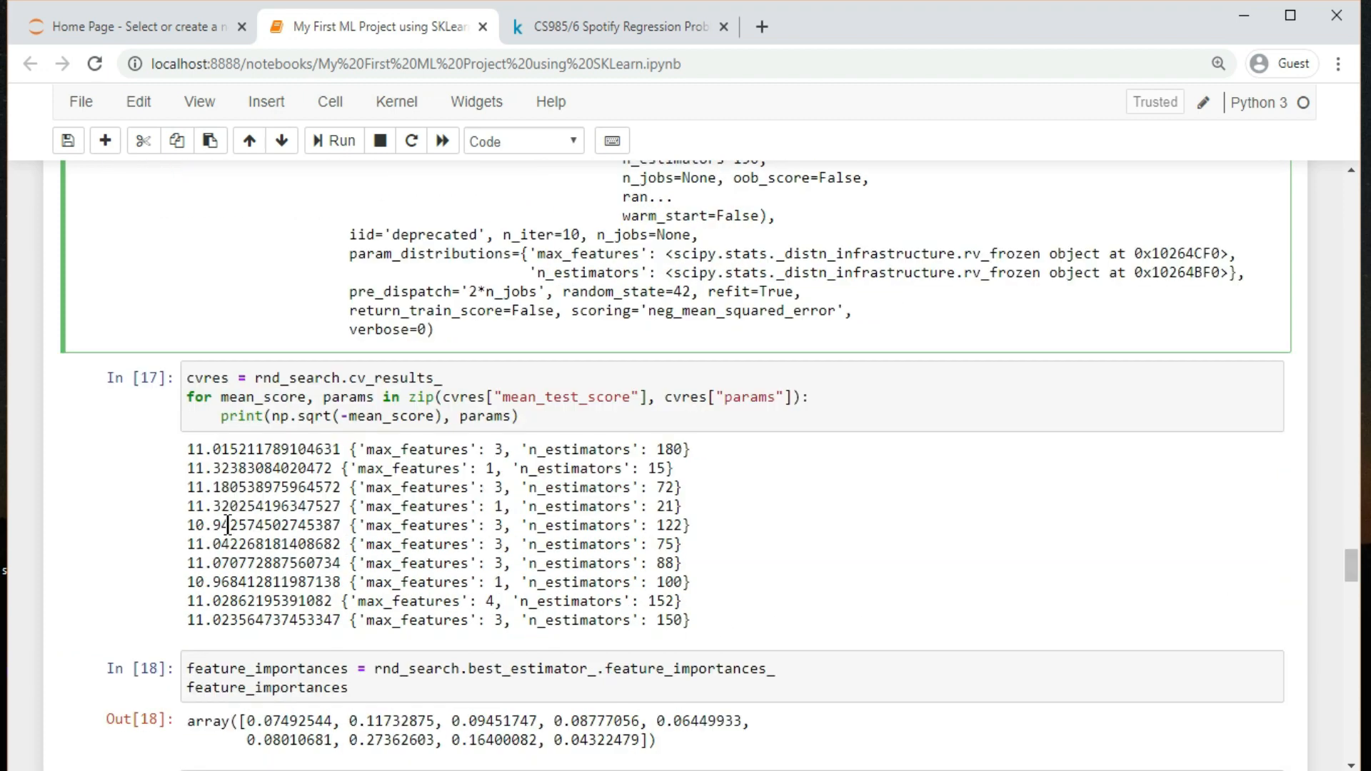
double_click(265, 525)
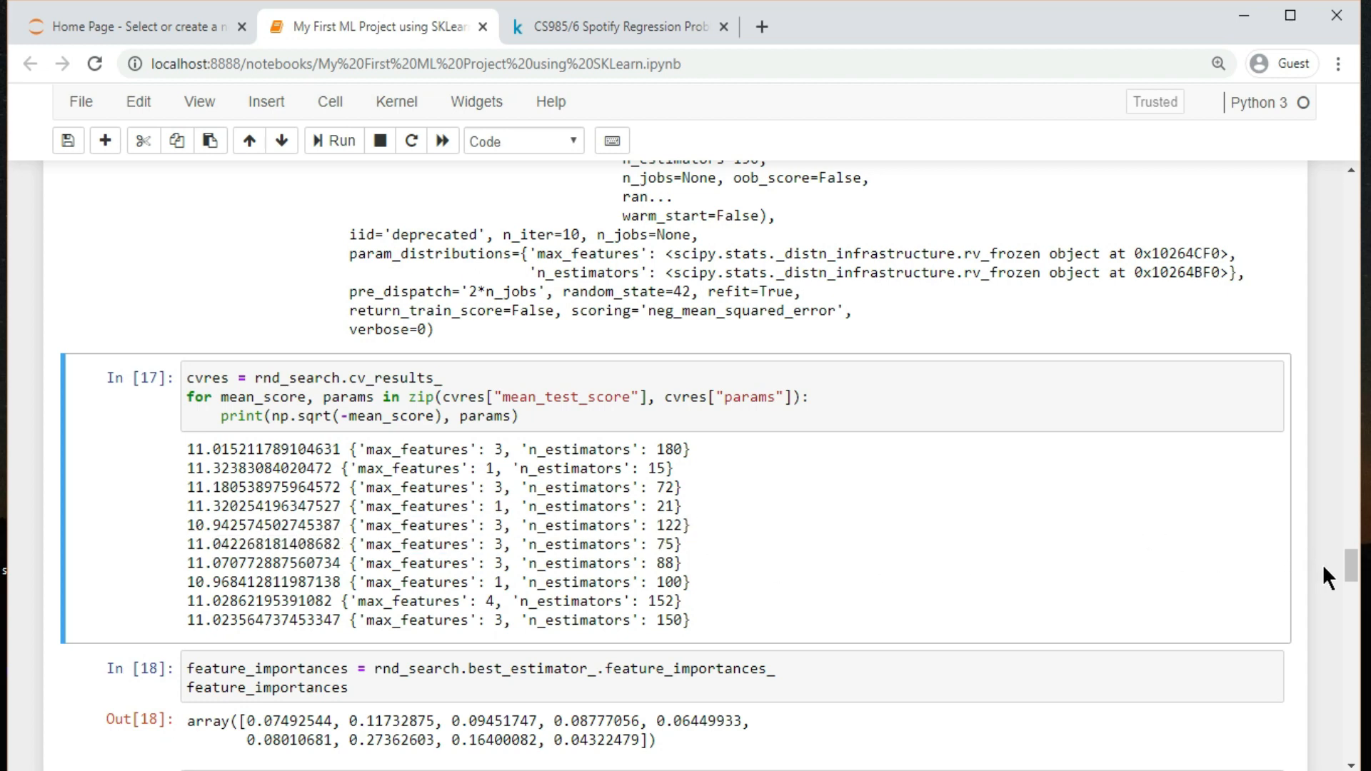
scroll(down, 3)
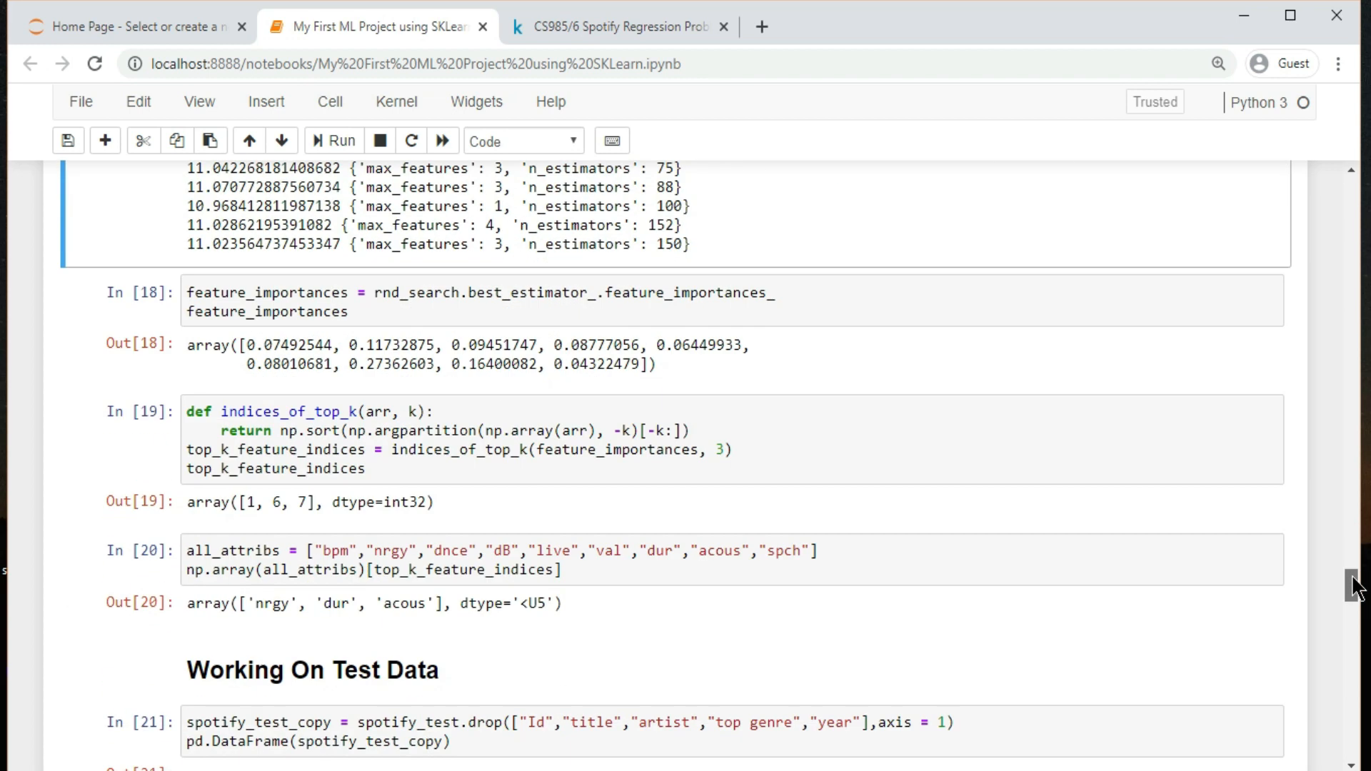
scroll(down, 3)
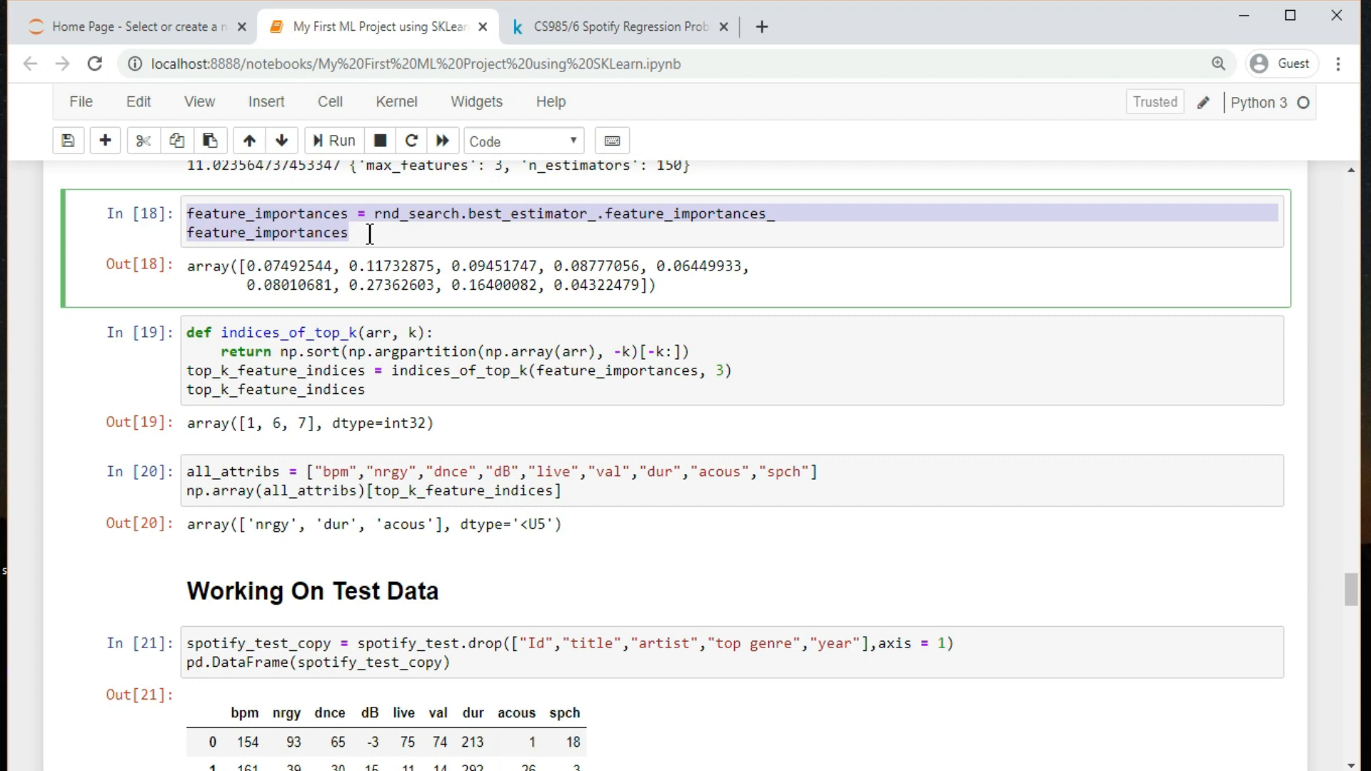
click(350, 233)
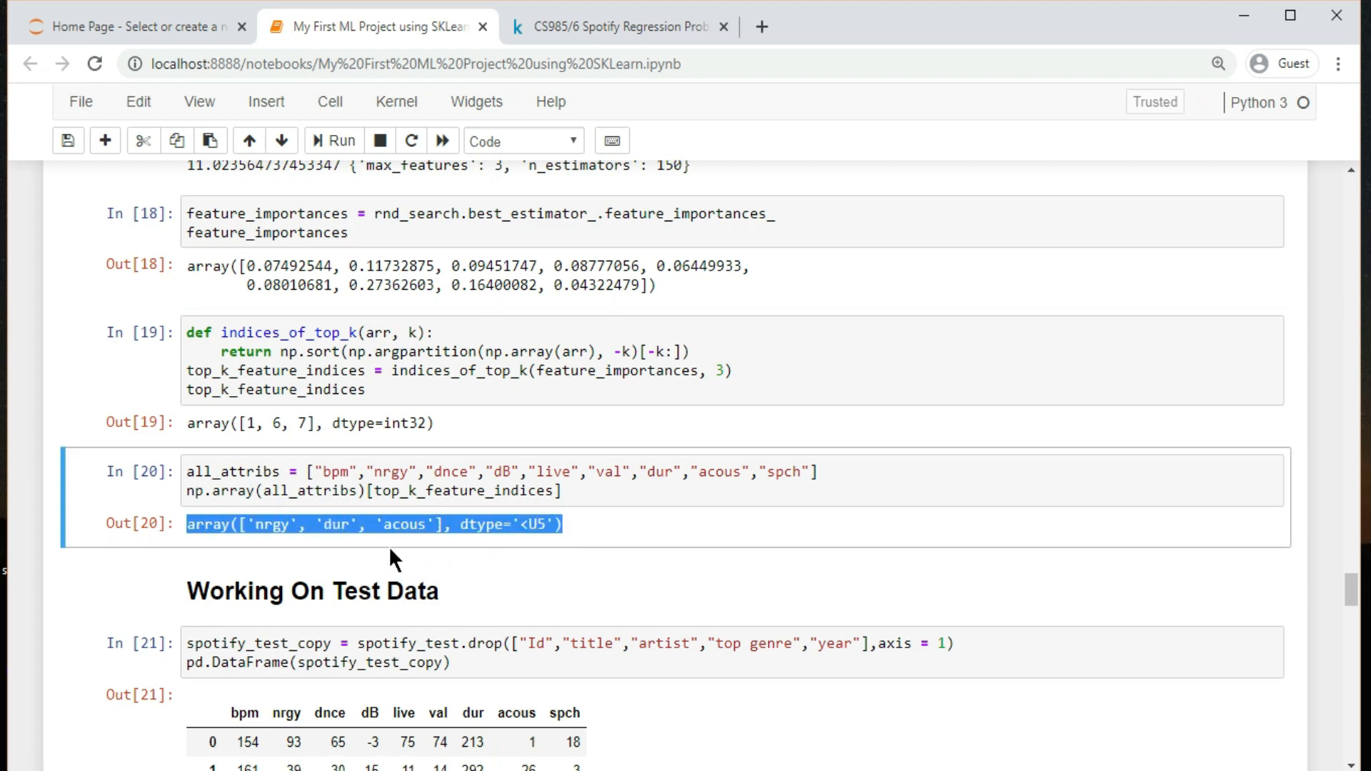
mouse_move(656, 535)
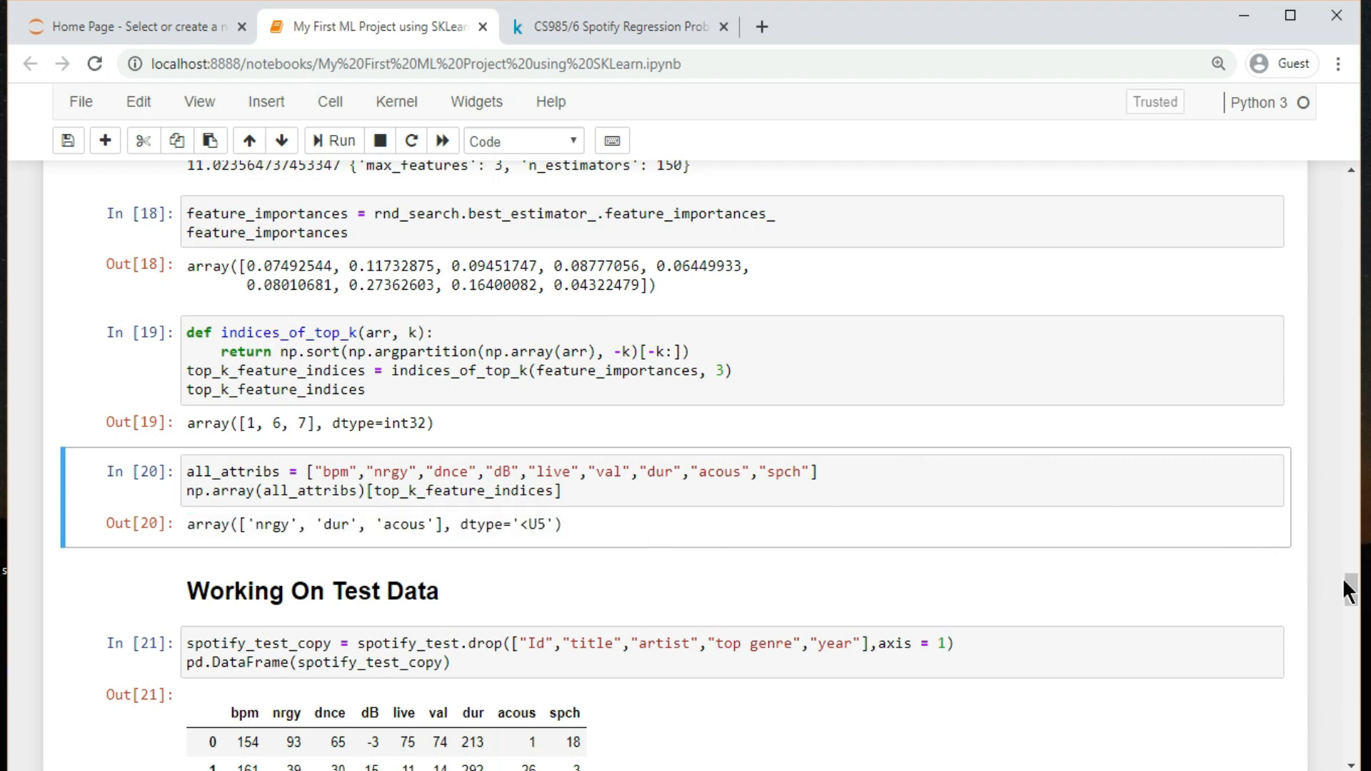
scroll(down, 3)
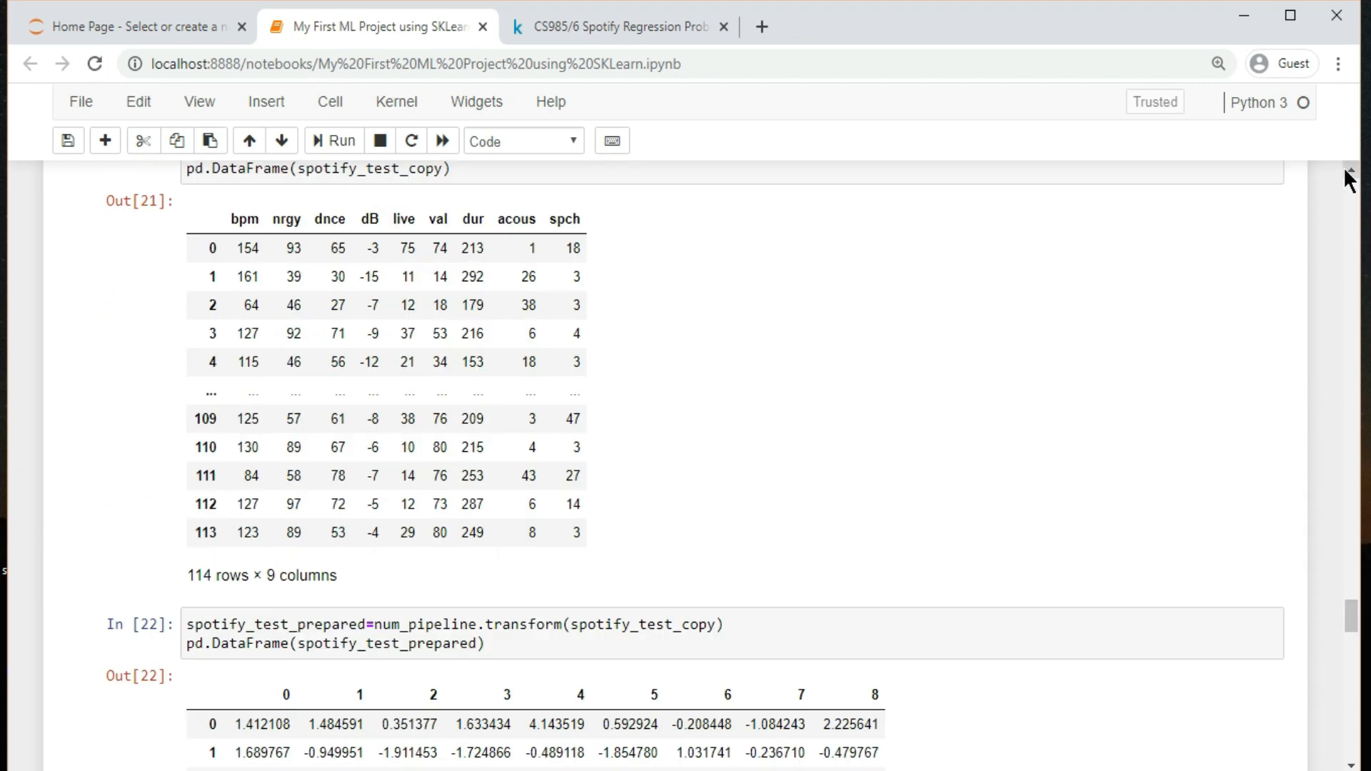
scroll(up, 3)
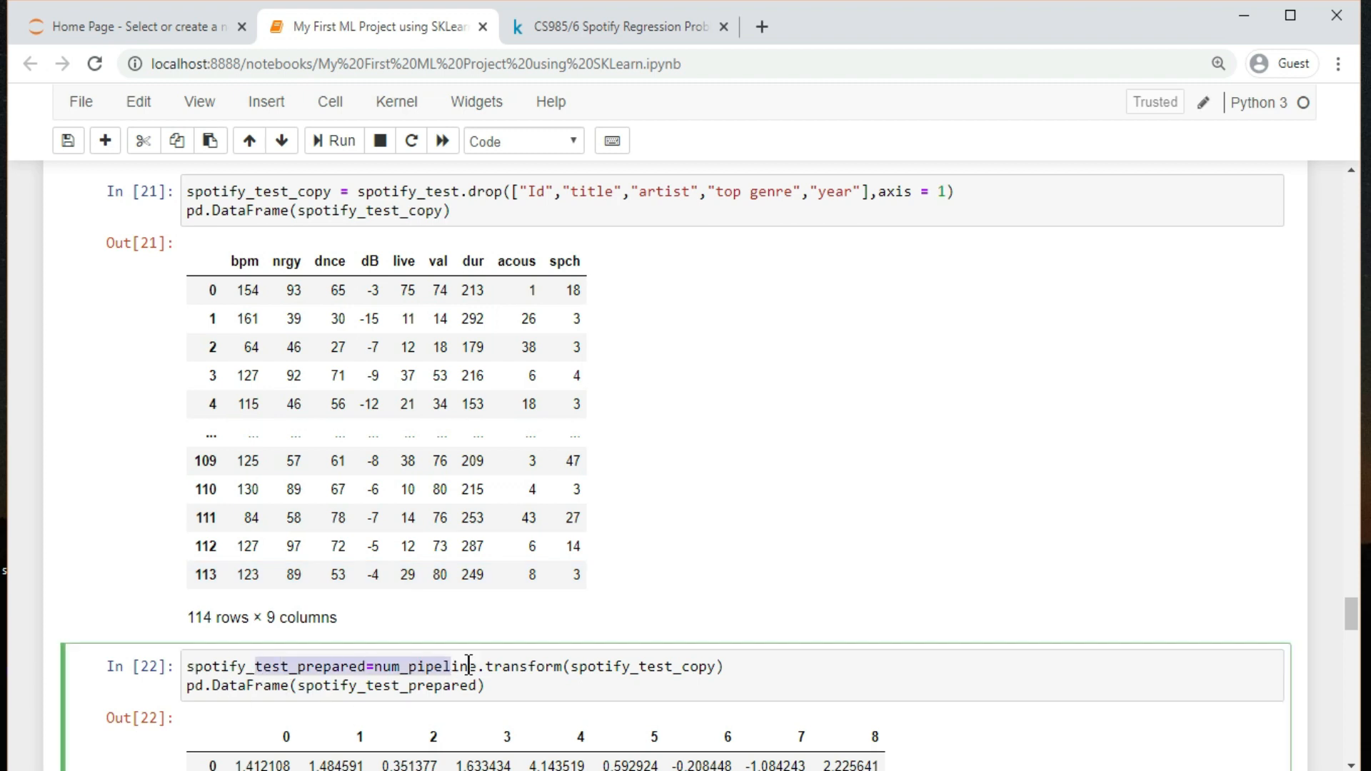
mouse_move(859, 670)
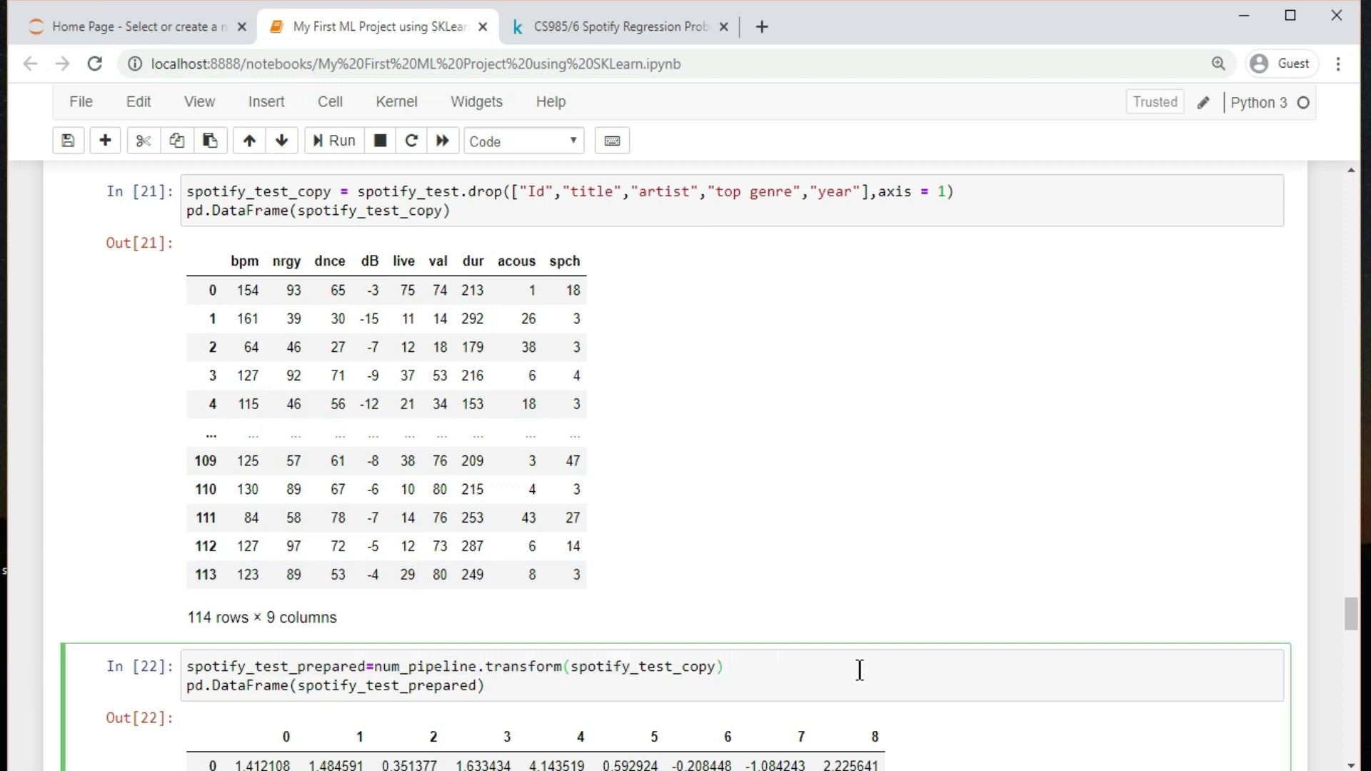
scroll(down, 3)
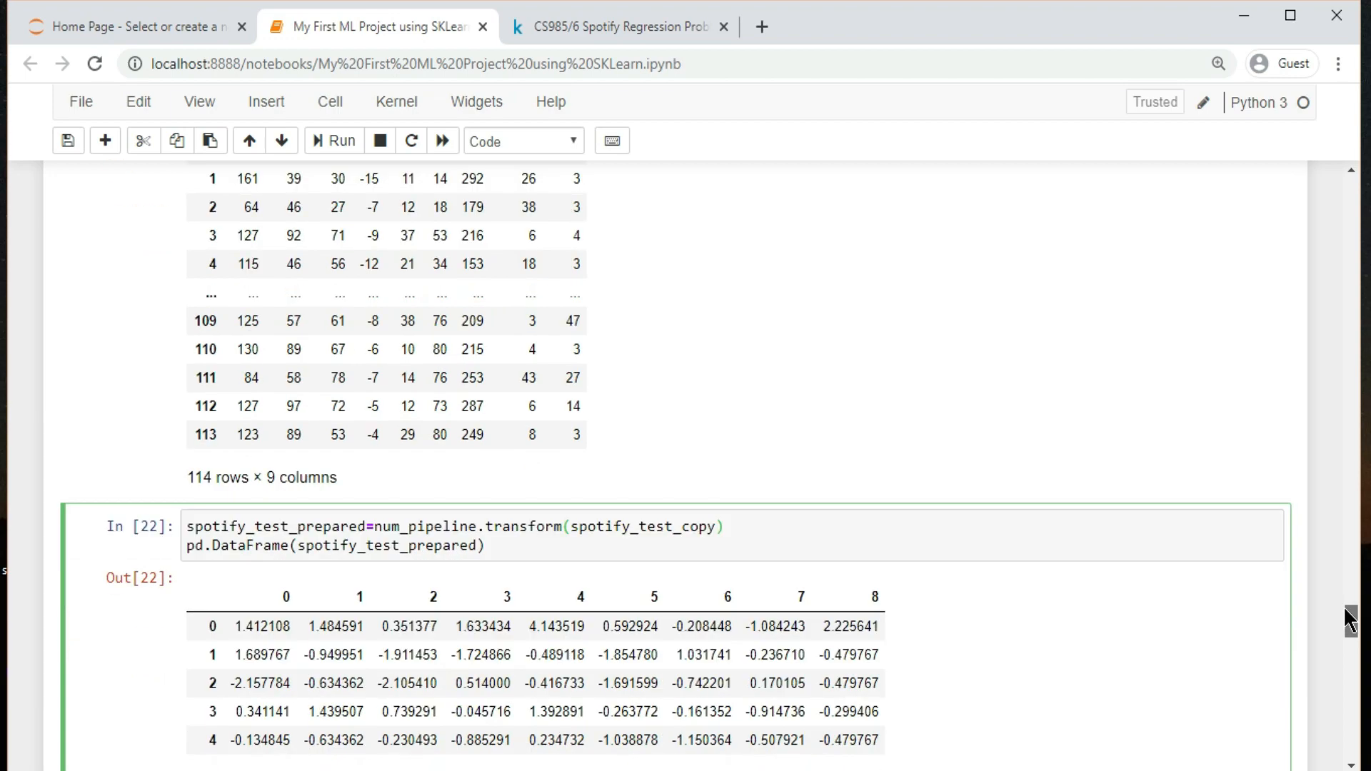
scroll(down, 3)
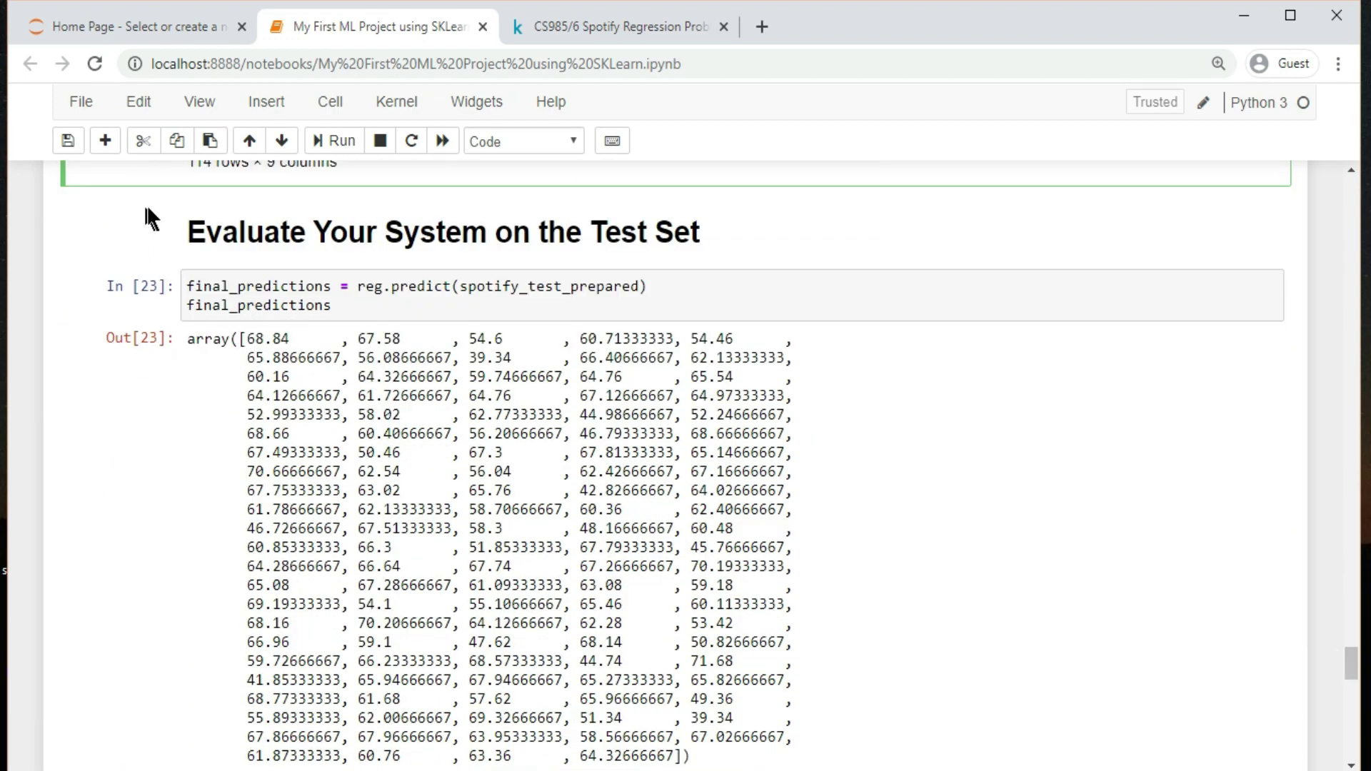
click(416, 305)
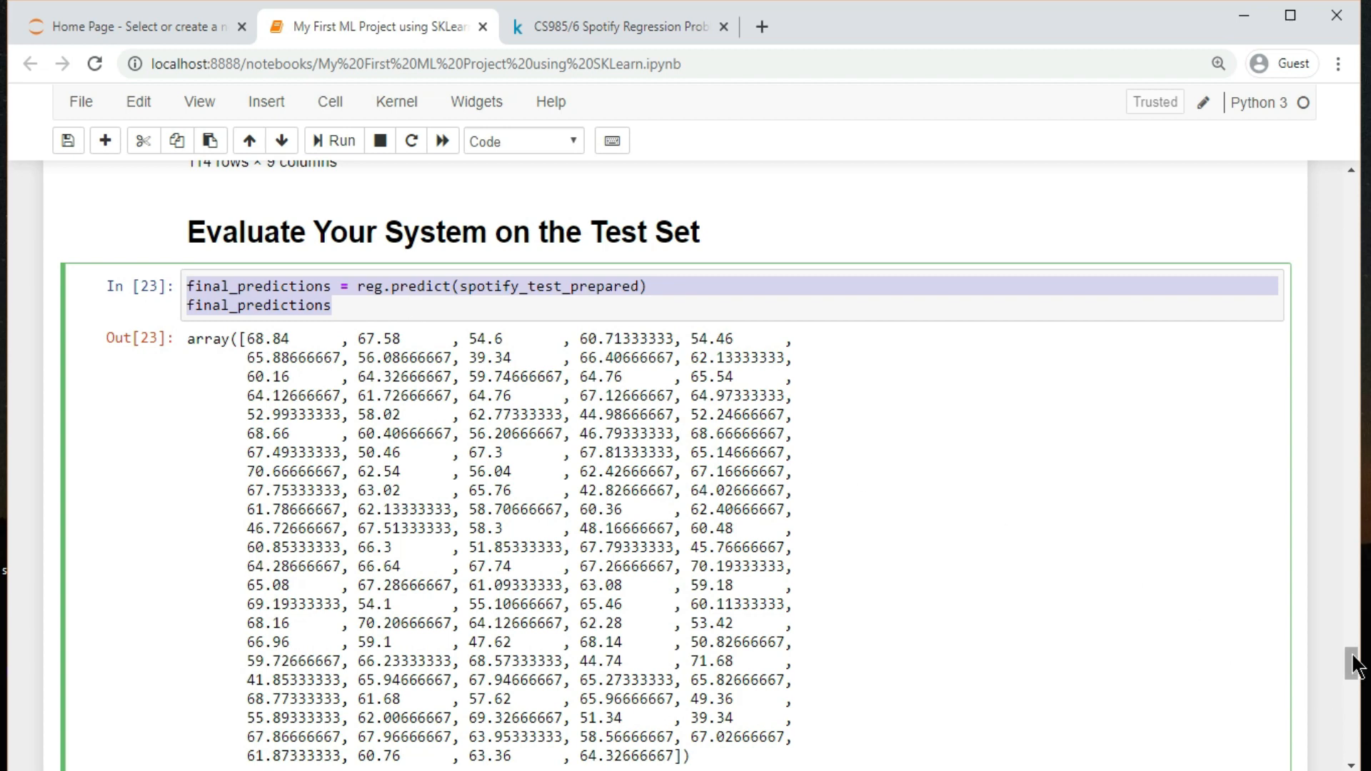
scroll(down, 3)
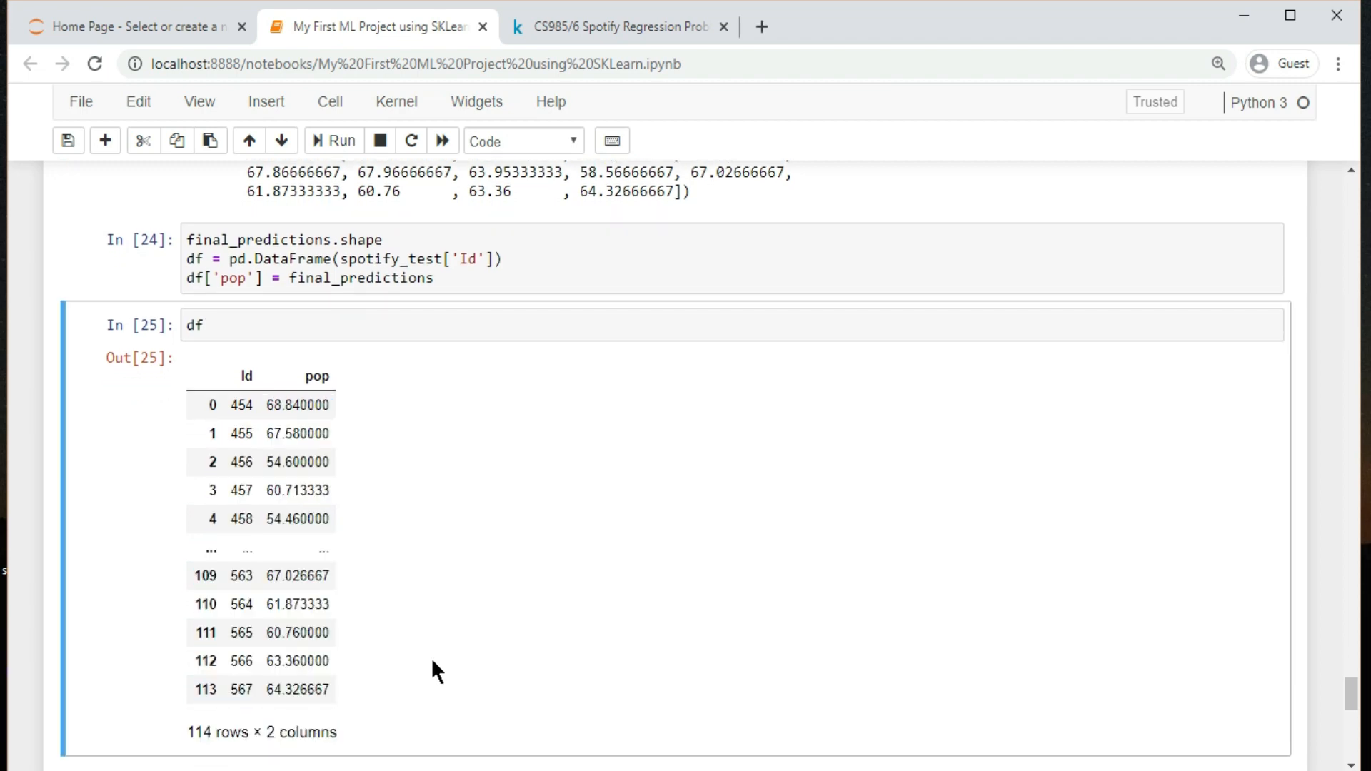
scroll(down, 3)
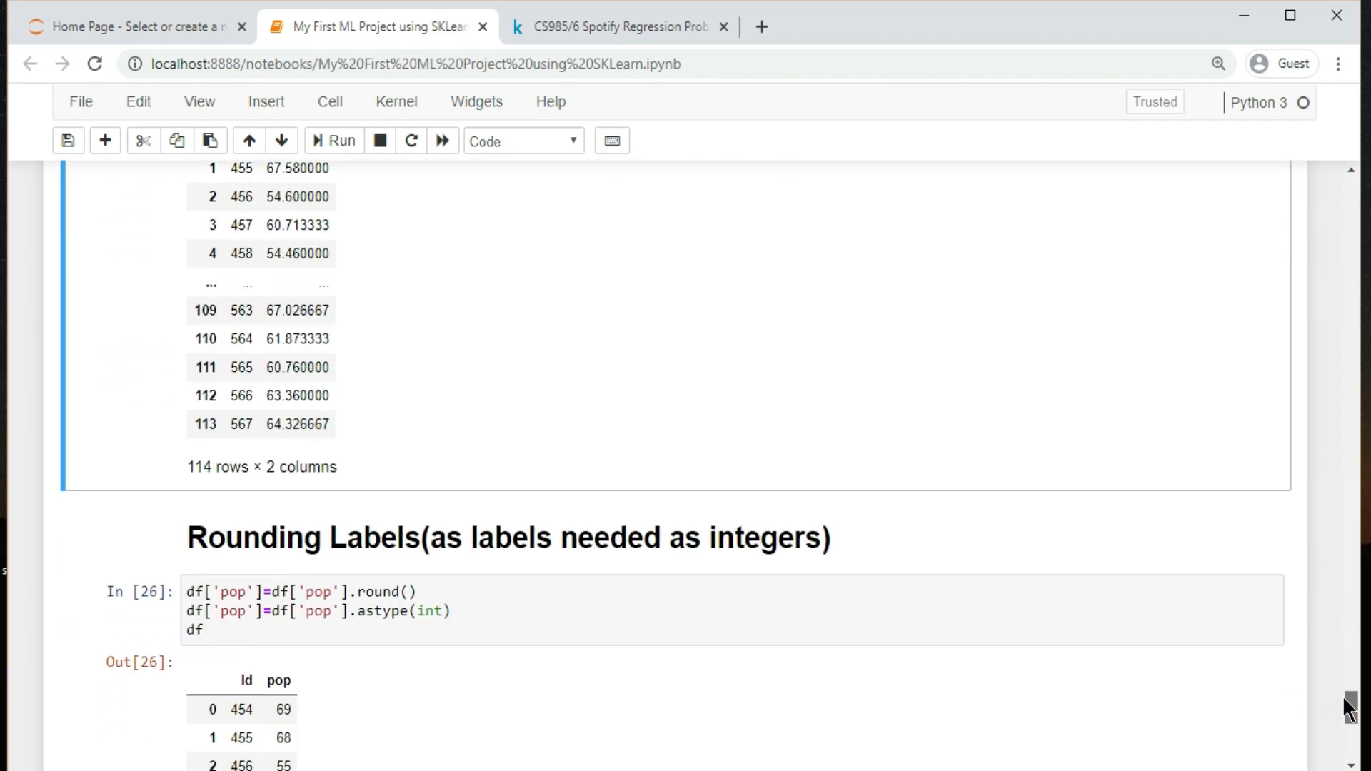
scroll(down, 3)
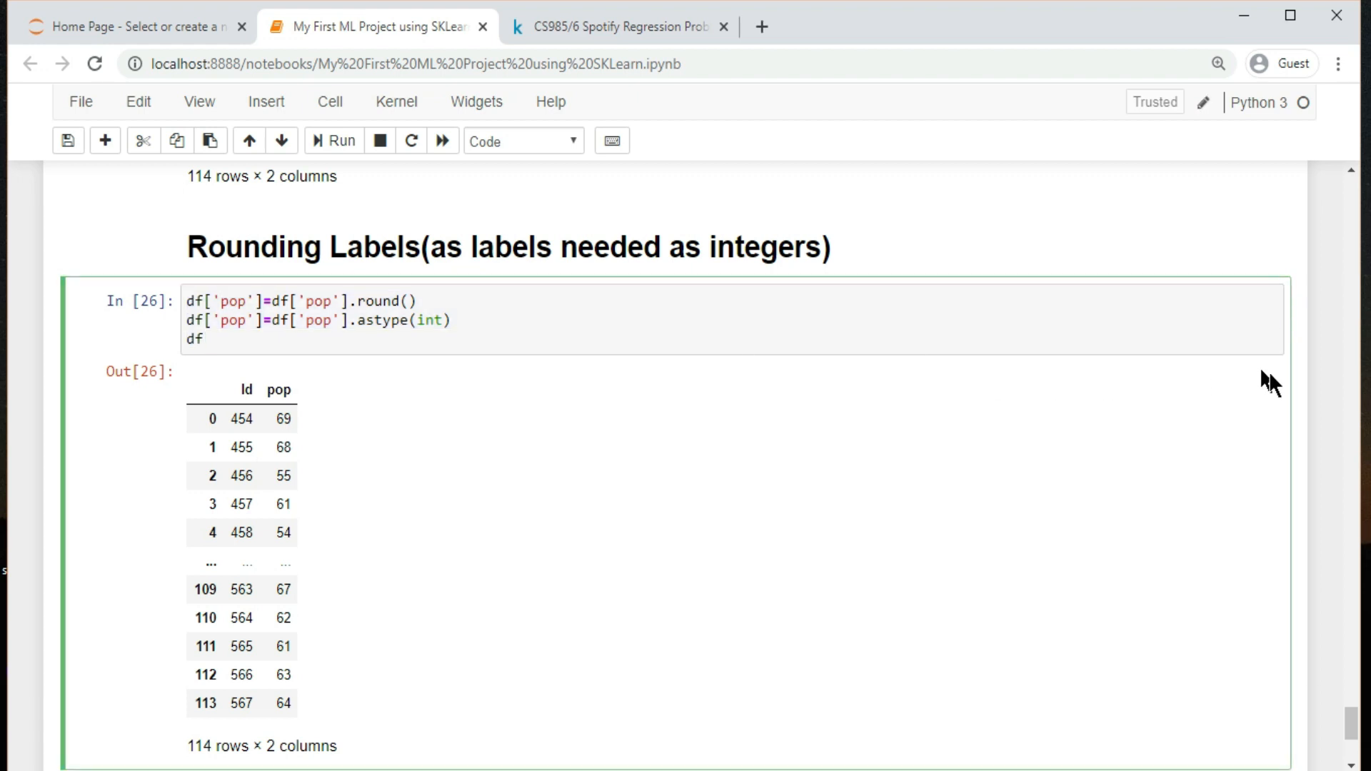
scroll(down, 3)
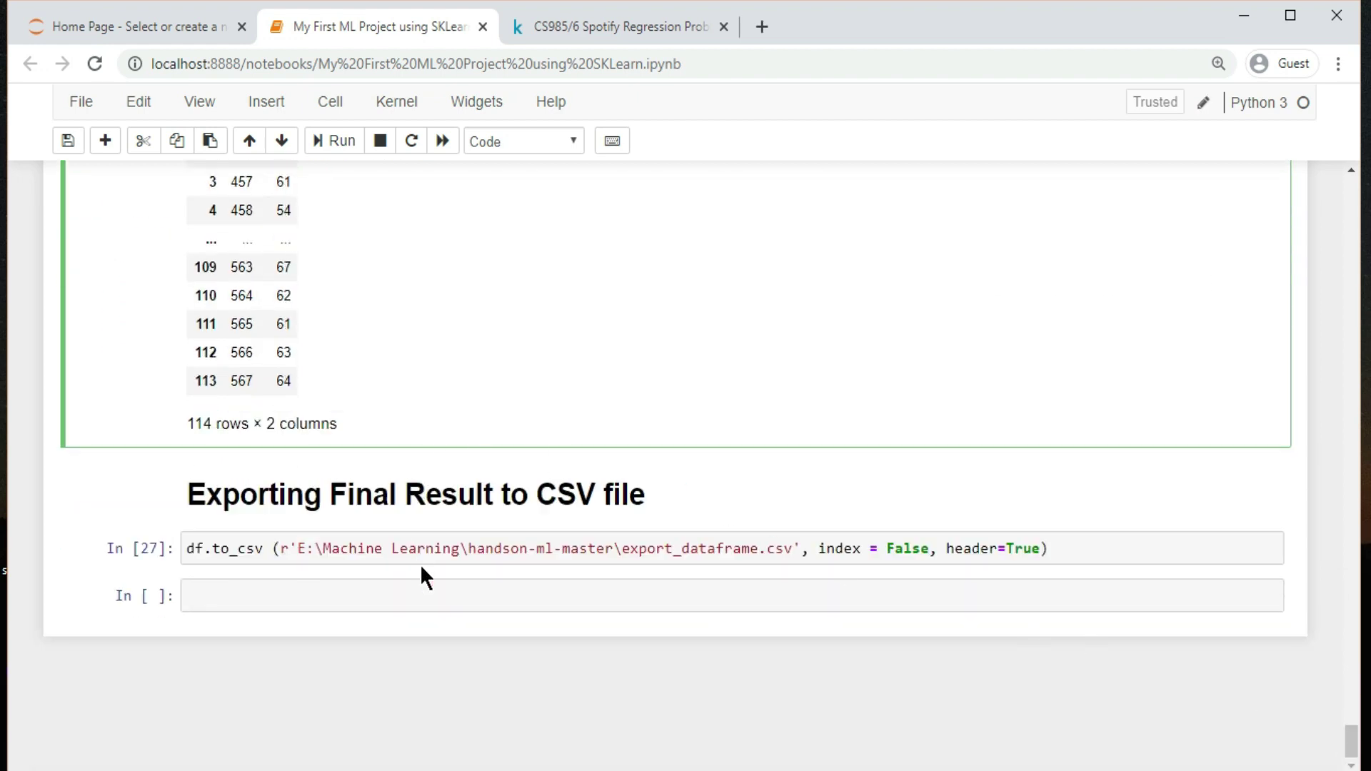
click(612, 548)
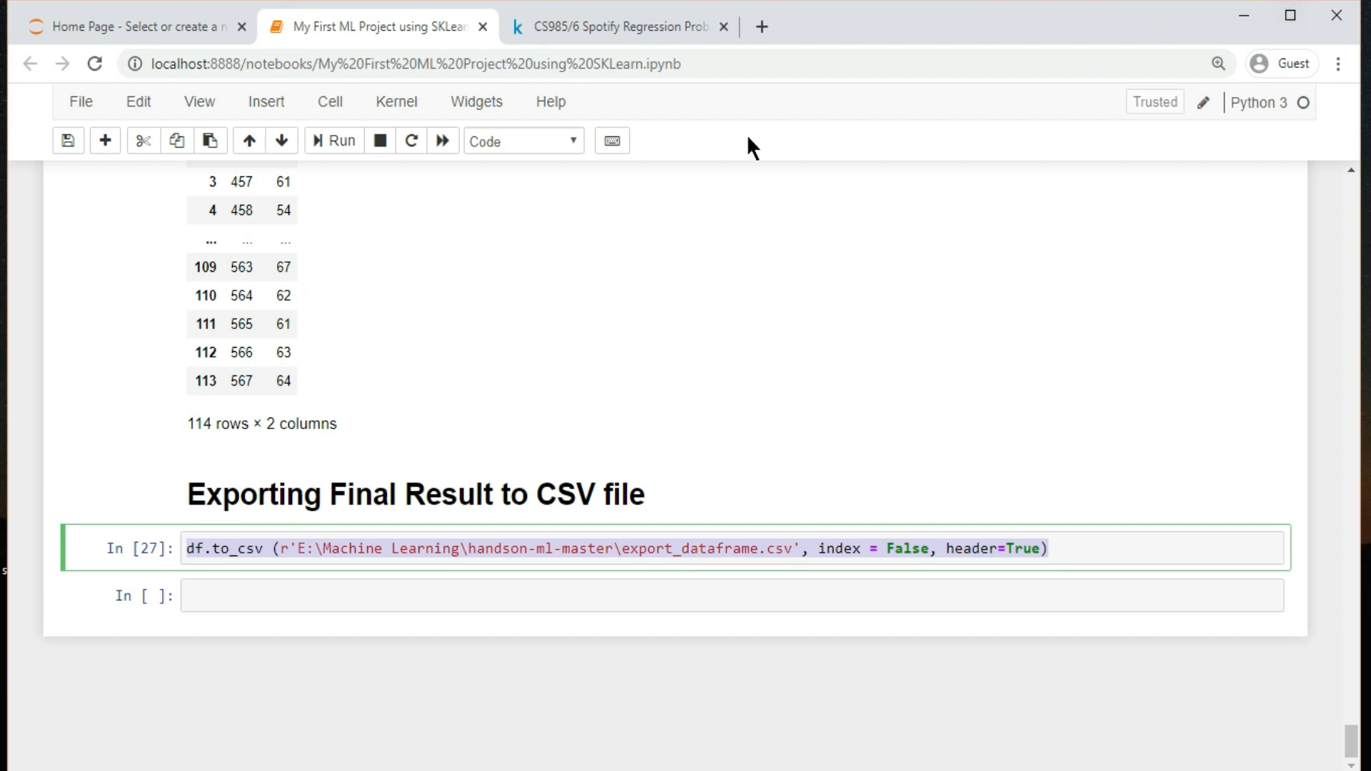
- Show Kaggle submissions listing output-real.csv with private 9.00000 and public 8.09684
click(615, 27)
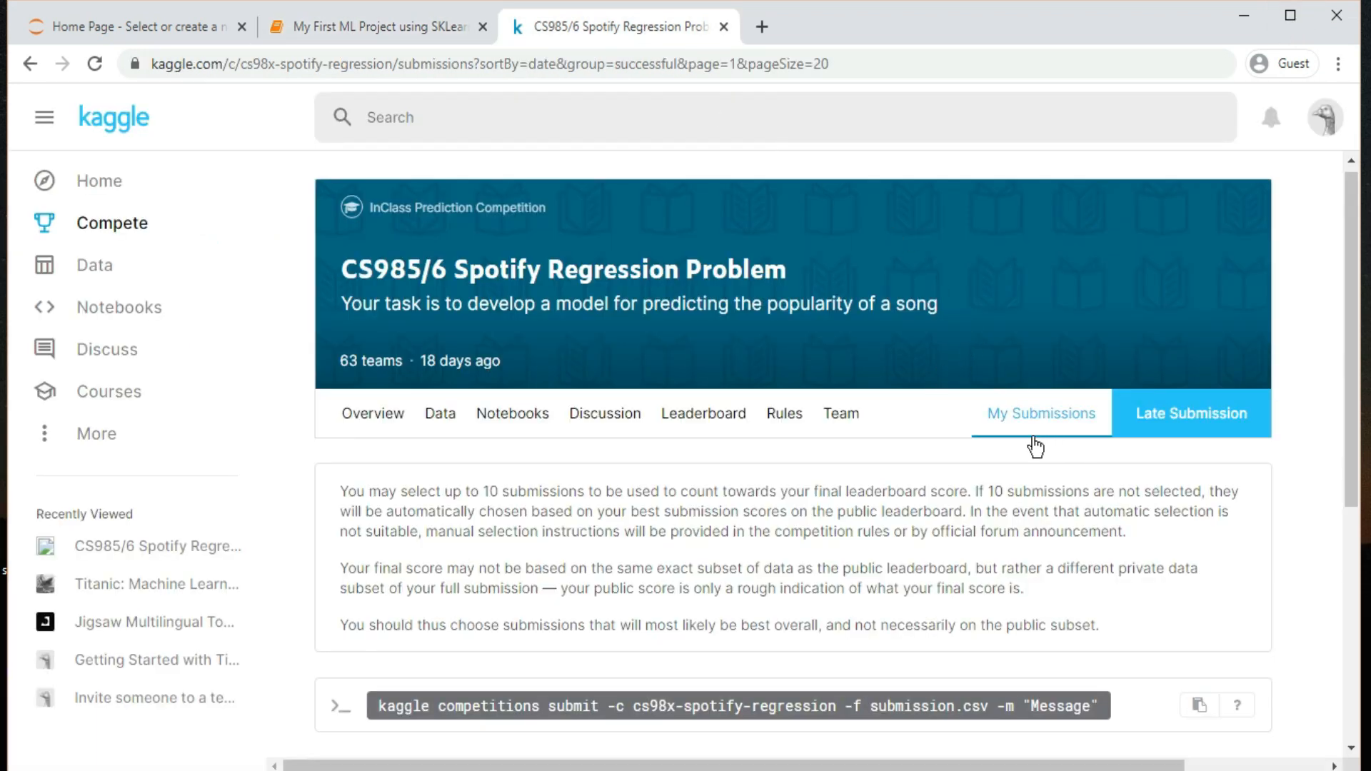
mouse_move(1352, 324)
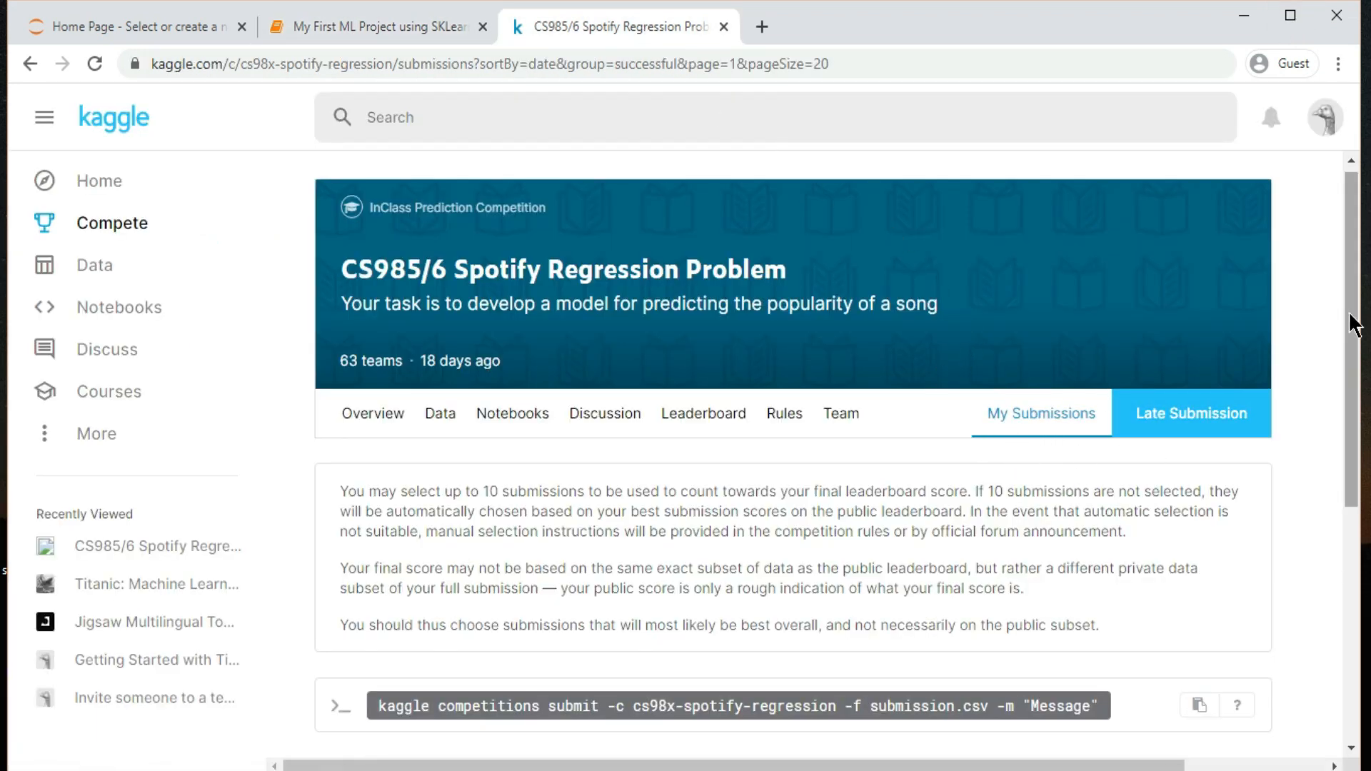
scroll(down, 3)
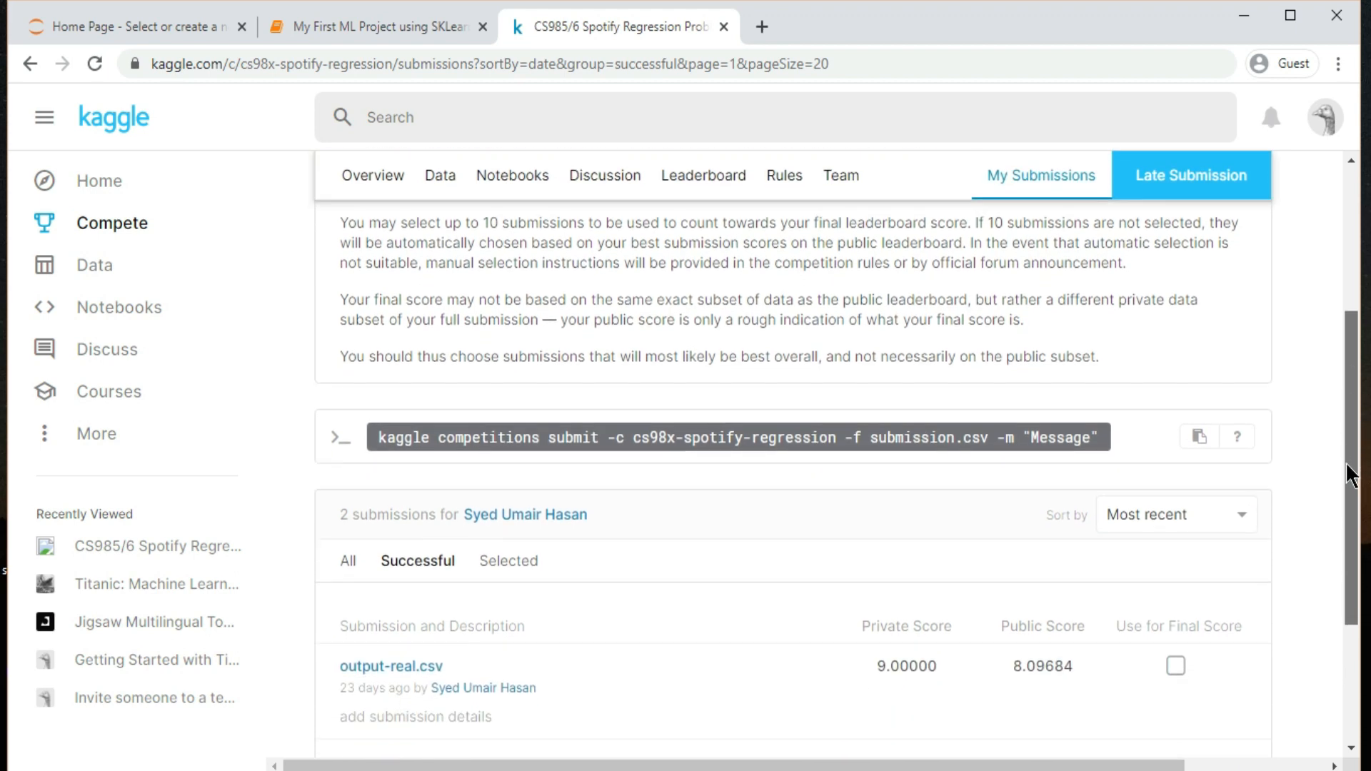
mouse_move(1058, 665)
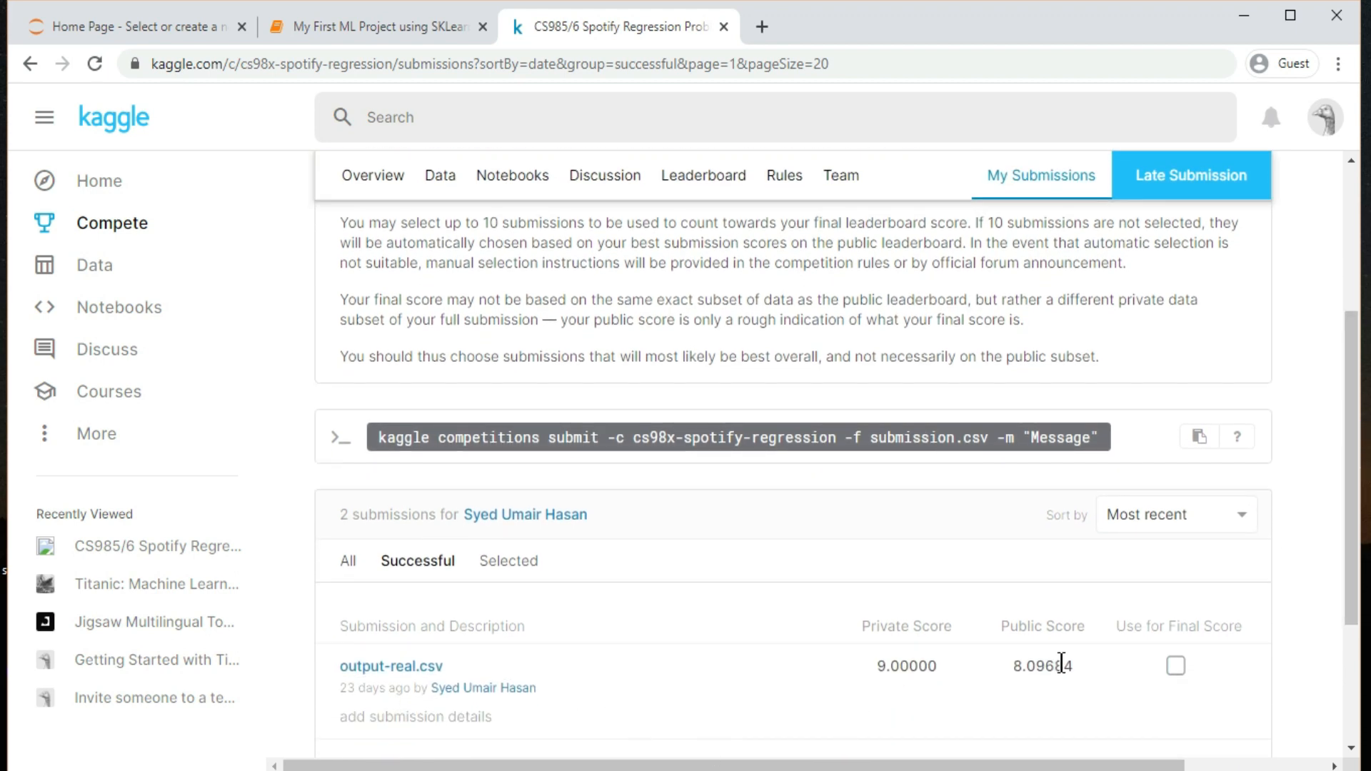
scroll(up, 3)
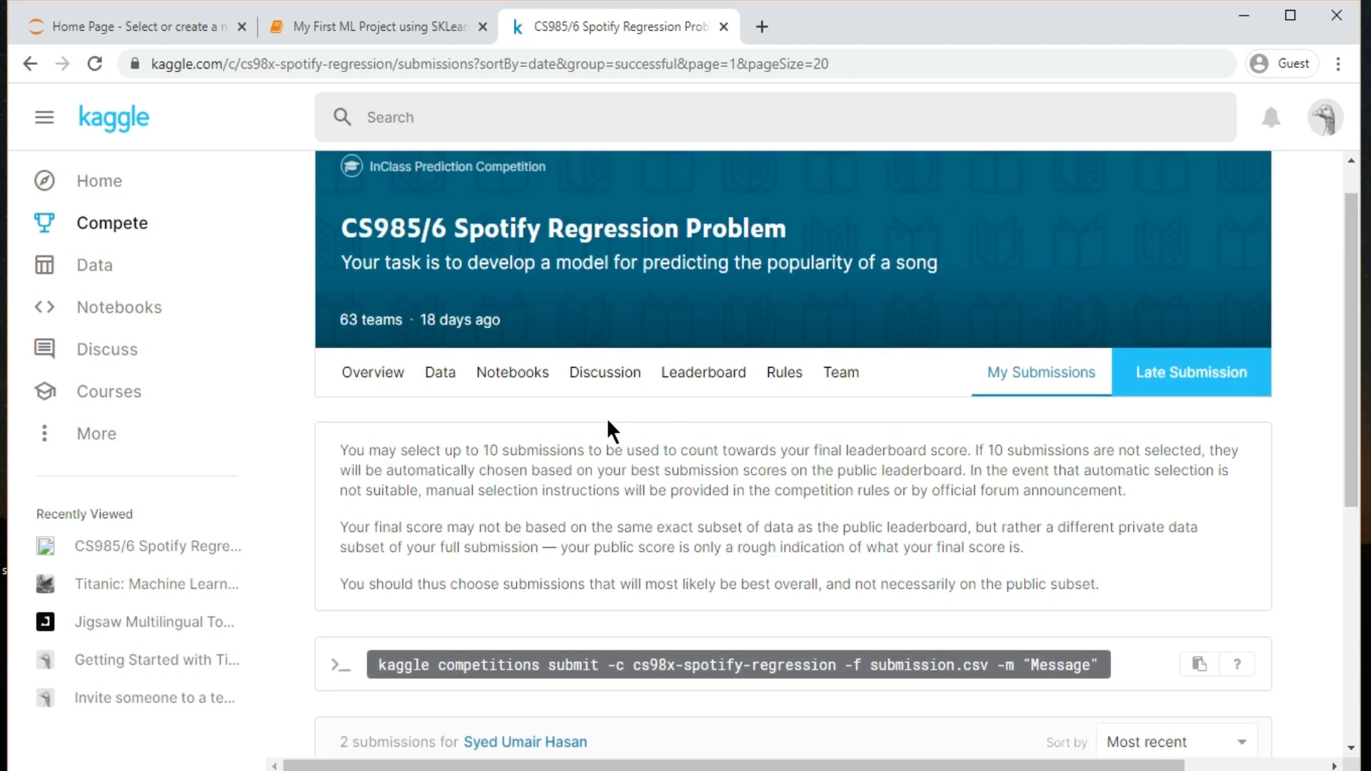
click(703, 372)
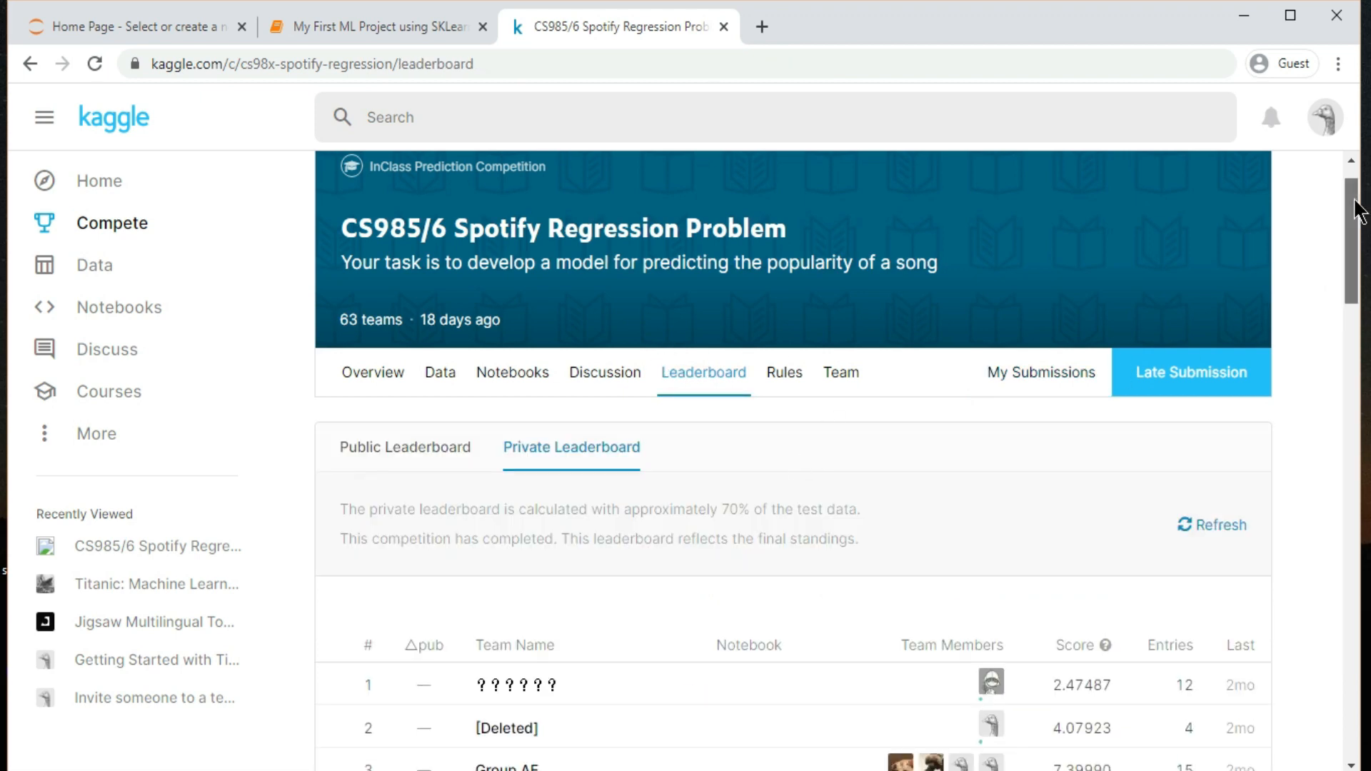
scroll(down, 3)
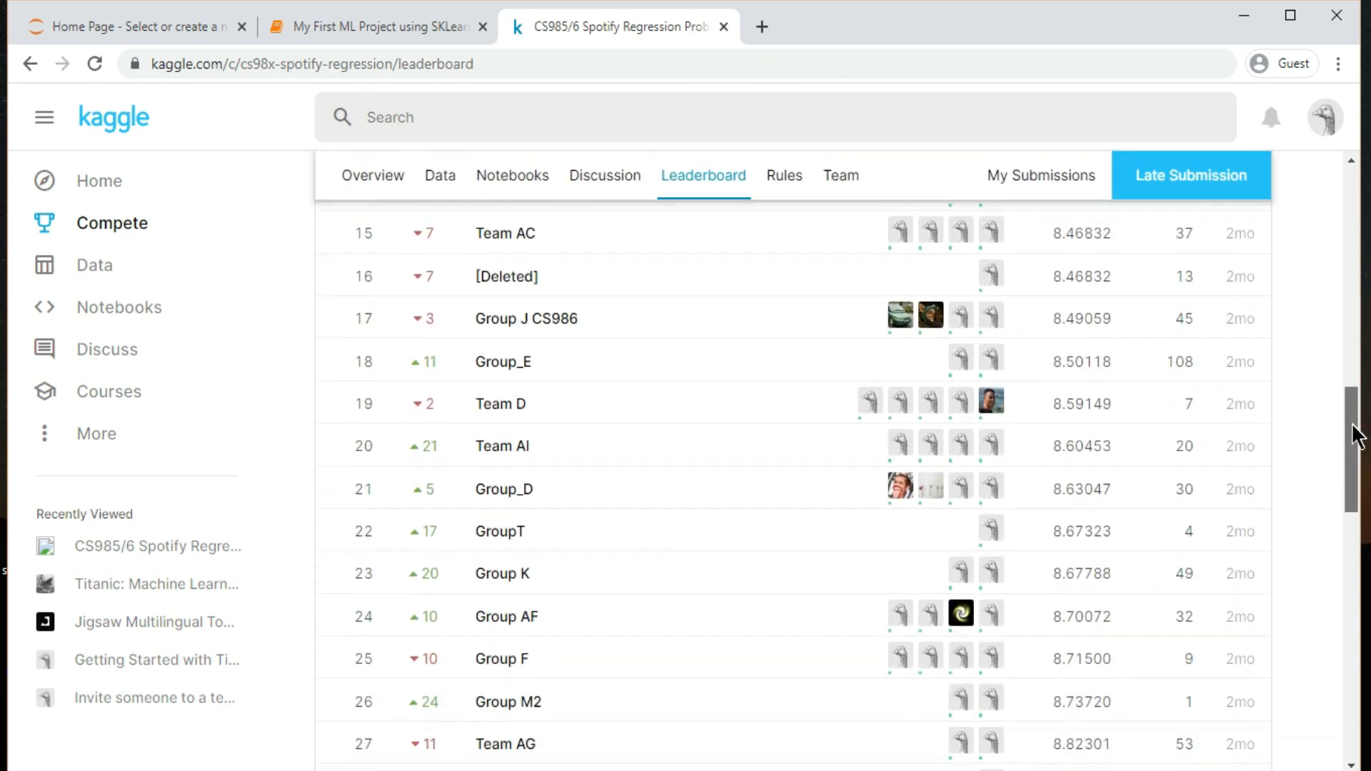
scroll(down, 3)
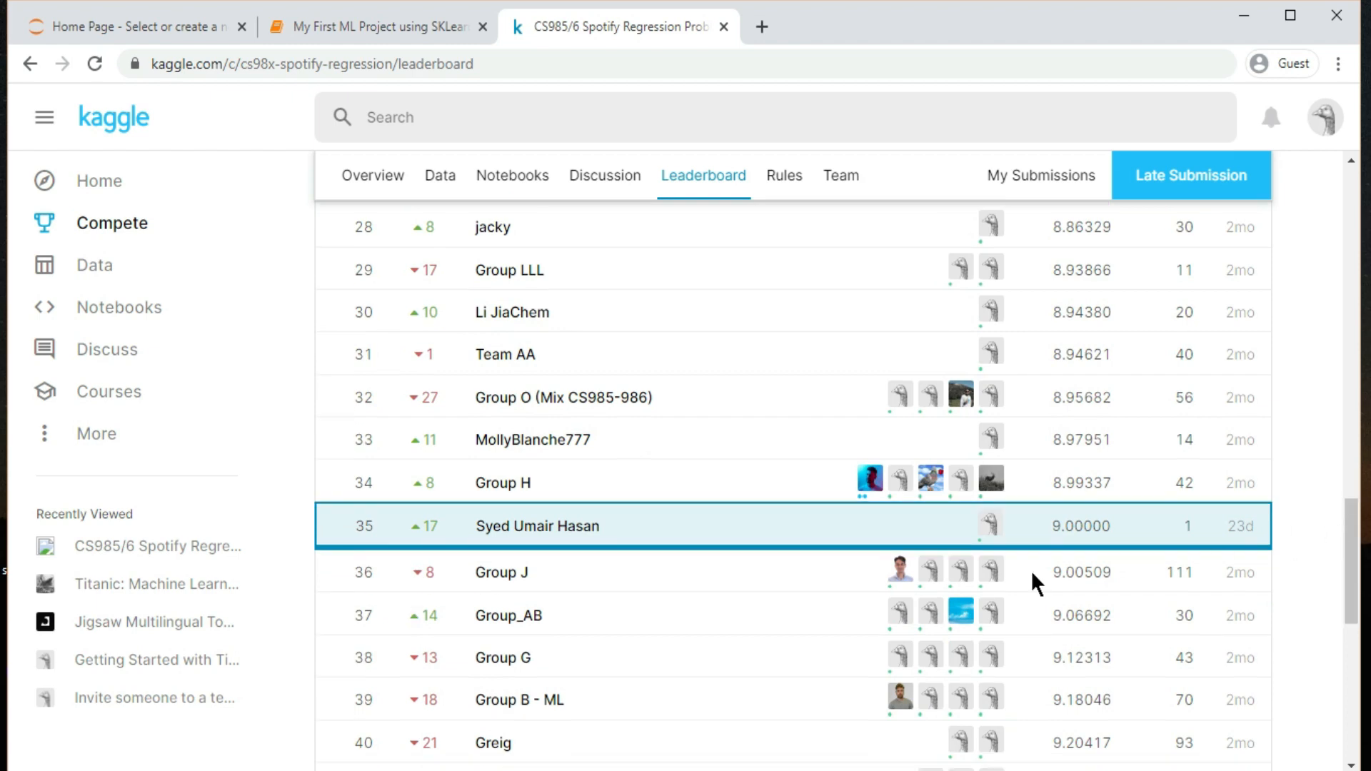
mouse_move(595, 526)
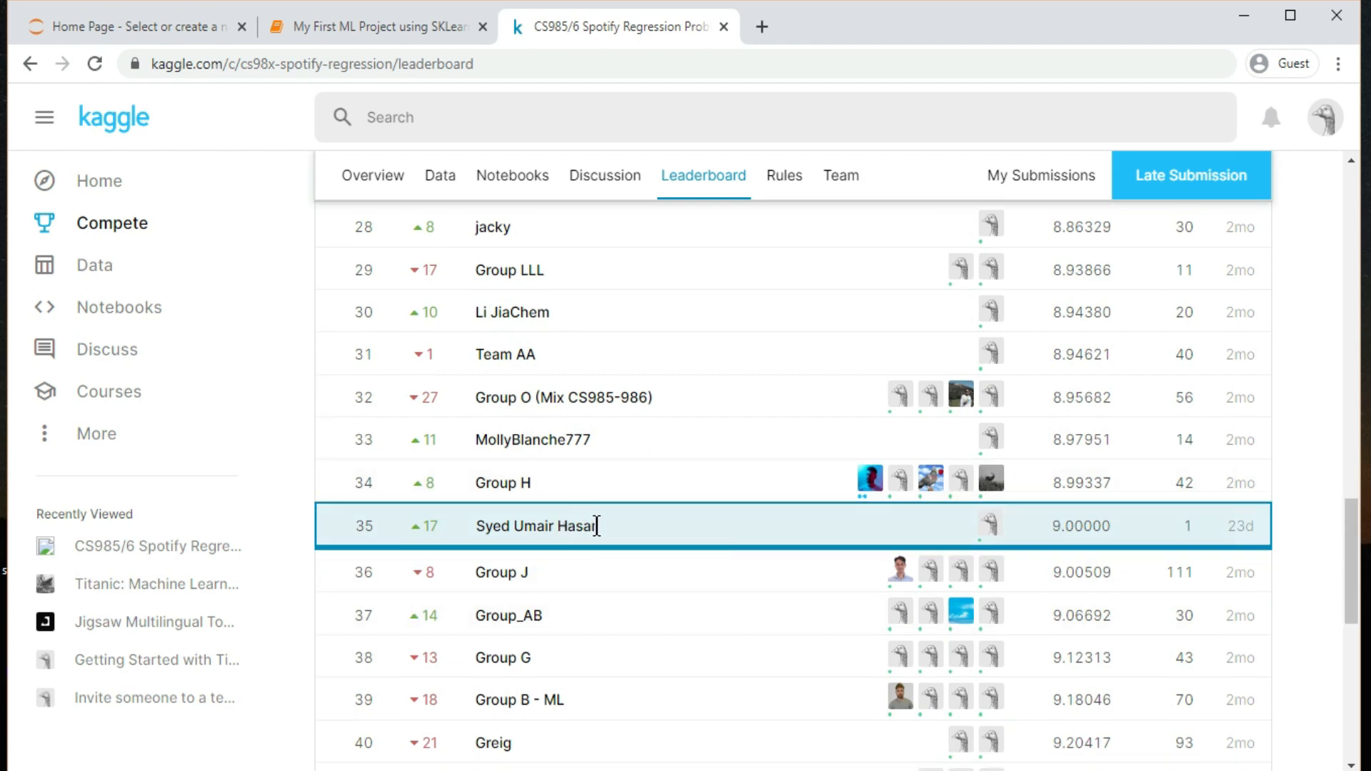